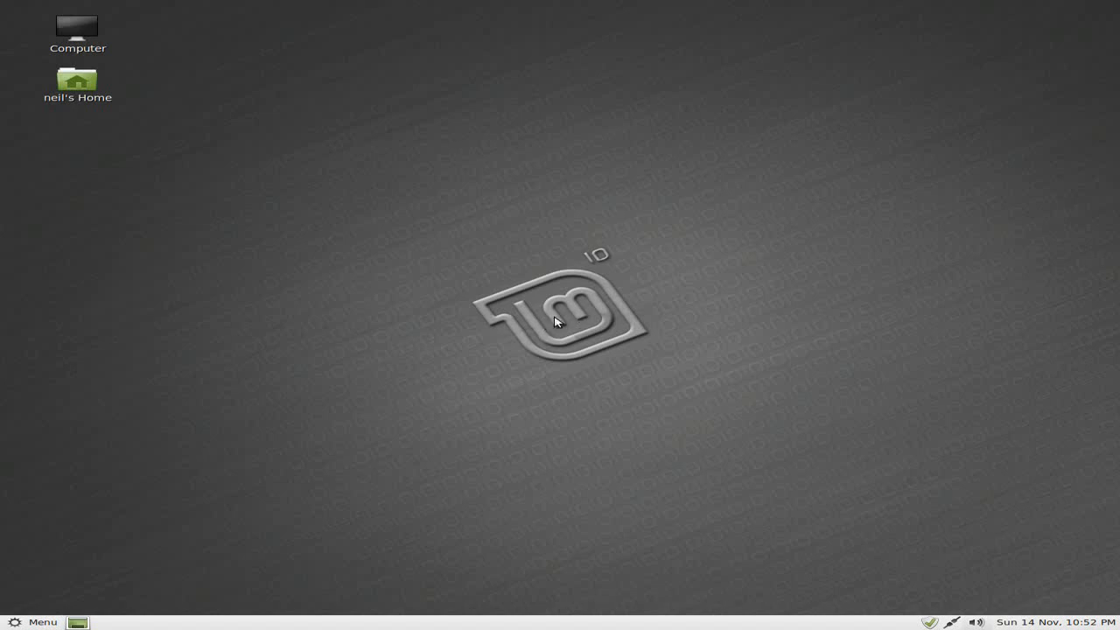
{"action": "mouse_move", "coordinate": [523, 294]}
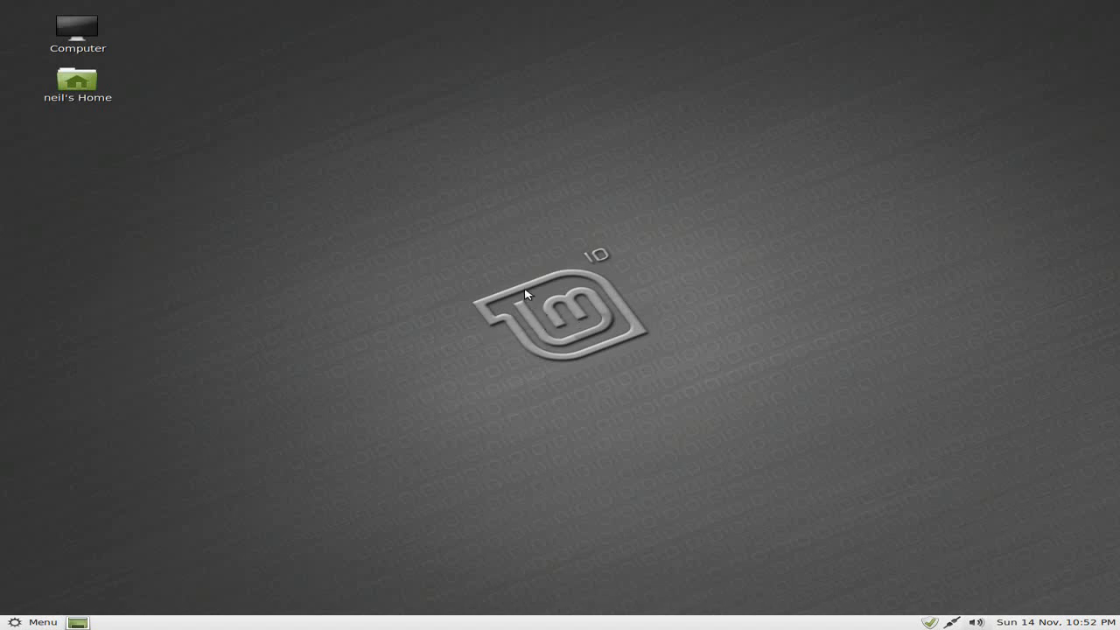
{"action": "mouse_move", "coordinate": [495, 323]}
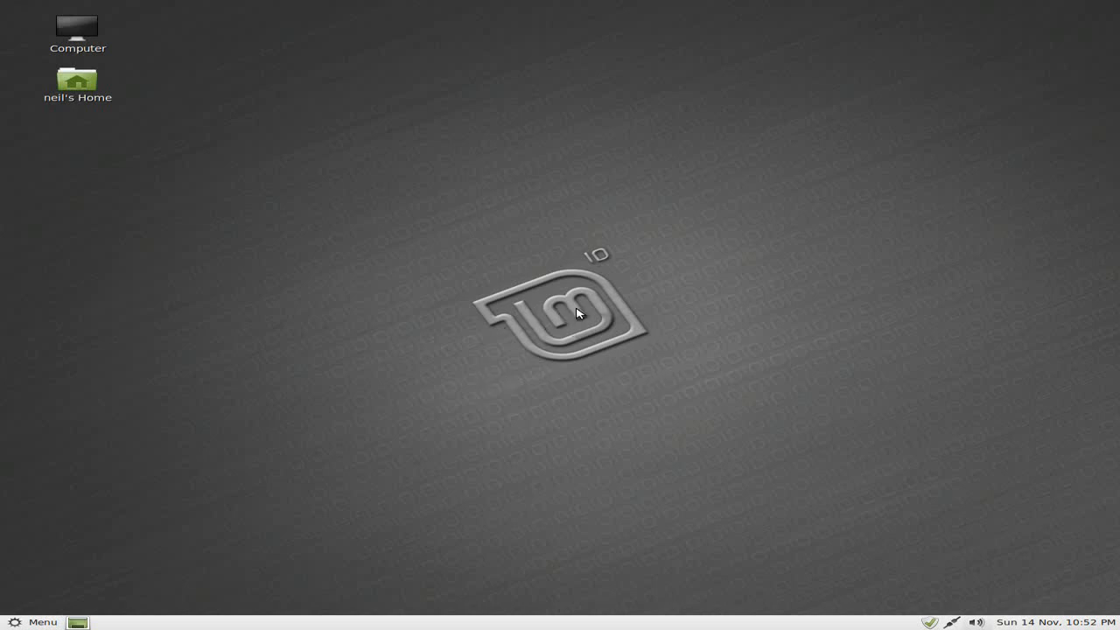
{"action": "mouse_move", "coordinate": [359, 66]}
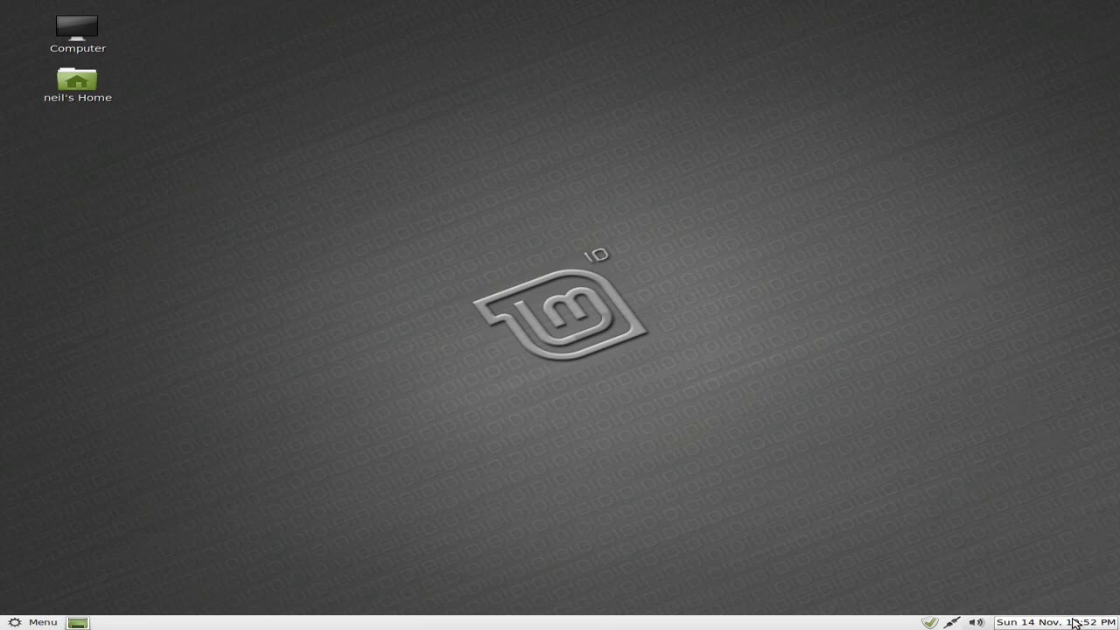
{"action": "mouse_move", "coordinate": [931, 623]}
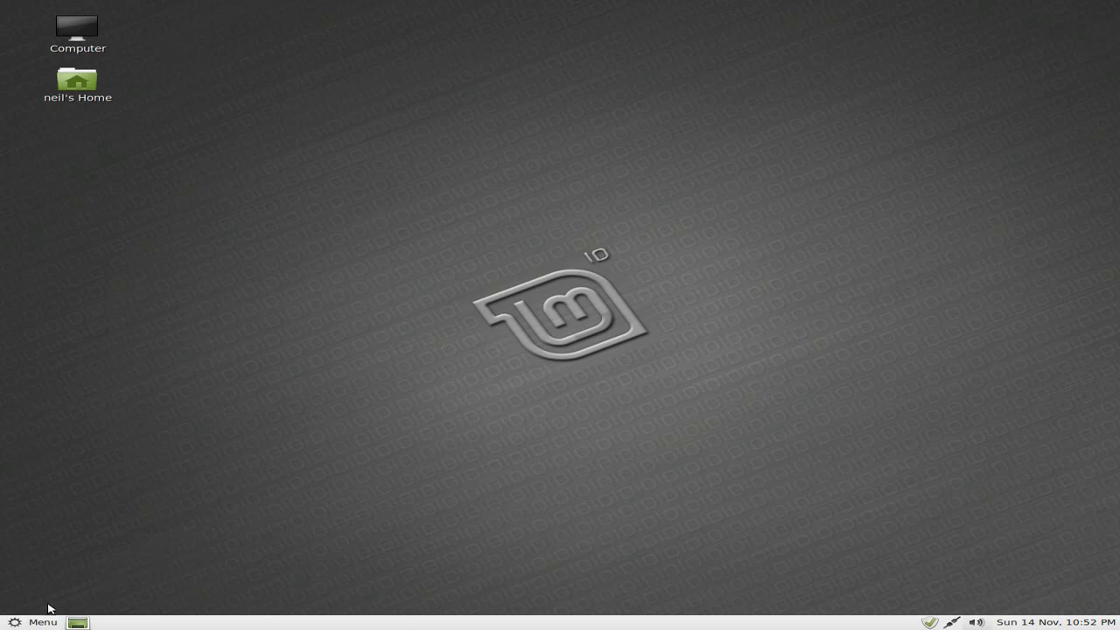
{"action": "mouse_move", "coordinate": [16, 619]}
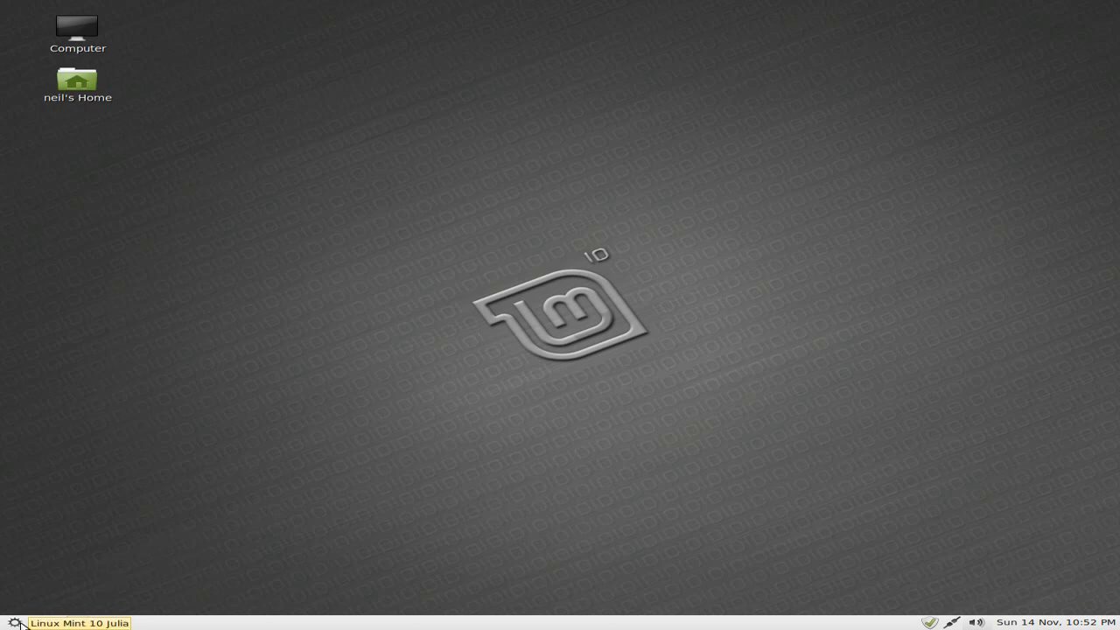
- Bring up the Linux Mint main menu listing places, system entries and favourite applications
{"action": "left_click", "coordinate": [14, 619]}
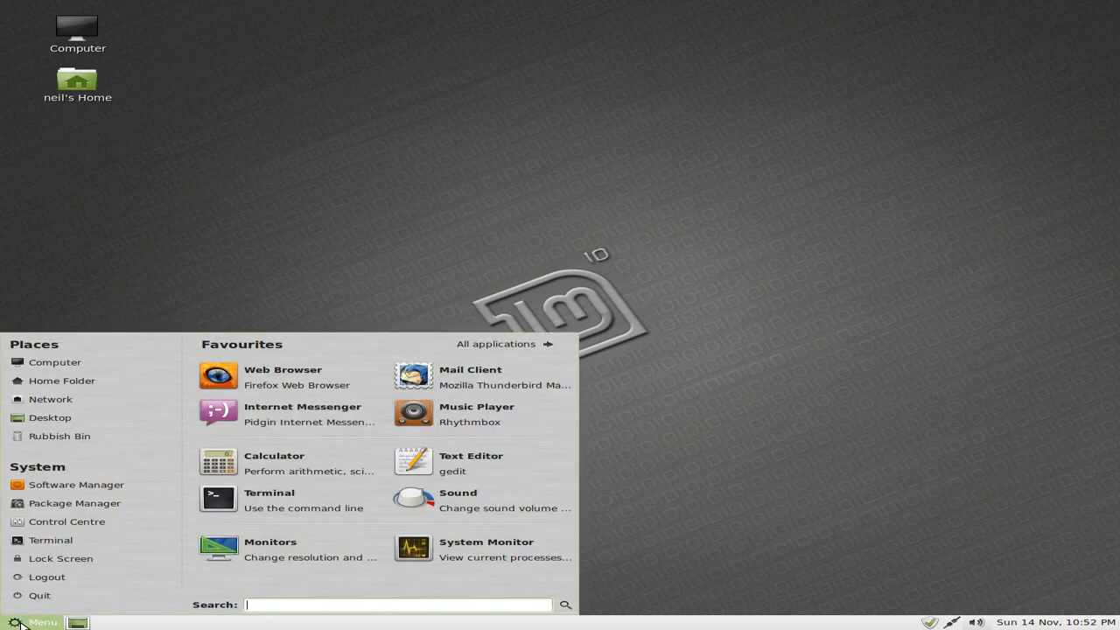
{"action": "mouse_move", "coordinate": [54, 362]}
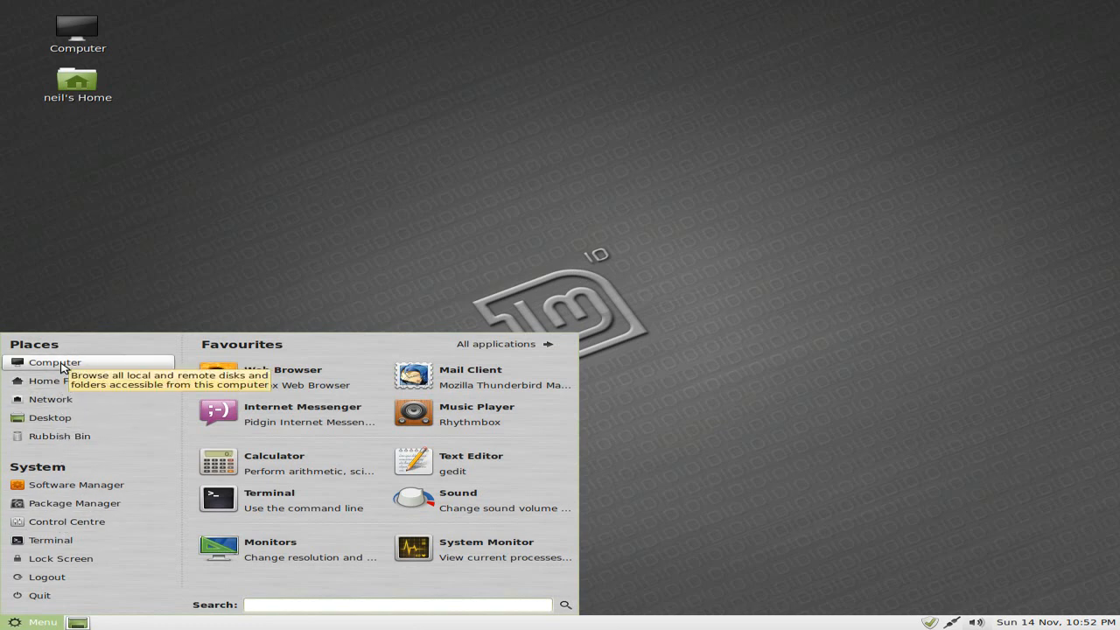
{"action": "mouse_move", "coordinate": [49, 437]}
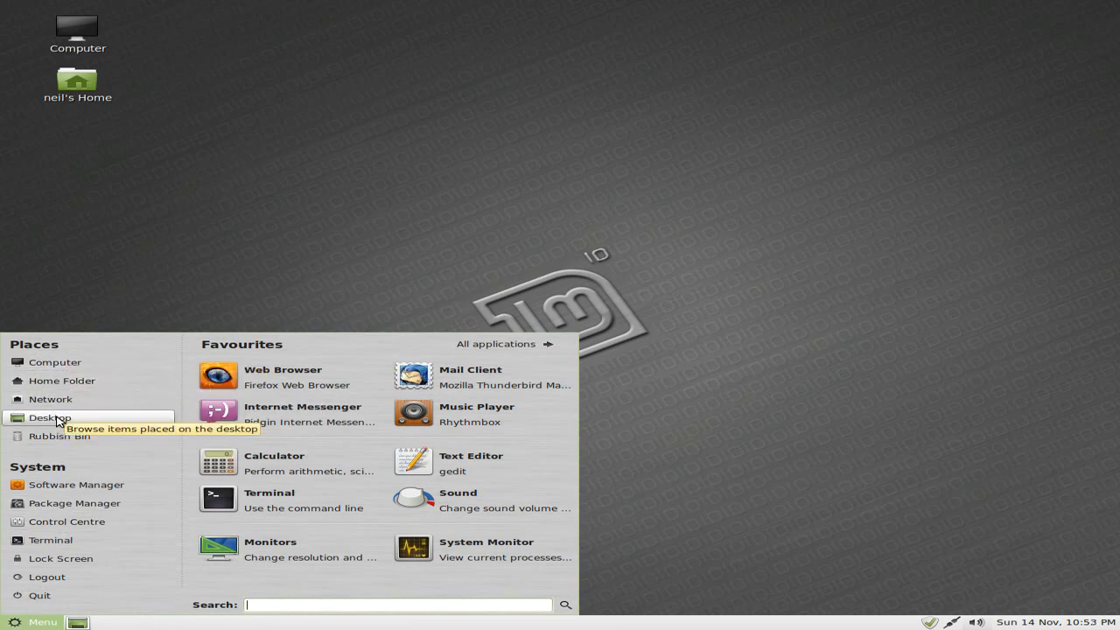
{"action": "mouse_move", "coordinate": [60, 484]}
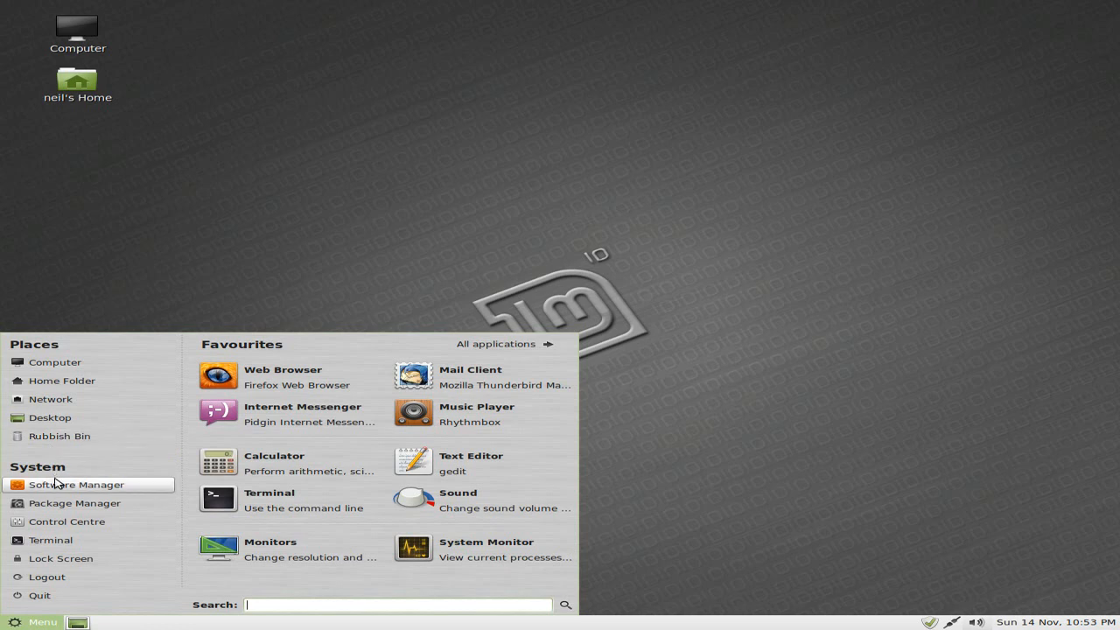
{"action": "mouse_move", "coordinate": [56, 558]}
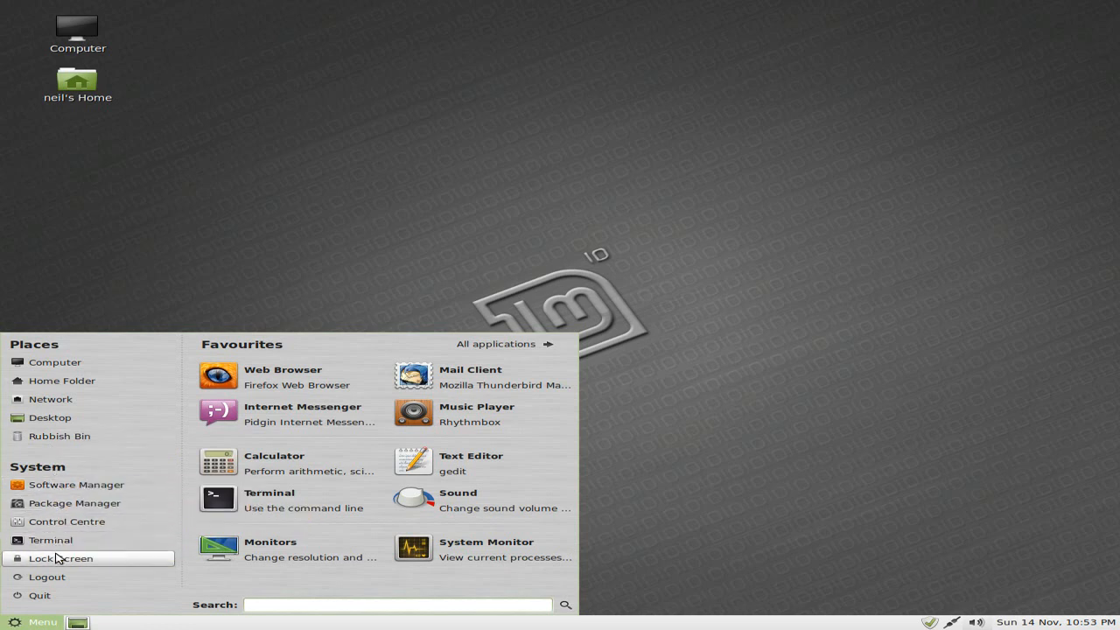
{"action": "mouse_move", "coordinate": [42, 595]}
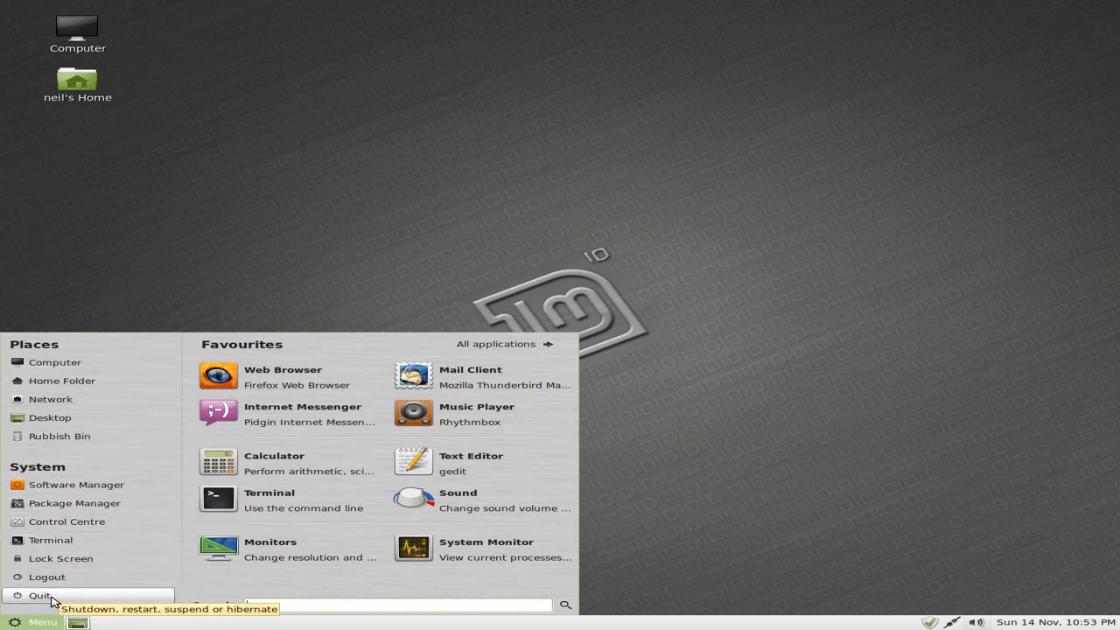
{"action": "mouse_move", "coordinate": [105, 430]}
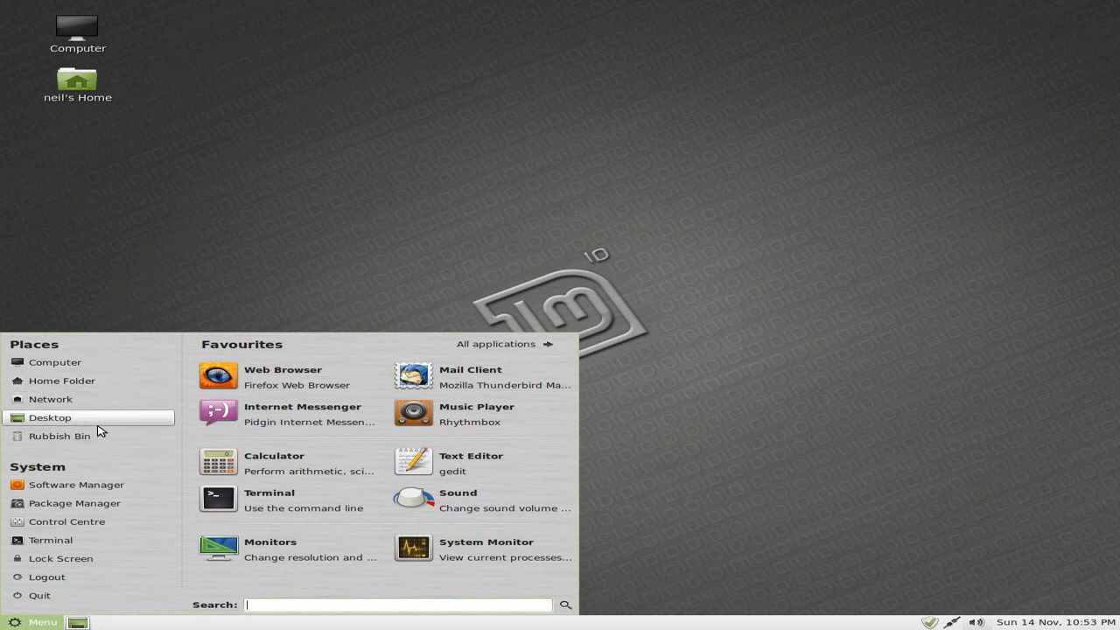
{"action": "mouse_move", "coordinate": [96, 484]}
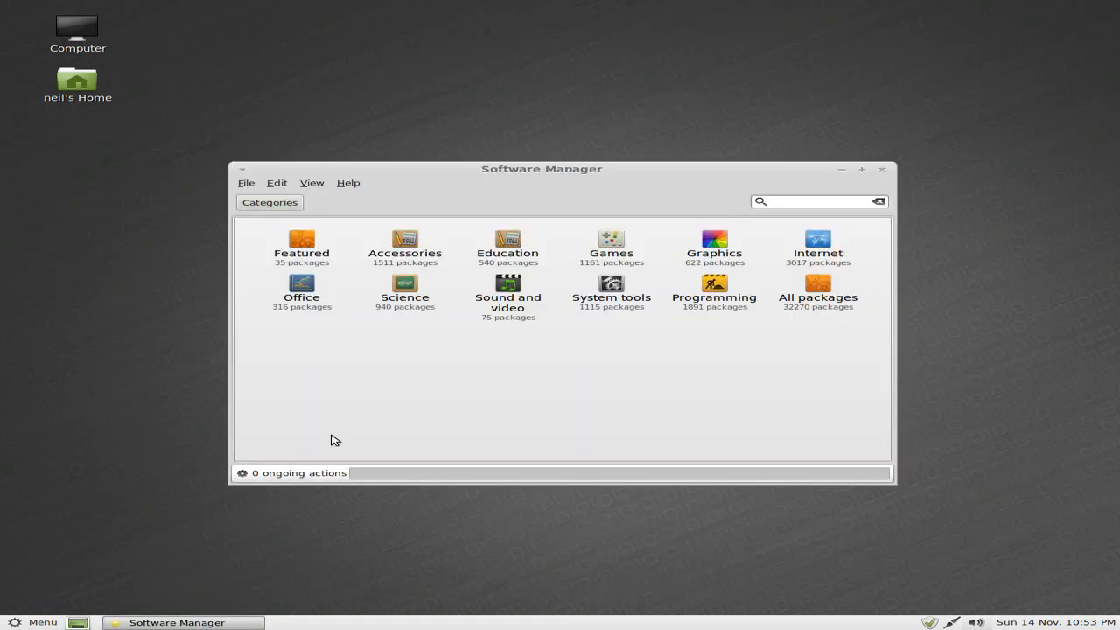
{"action": "mouse_move", "coordinate": [611, 400]}
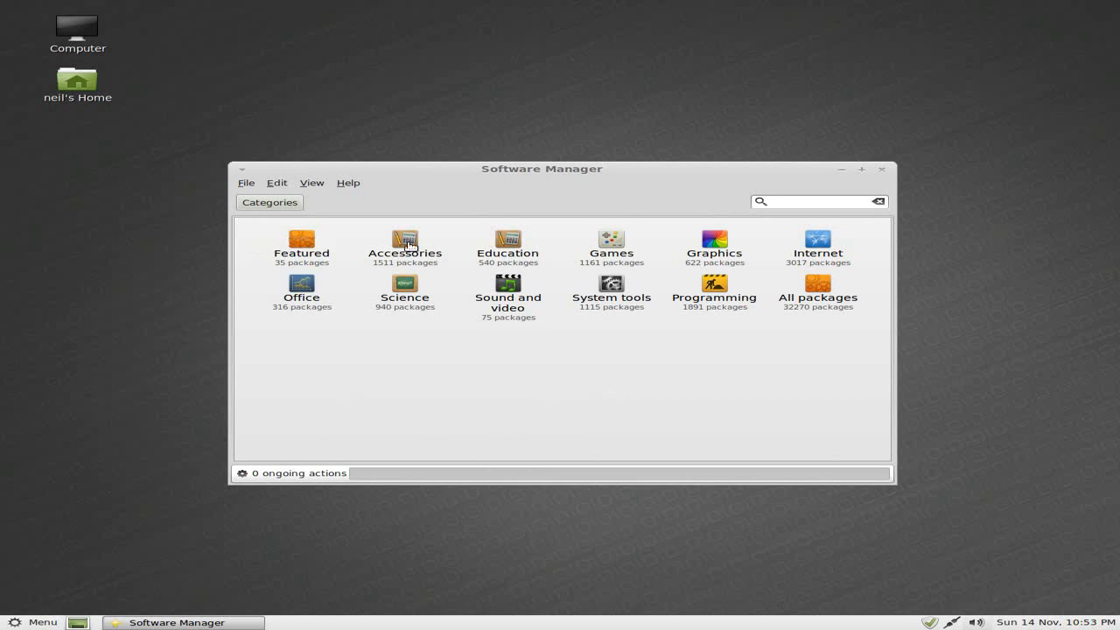
{"action": "mouse_move", "coordinate": [668, 297]}
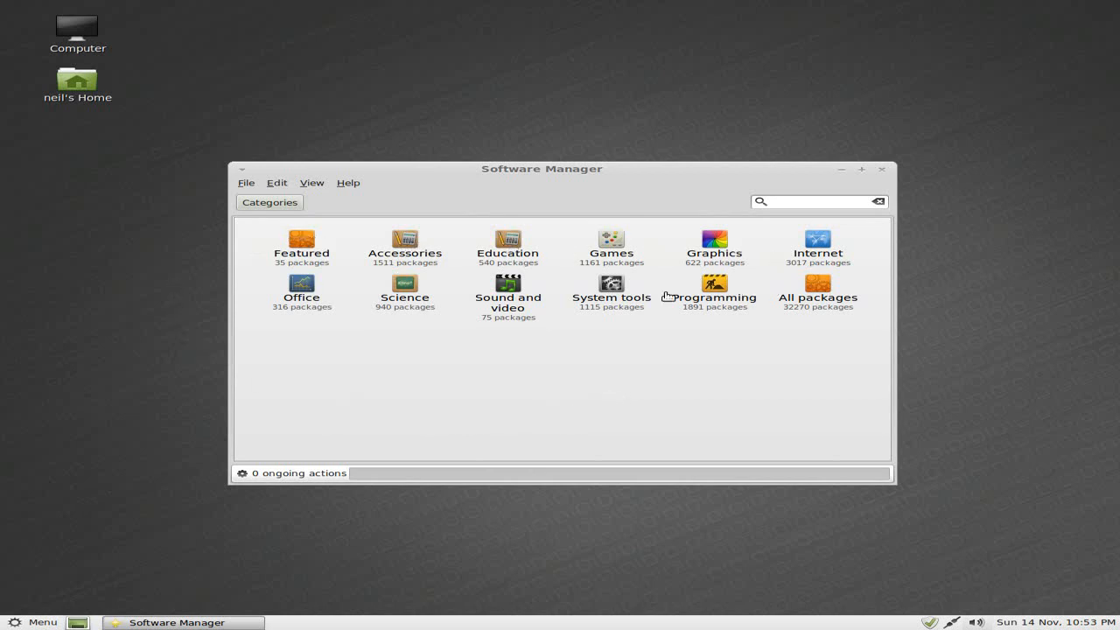
{"action": "mouse_move", "coordinate": [297, 241]}
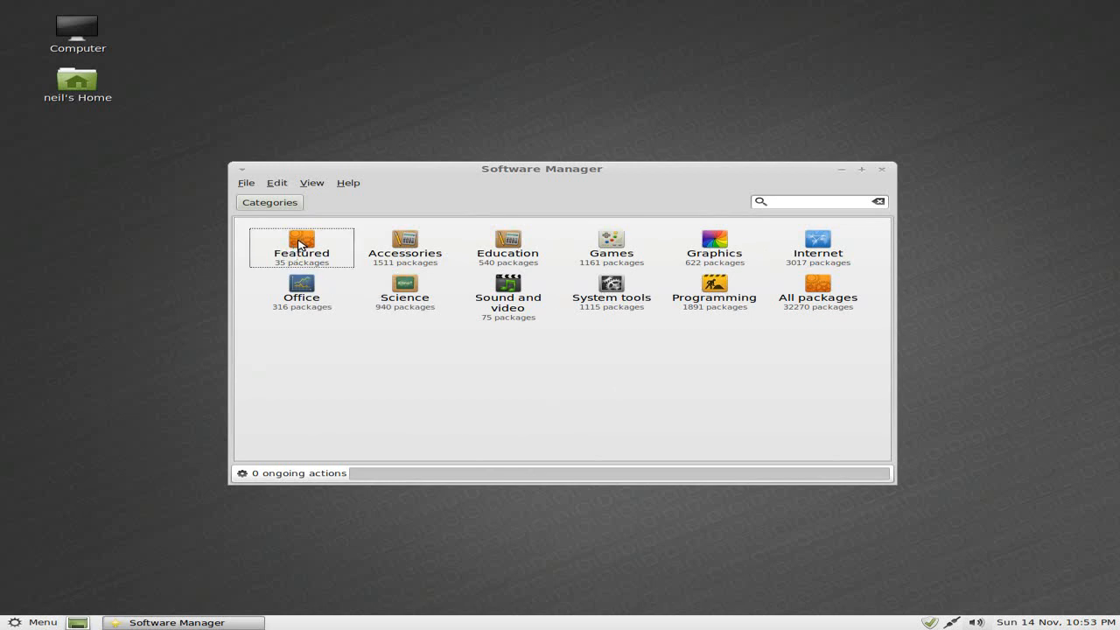
- Browse the maximized Featured list down to Acroread and Gwibber, then back up toward VLC
{"action": "left_click", "coordinate": [301, 248]}
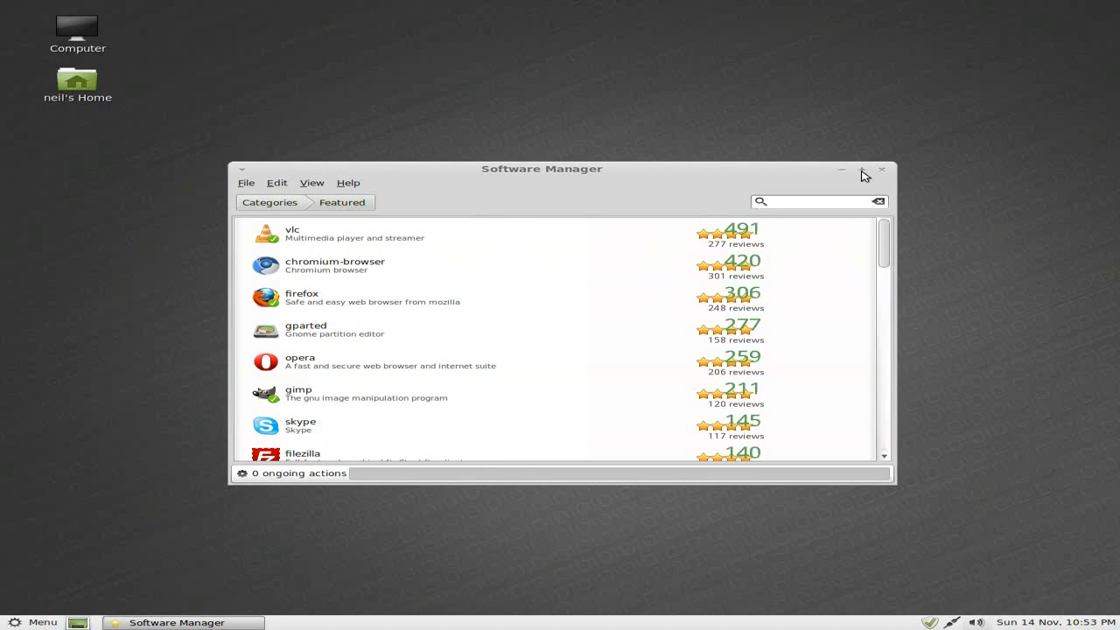
{"action": "left_click", "coordinate": [862, 169]}
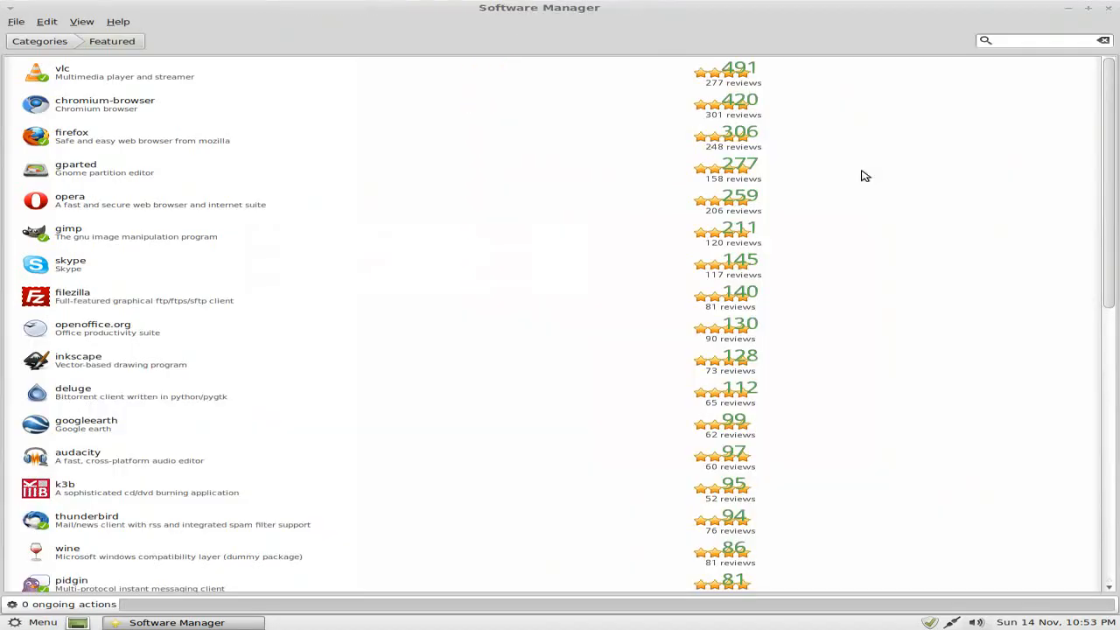
{"action": "mouse_move", "coordinate": [161, 80]}
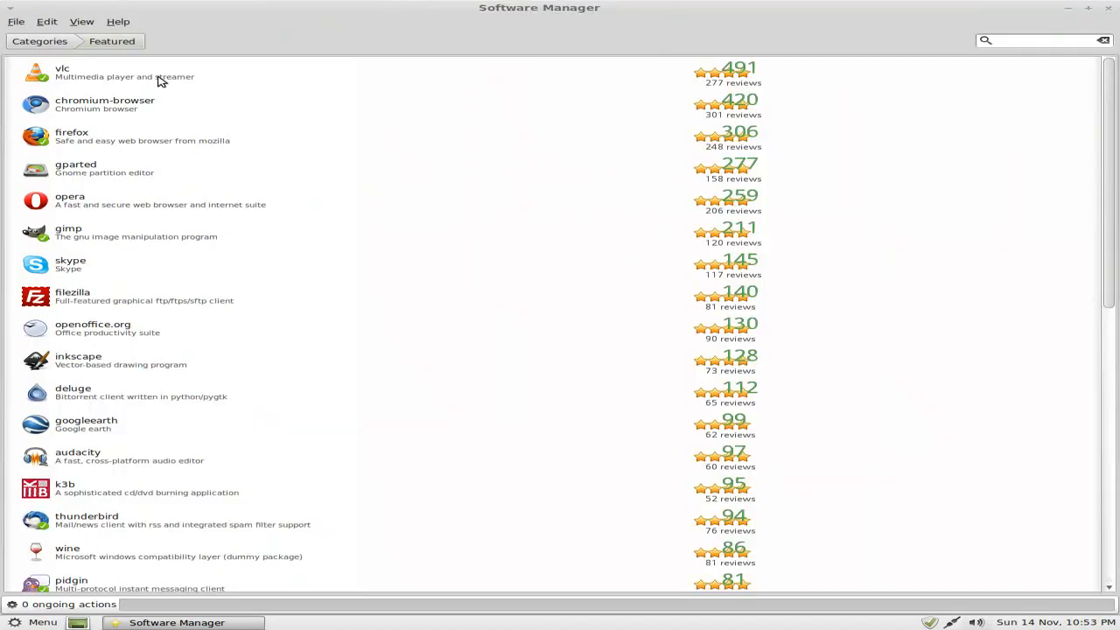
{"action": "mouse_move", "coordinate": [133, 151]}
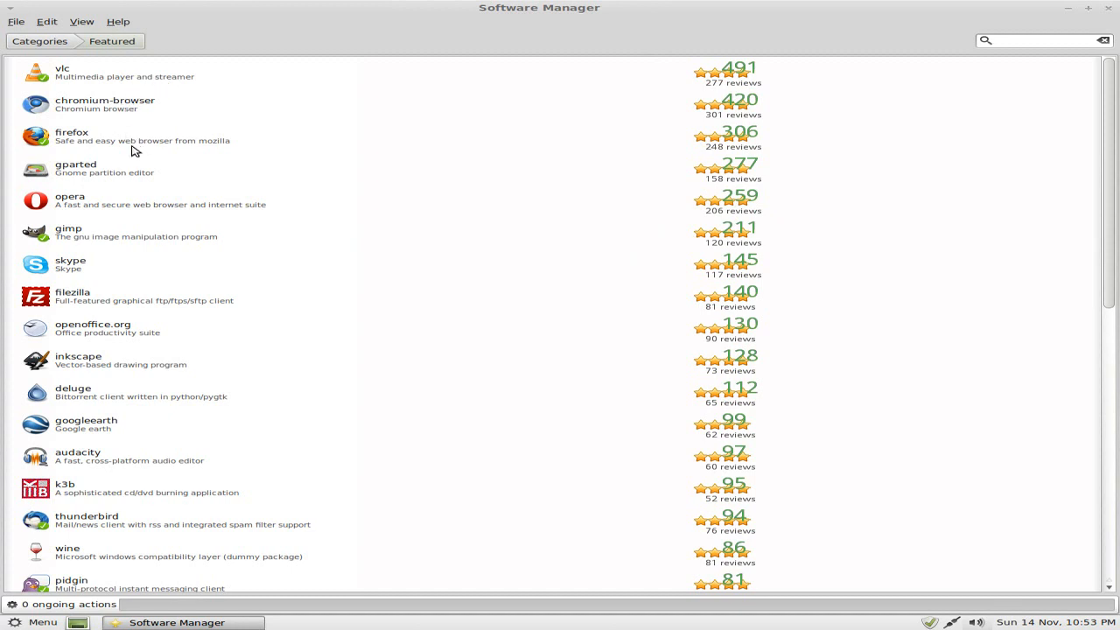
{"action": "mouse_move", "coordinate": [172, 278]}
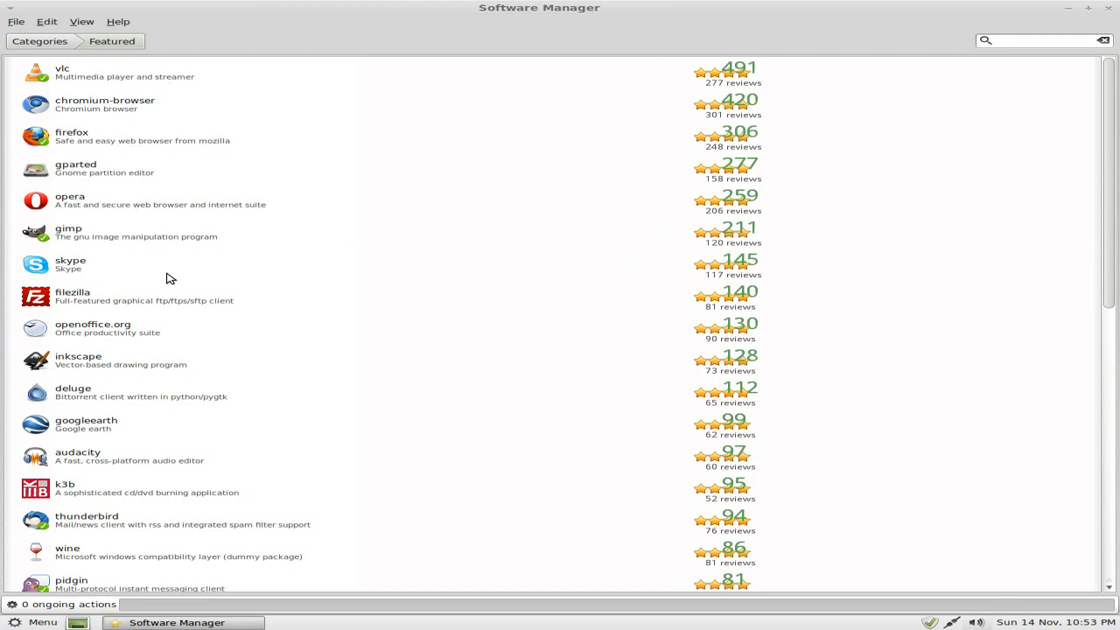
{"action": "scroll", "scroll_direction": "down", "scroll_amount": 3}
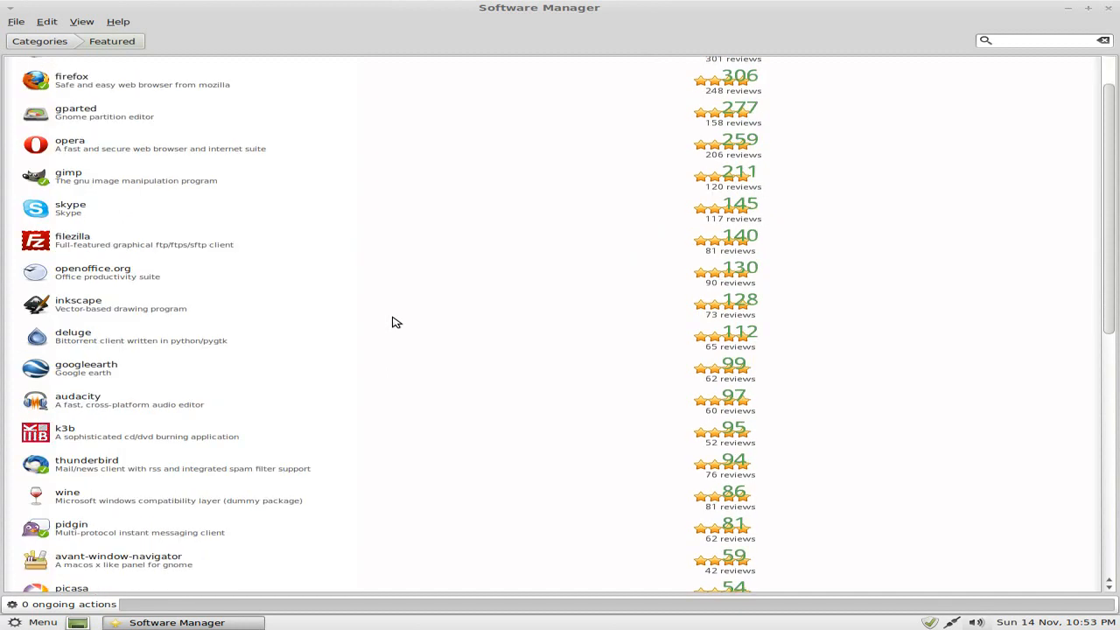
{"action": "scroll", "scroll_direction": "down", "scroll_amount": 3}
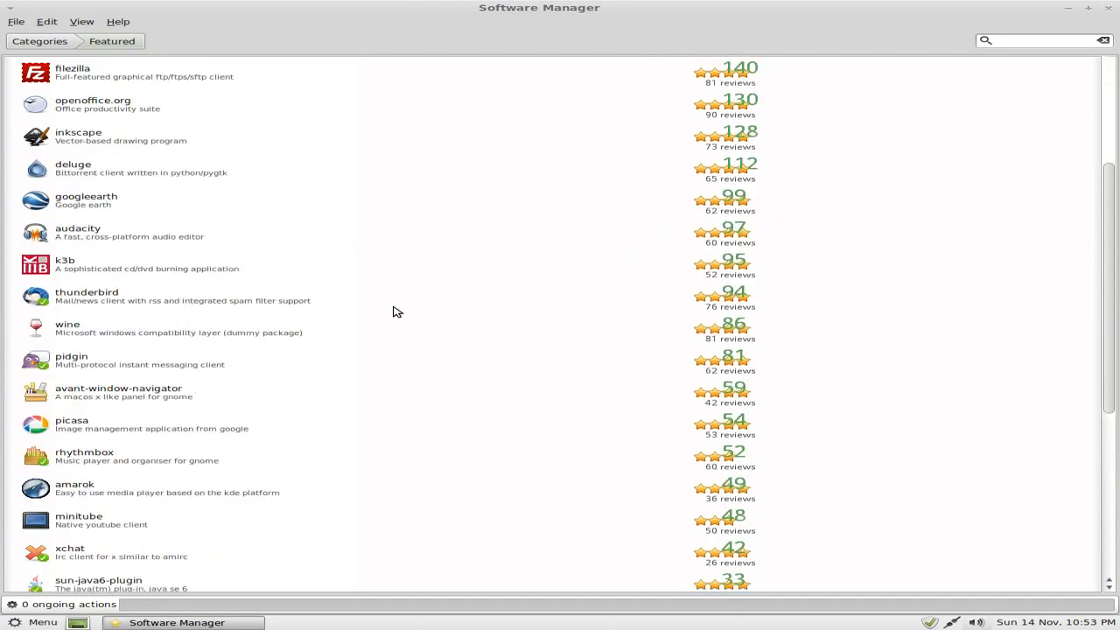
{"action": "scroll", "scroll_direction": "down", "scroll_amount": 3}
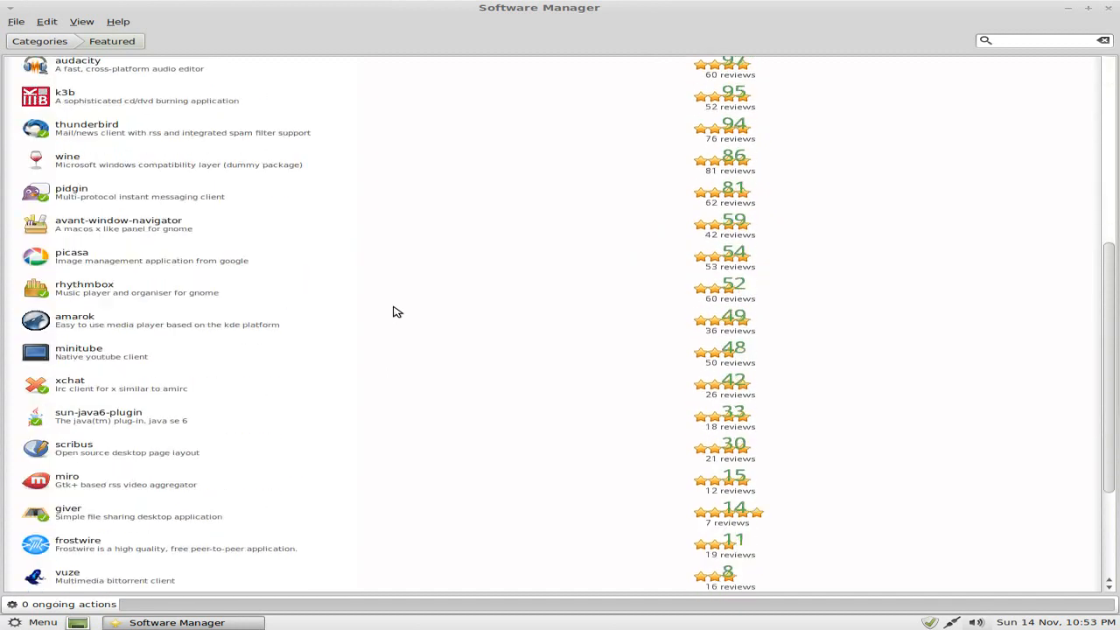
{"action": "scroll", "scroll_direction": "down", "scroll_amount": 3}
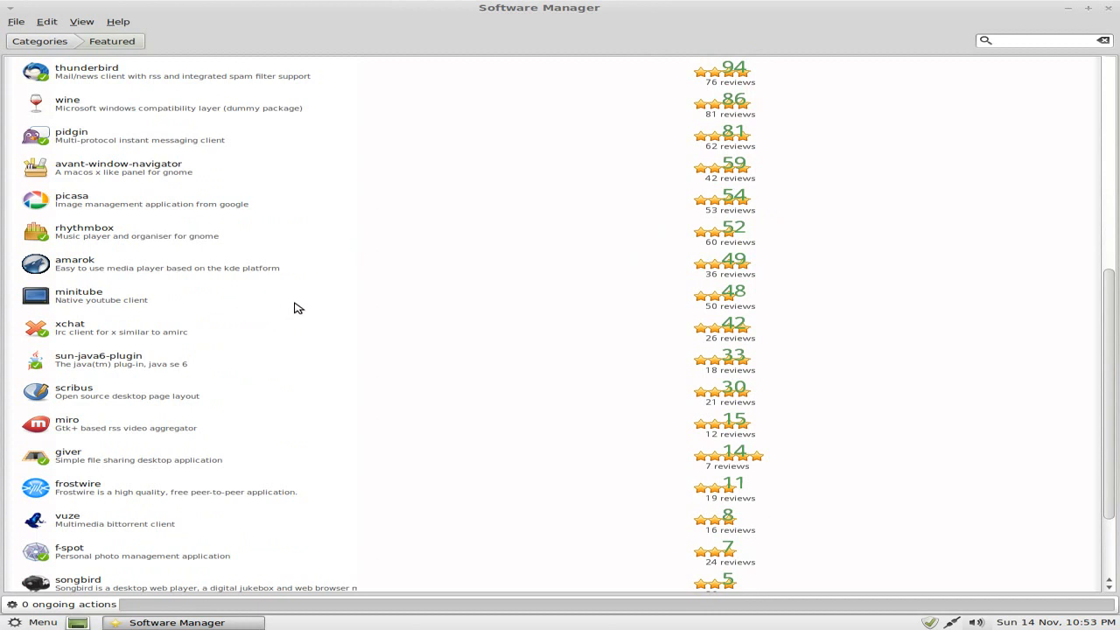
{"action": "scroll", "scroll_direction": "down", "scroll_amount": 3}
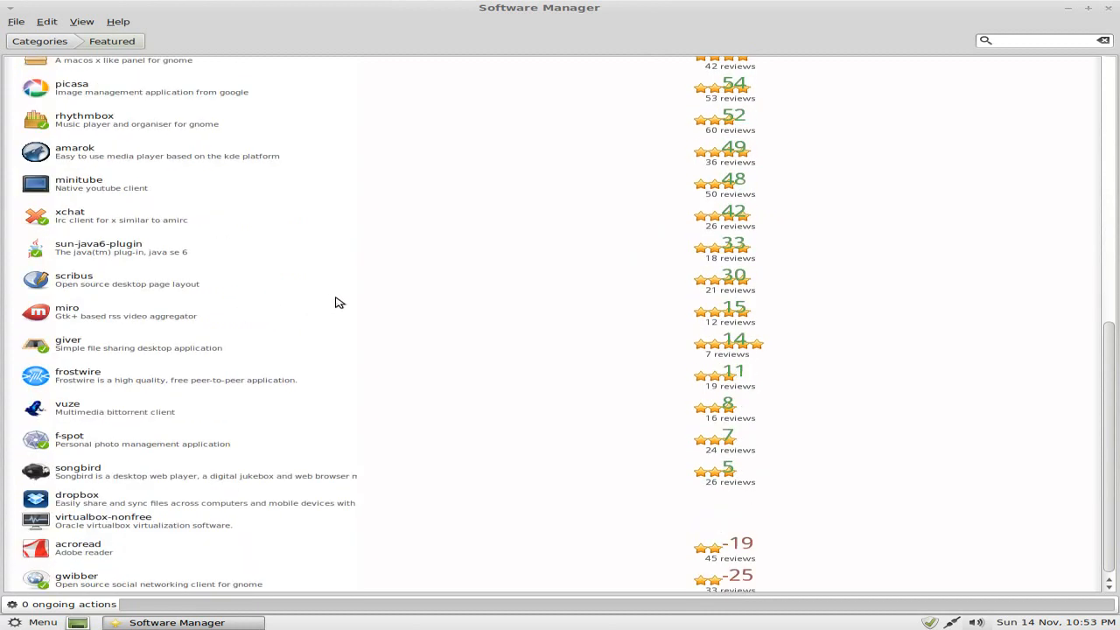
{"action": "scroll", "scroll_direction": "down", "scroll_amount": 3}
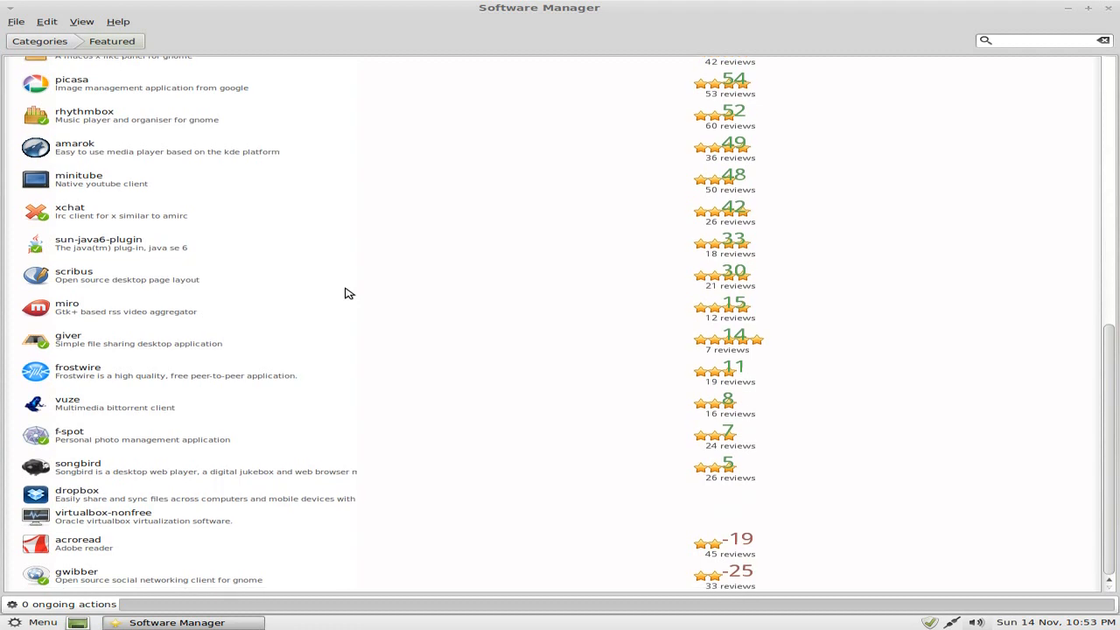
{"action": "mouse_move", "coordinate": [133, 441]}
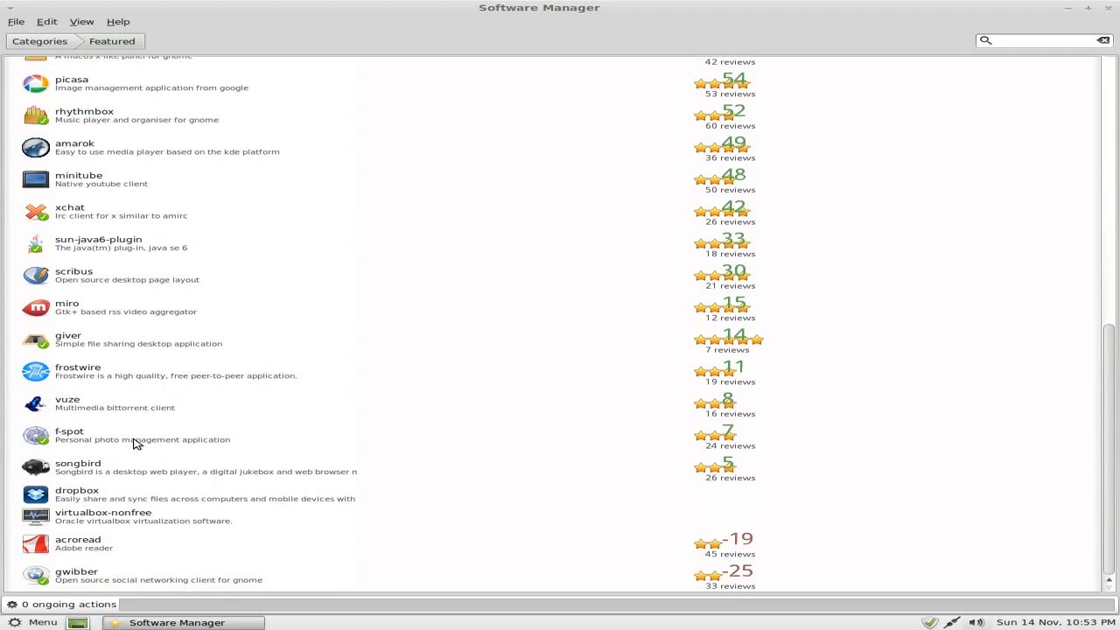
{"action": "mouse_move", "coordinate": [392, 444]}
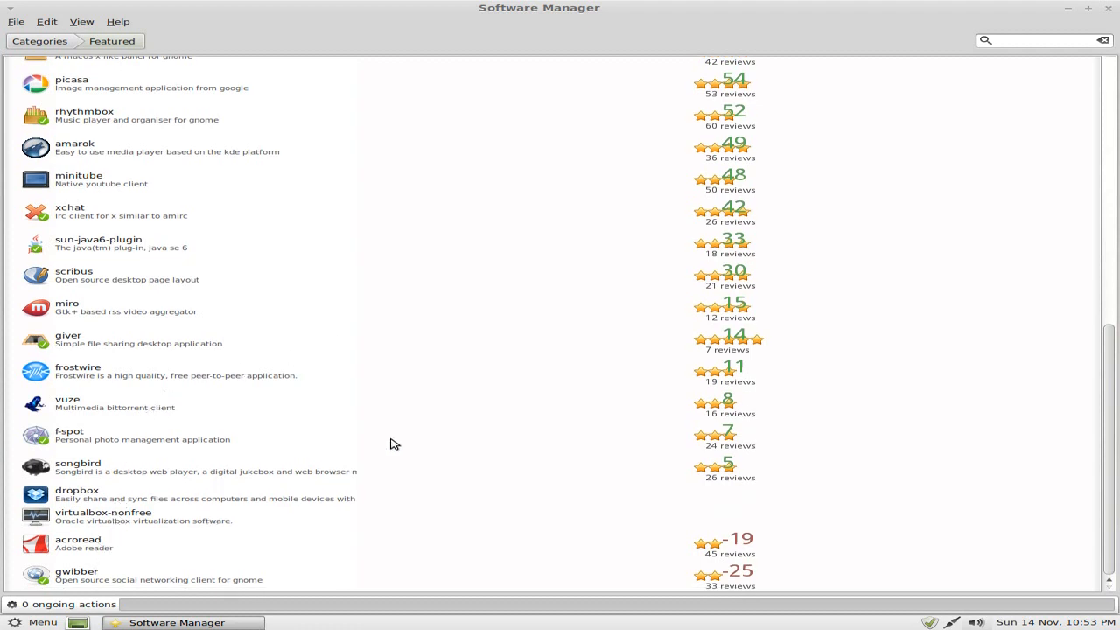
{"action": "scroll", "scroll_direction": "up", "scroll_amount": 3}
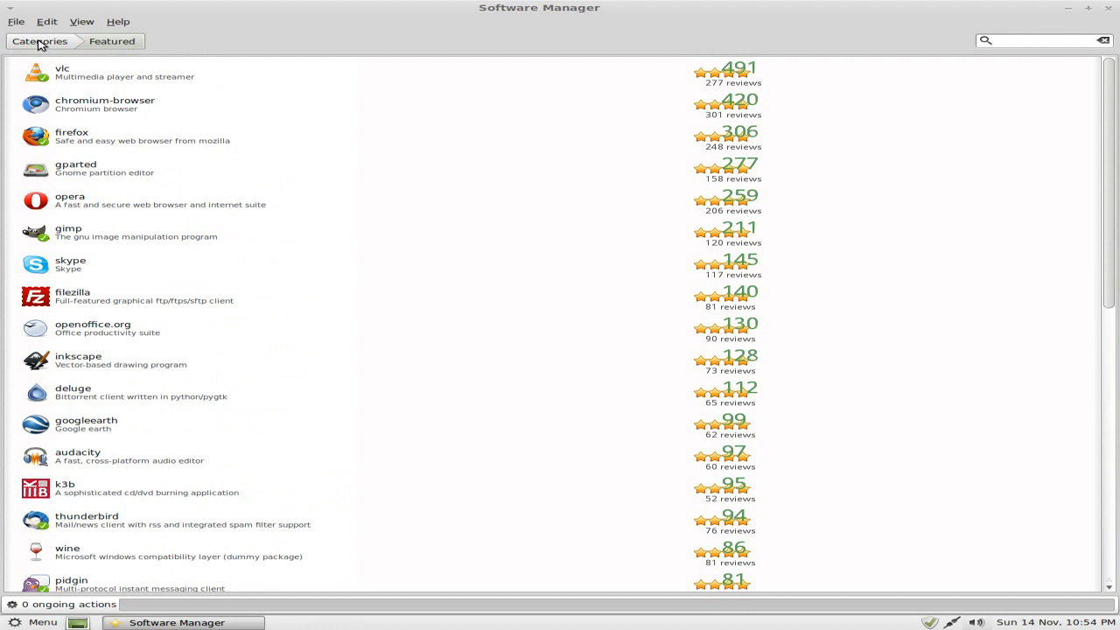
- Return to the categories overview and browse the Office packages such as Vim, Emacs and LyX
{"action": "left_click", "coordinate": [42, 41]}
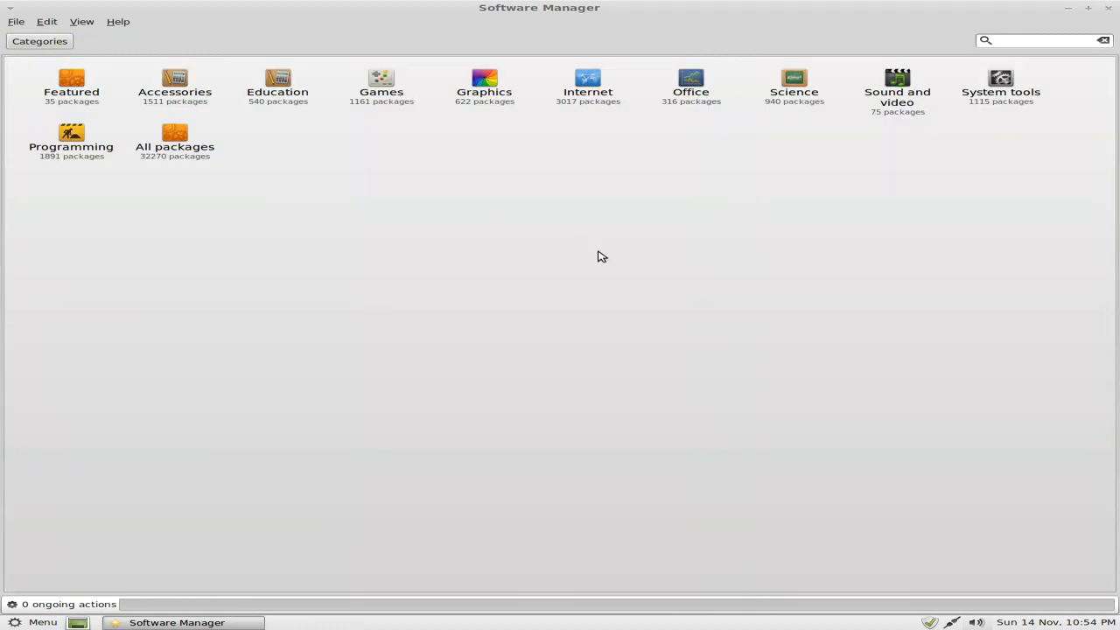
{"action": "mouse_move", "coordinate": [689, 80]}
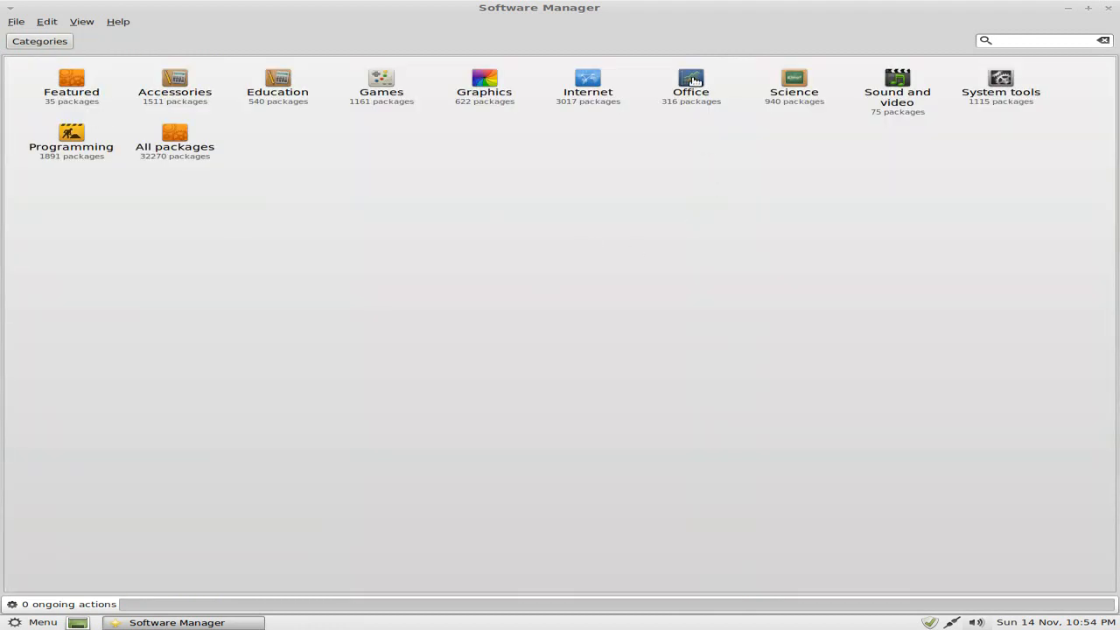
{"action": "left_click", "coordinate": [691, 79]}
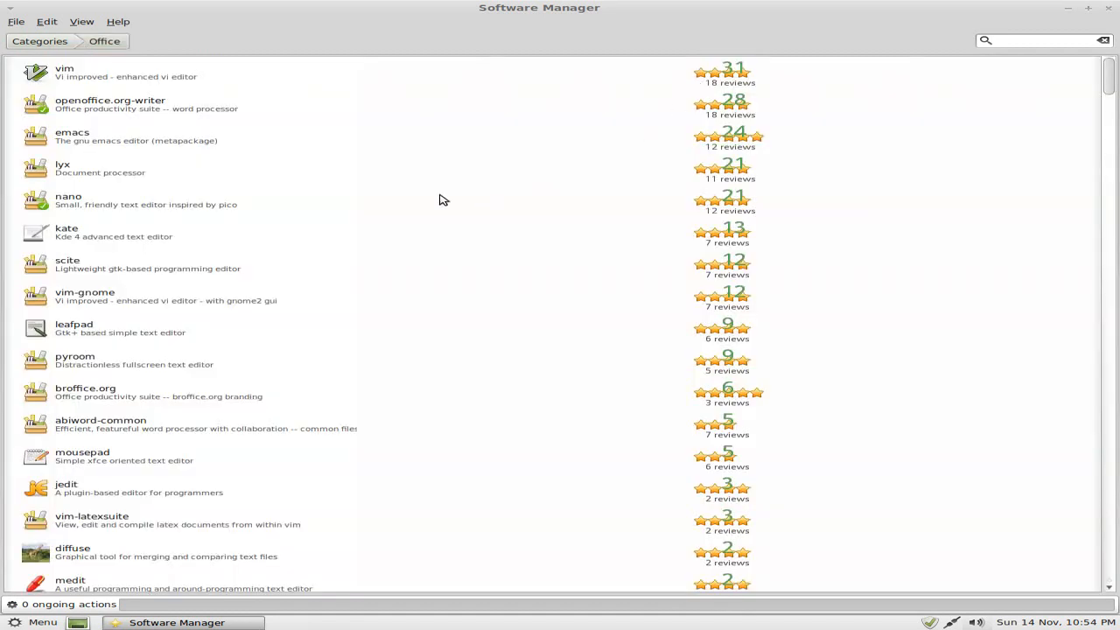
{"action": "mouse_move", "coordinate": [245, 131]}
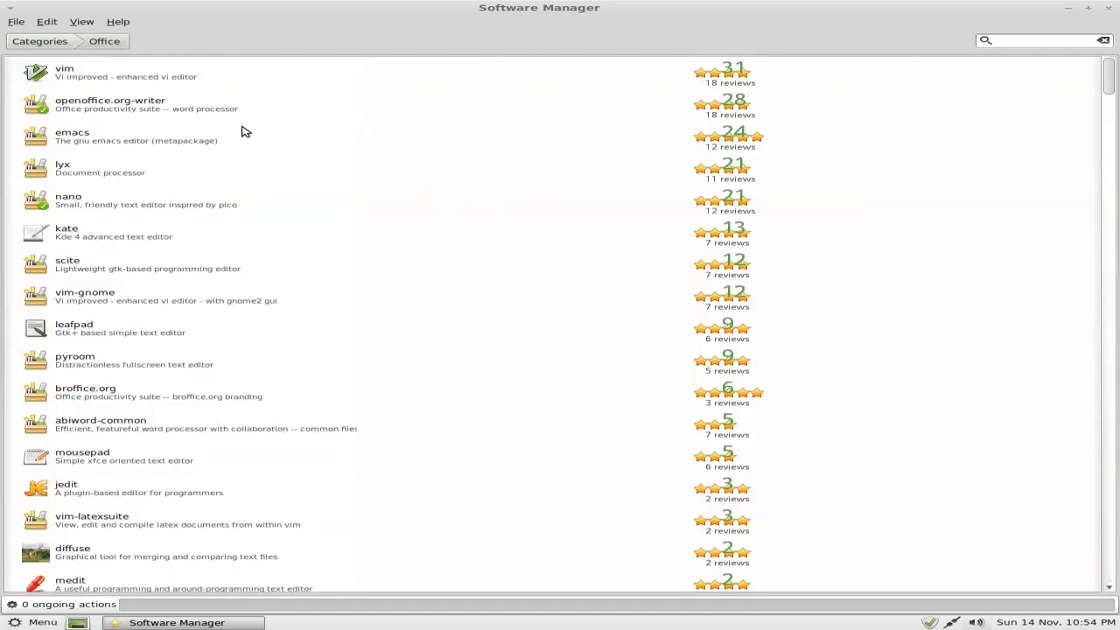
{"action": "mouse_move", "coordinate": [363, 238]}
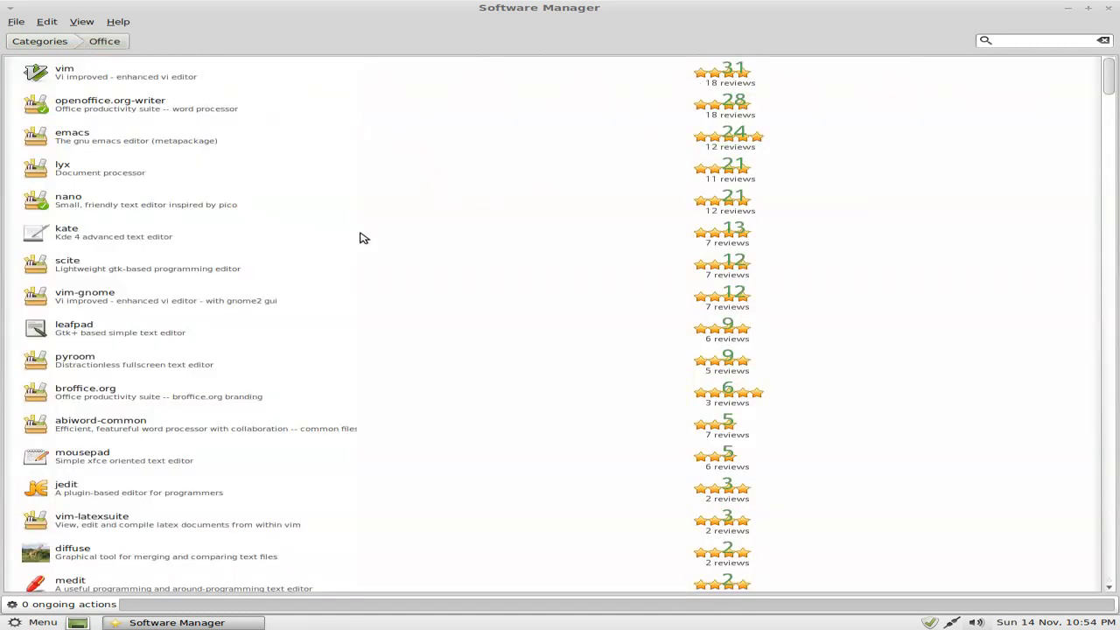
{"action": "scroll", "scroll_direction": "down", "scroll_amount": 3}
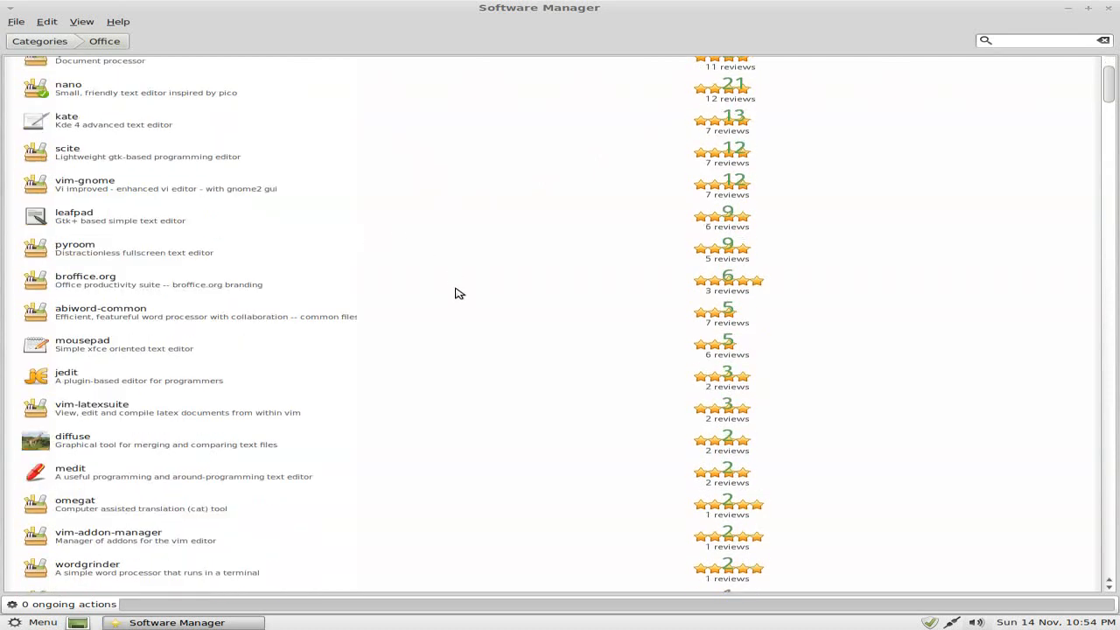
{"action": "mouse_move", "coordinate": [382, 346]}
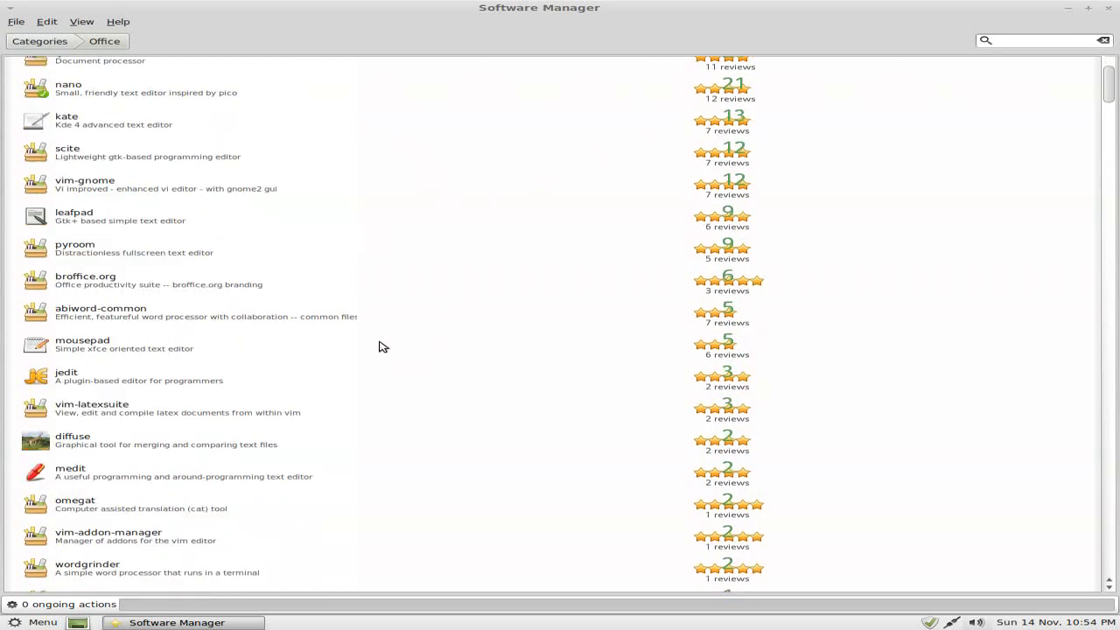
{"action": "mouse_move", "coordinate": [283, 320]}
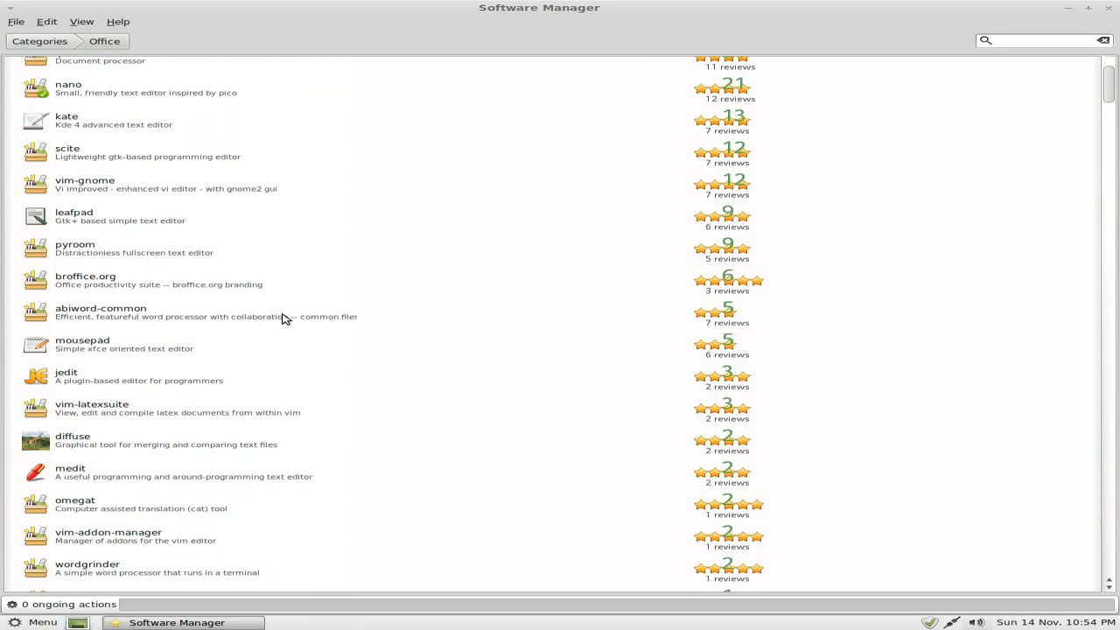
{"action": "mouse_move", "coordinate": [608, 304]}
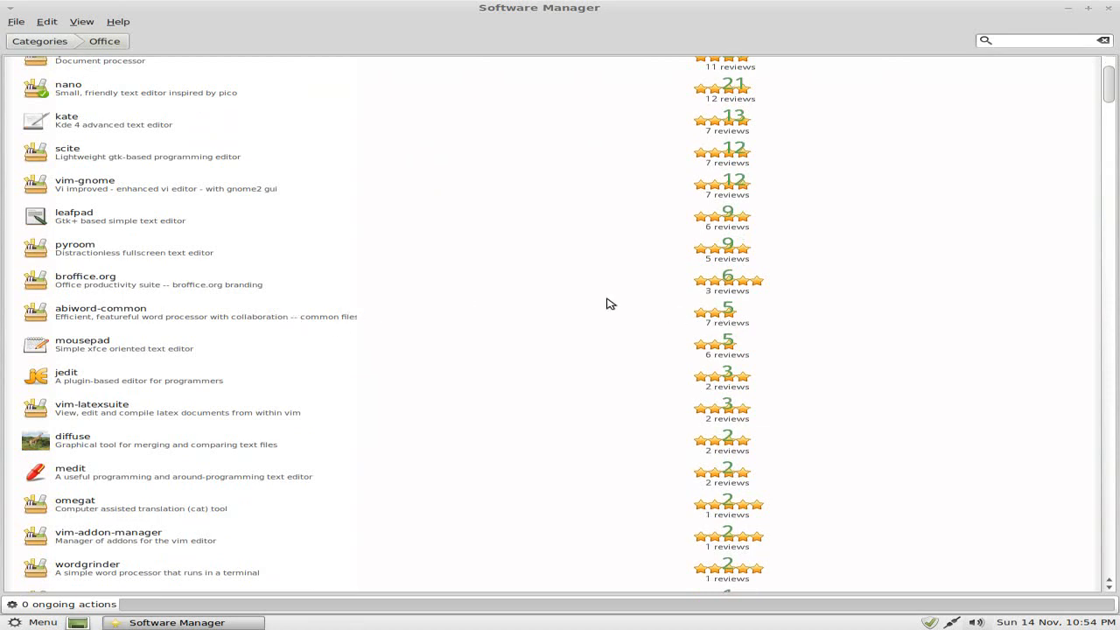
{"action": "mouse_move", "coordinate": [38, 315]}
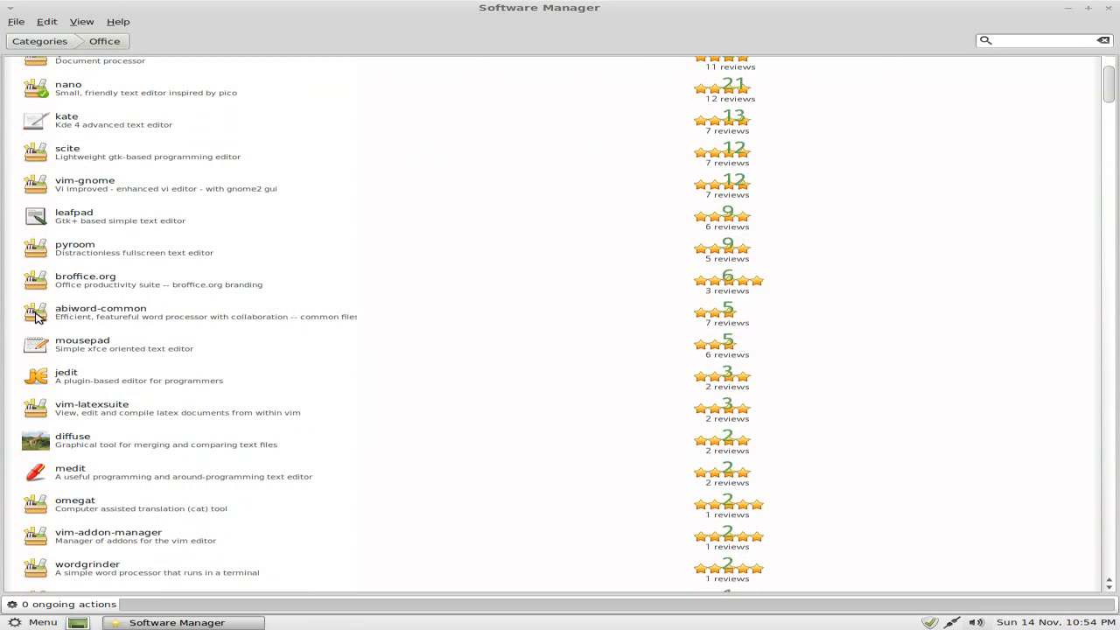
- Show the abiword-common package page with its description, five-star score and seven reviews
{"action": "left_click", "coordinate": [99, 313]}
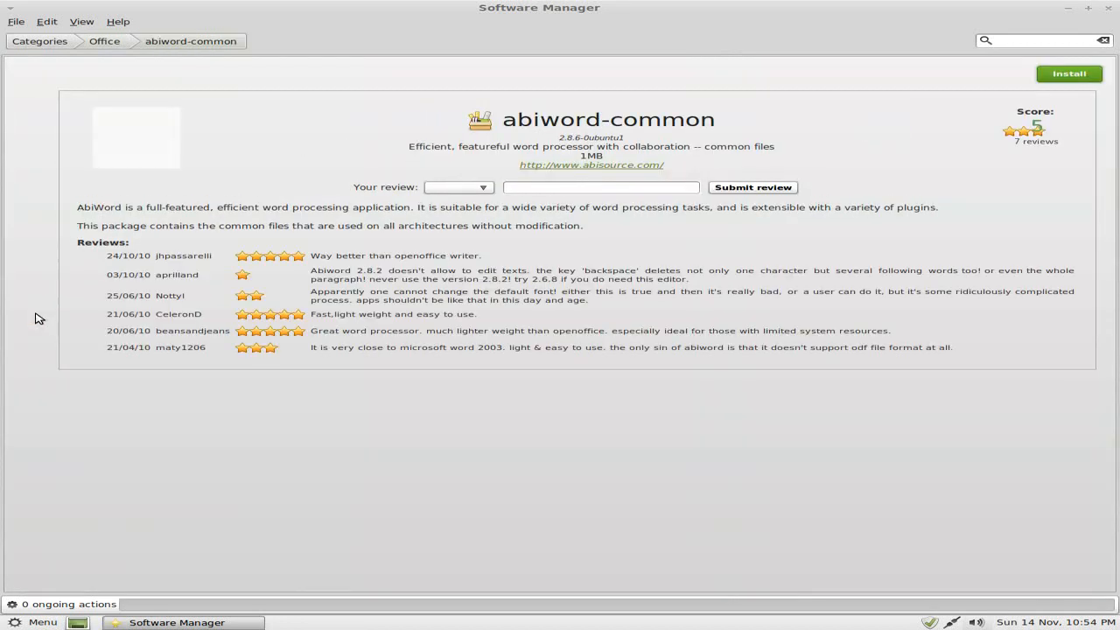
{"action": "mouse_move", "coordinate": [516, 280]}
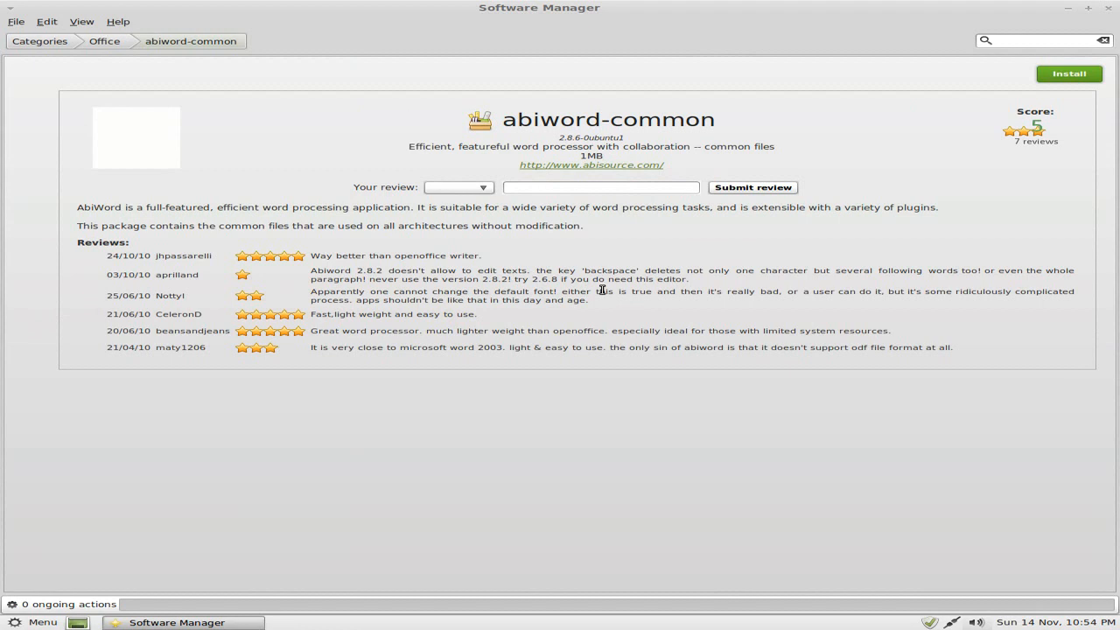
{"action": "mouse_move", "coordinate": [534, 312]}
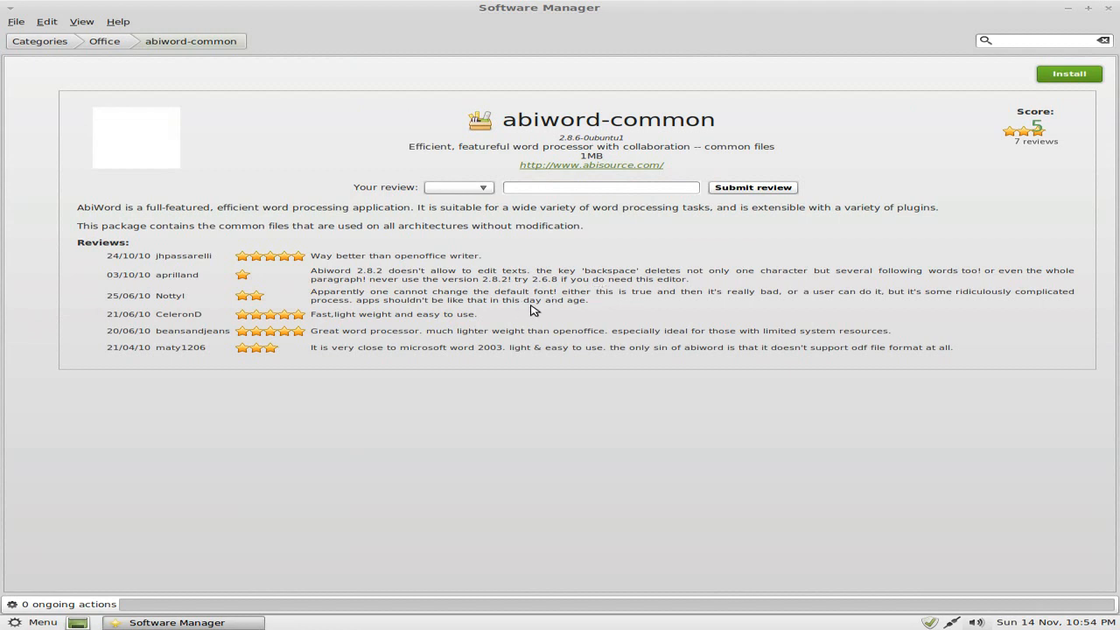
{"action": "mouse_move", "coordinate": [620, 309]}
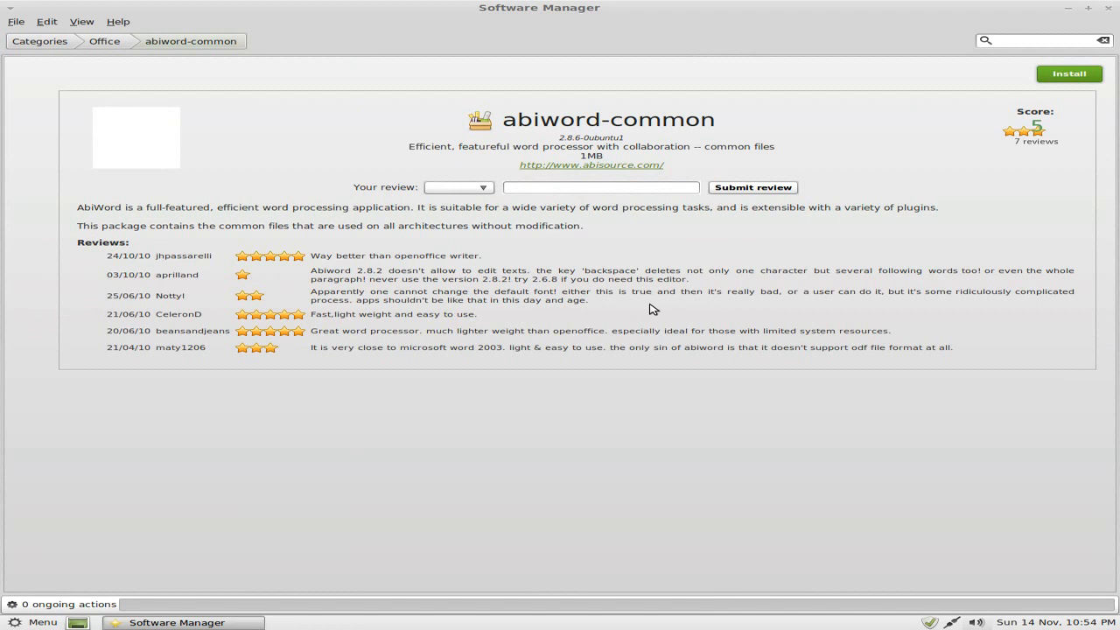
{"action": "mouse_move", "coordinate": [607, 343]}
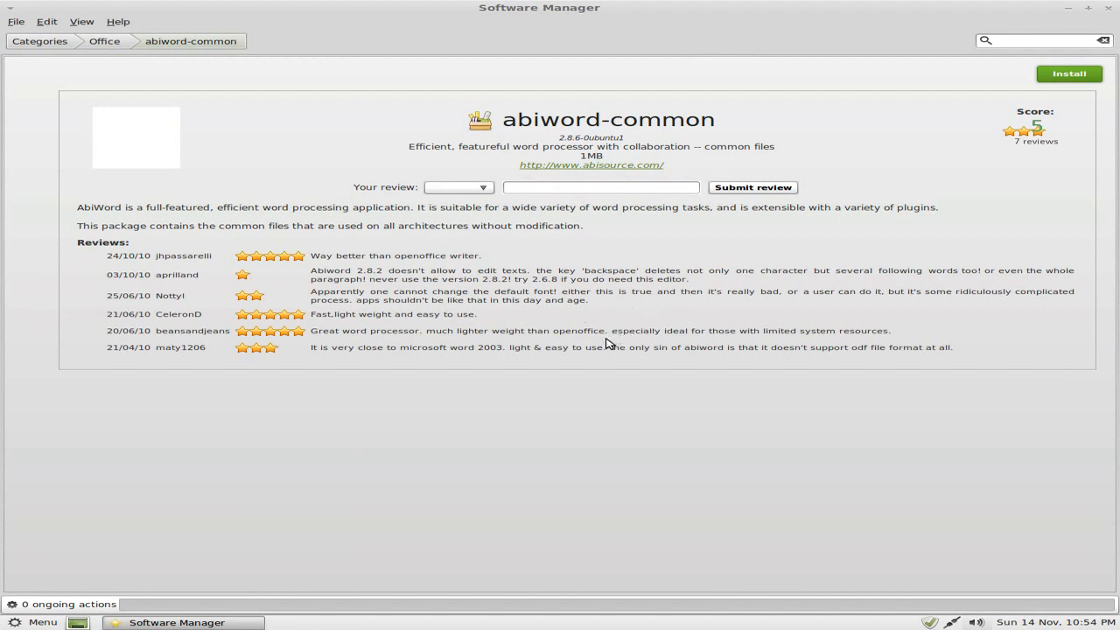
{"action": "mouse_move", "coordinate": [614, 331]}
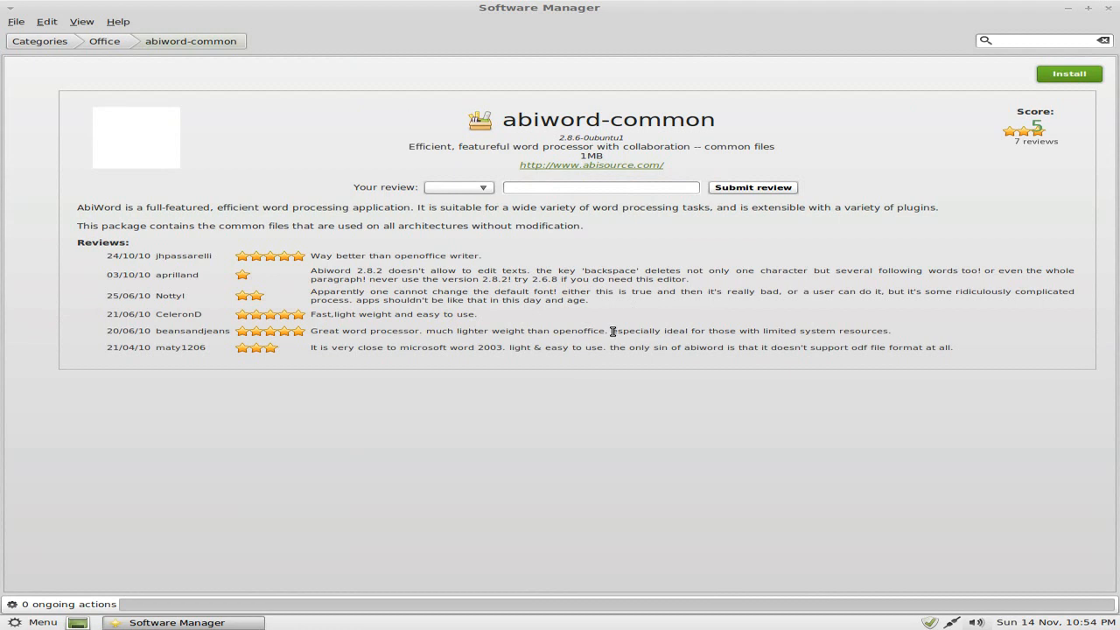
{"action": "mouse_move", "coordinate": [530, 178]}
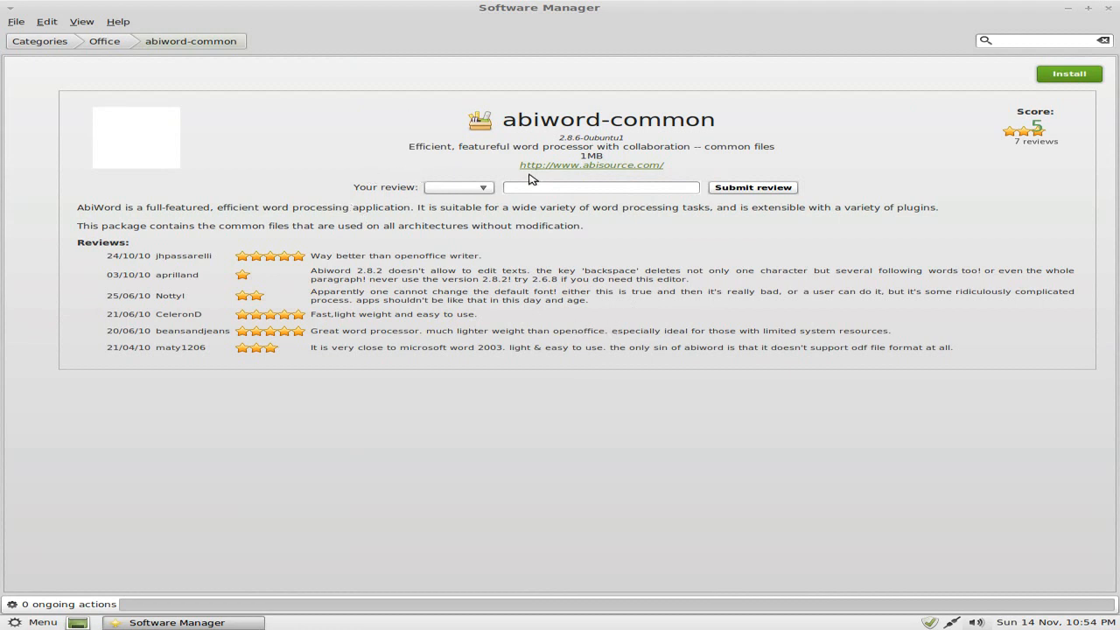
{"action": "mouse_move", "coordinate": [1056, 77]}
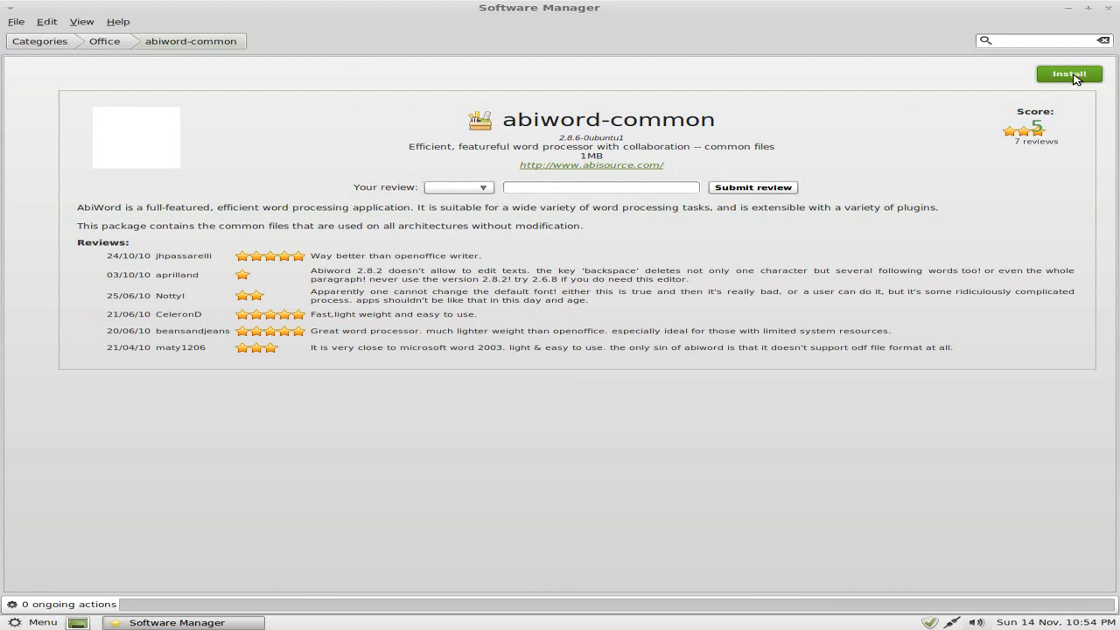
- Install abiword-common, authenticating with the administrator password
{"action": "left_click", "coordinate": [1042, 74]}
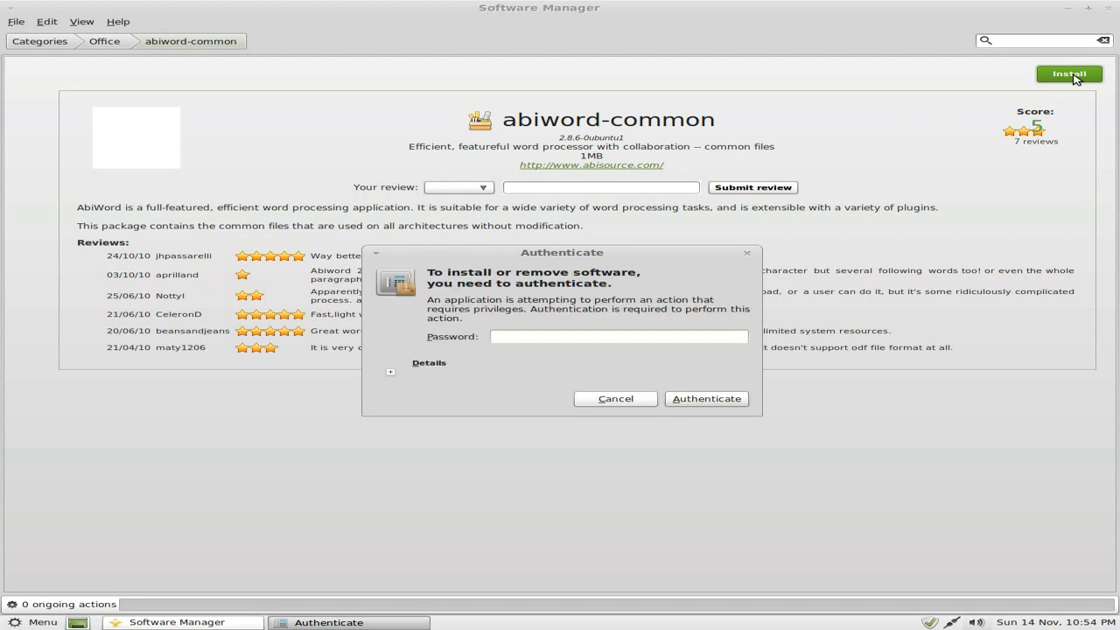
{"action": "type", "text": "password"}
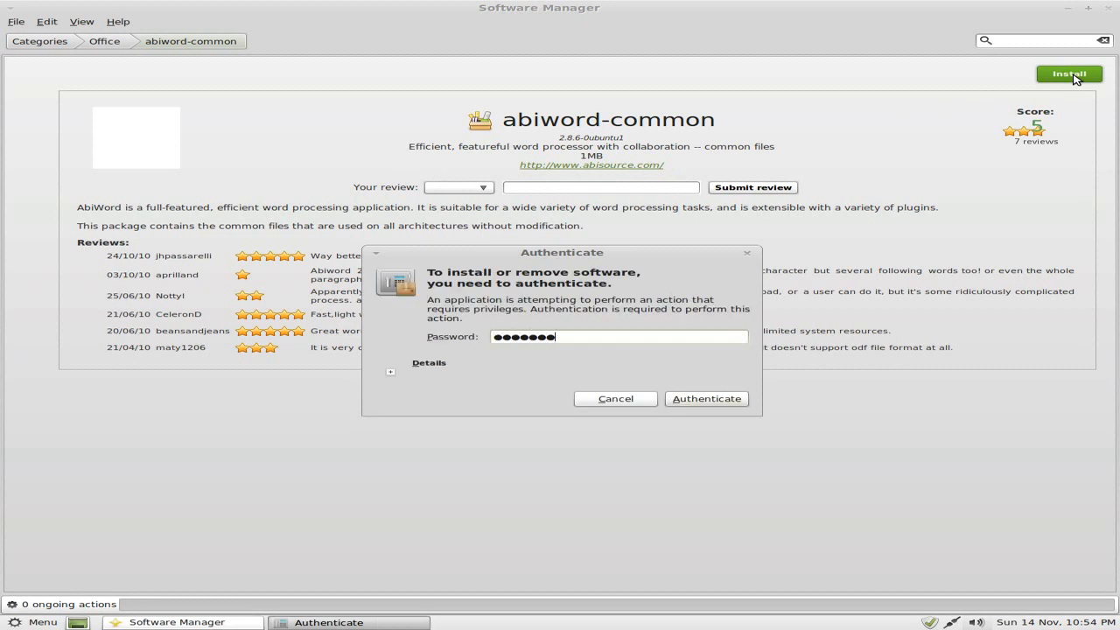
{"action": "left_click", "coordinate": [705, 398]}
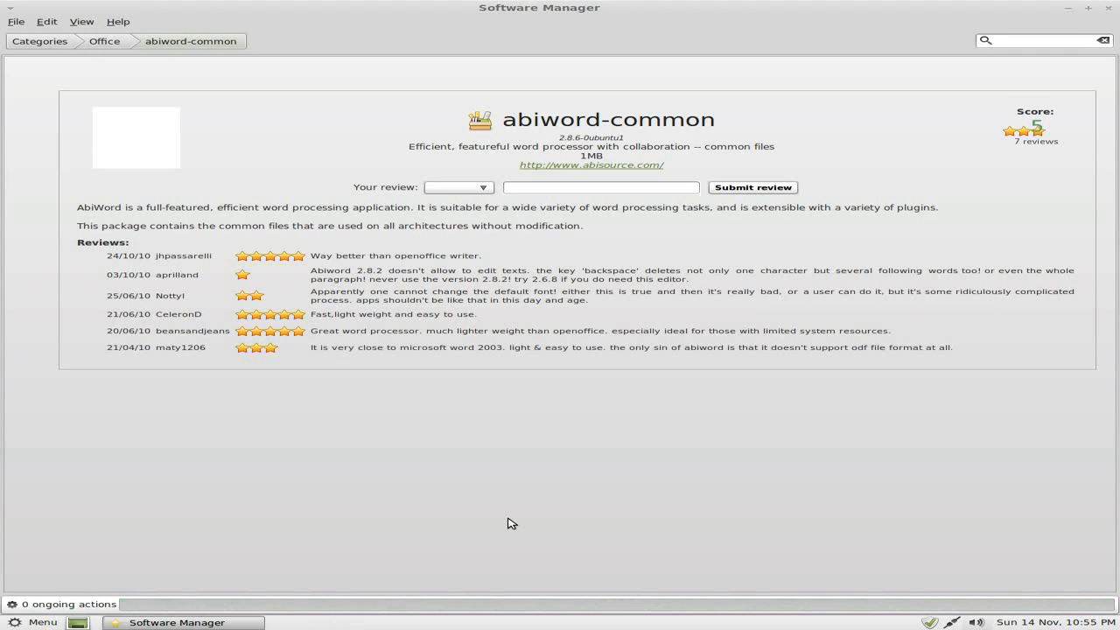
{"action": "mouse_move", "coordinate": [563, 457]}
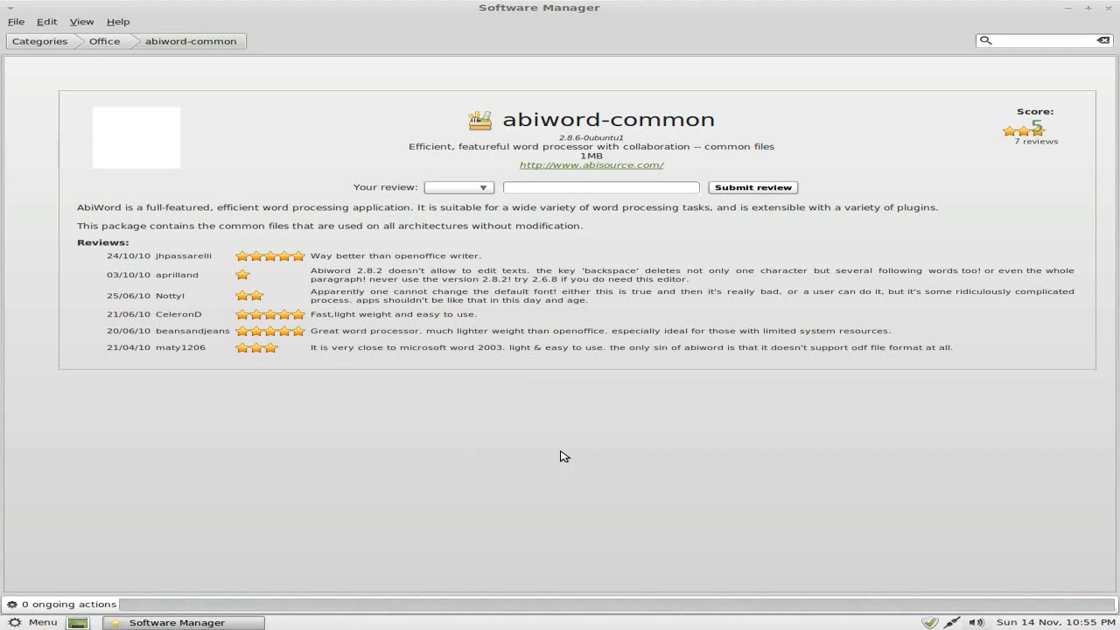
{"action": "mouse_move", "coordinate": [94, 61]}
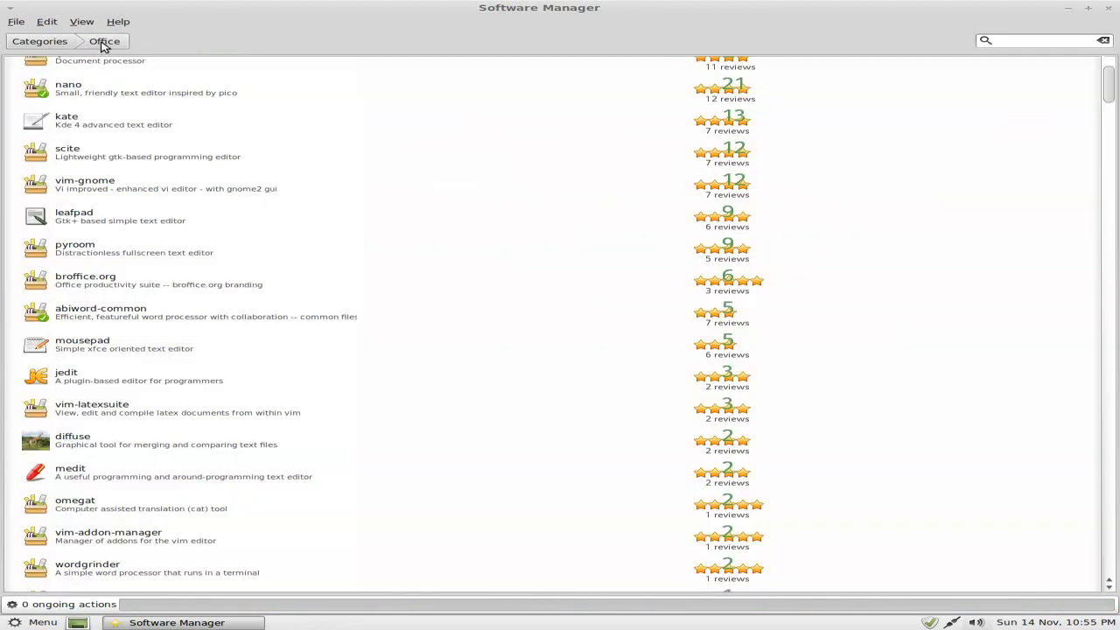
{"action": "mouse_move", "coordinate": [175, 331]}
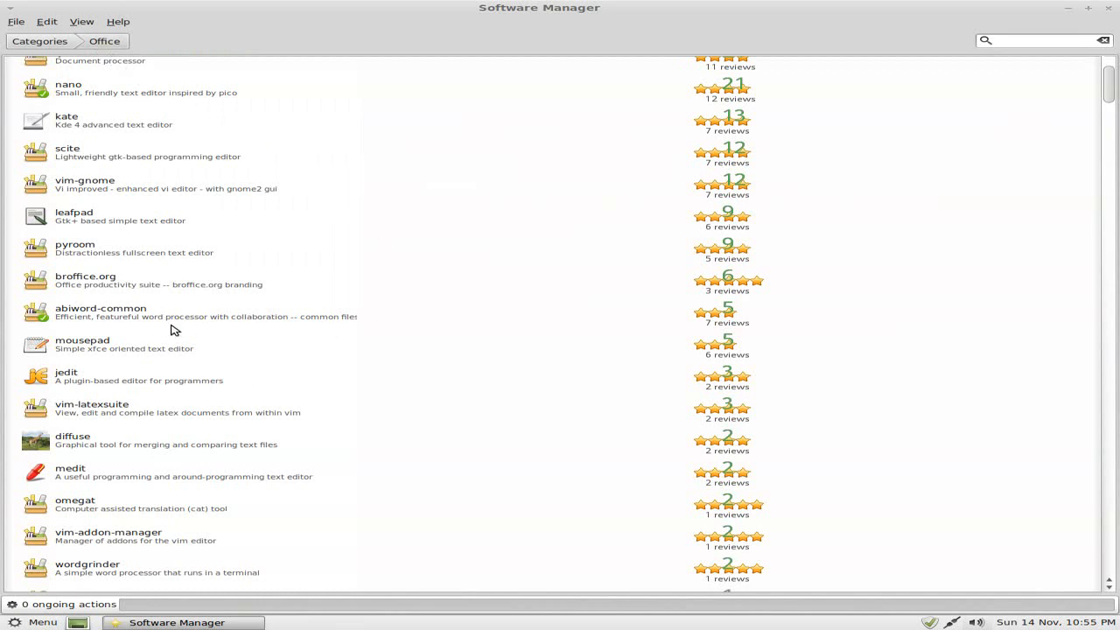
{"action": "mouse_move", "coordinate": [416, 283]}
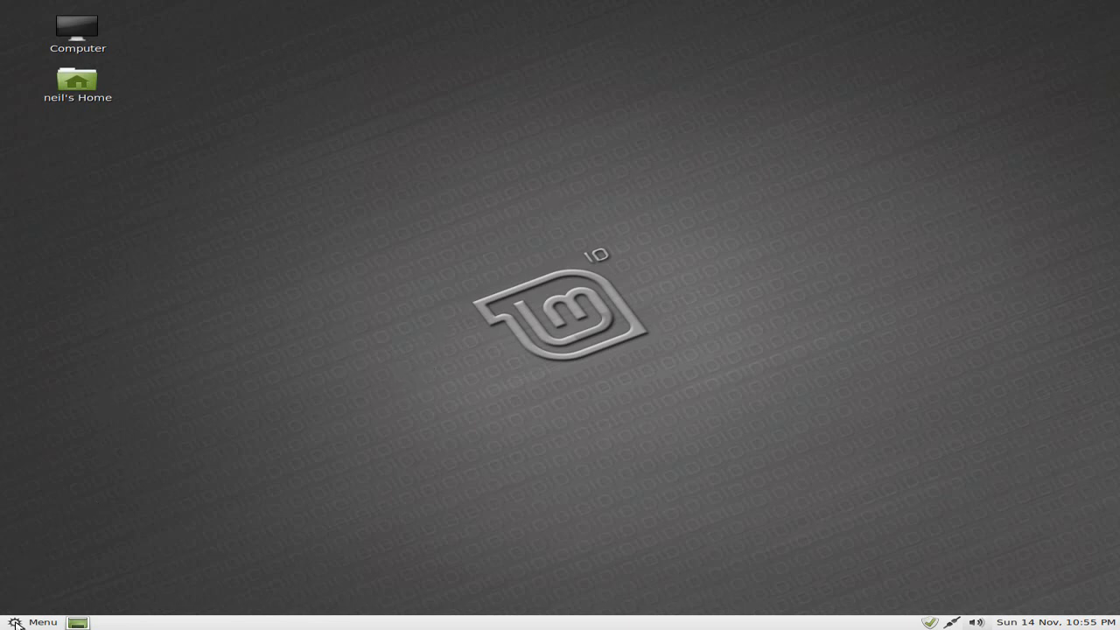
- Switch the menu from favourites to all applications, browsing the Office group and the full list
{"action": "left_click", "coordinate": [42, 623]}
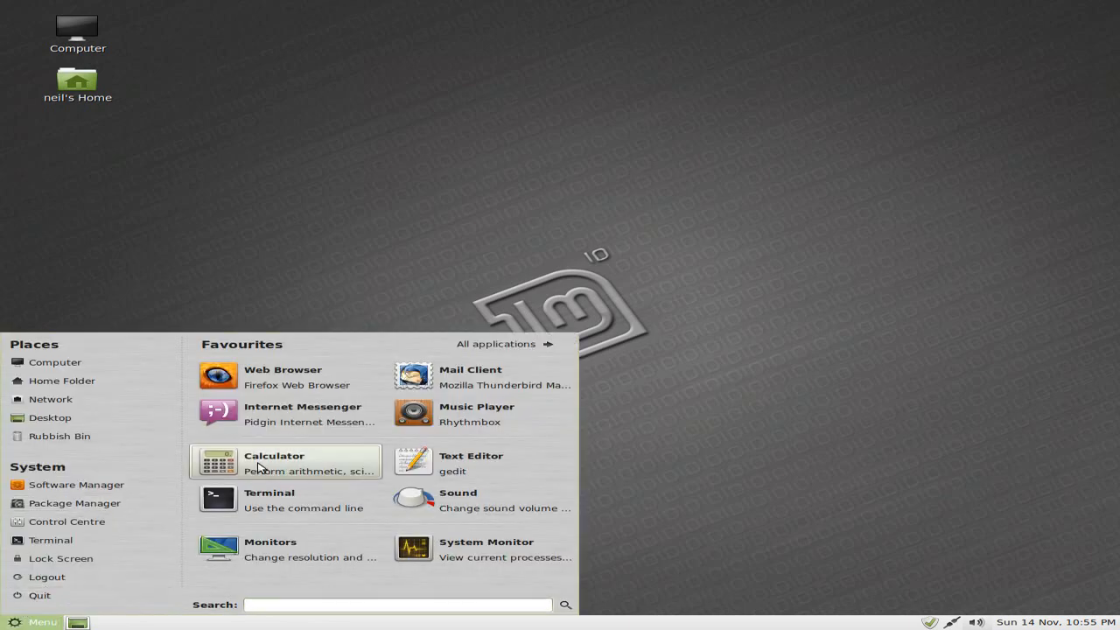
{"action": "mouse_move", "coordinate": [521, 374]}
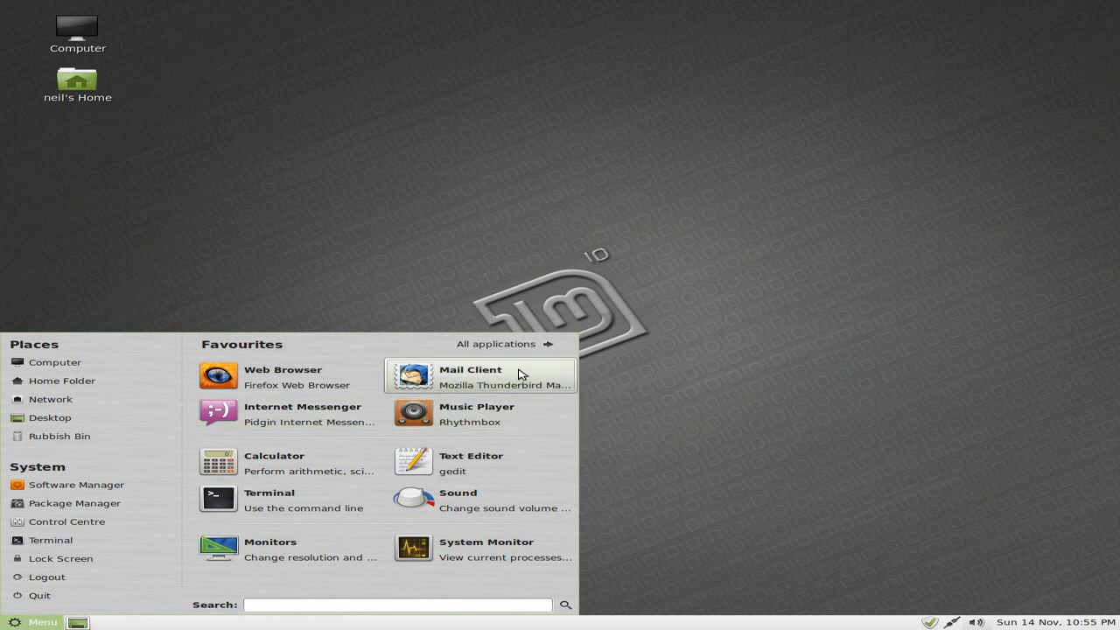
{"action": "left_click", "coordinate": [497, 343]}
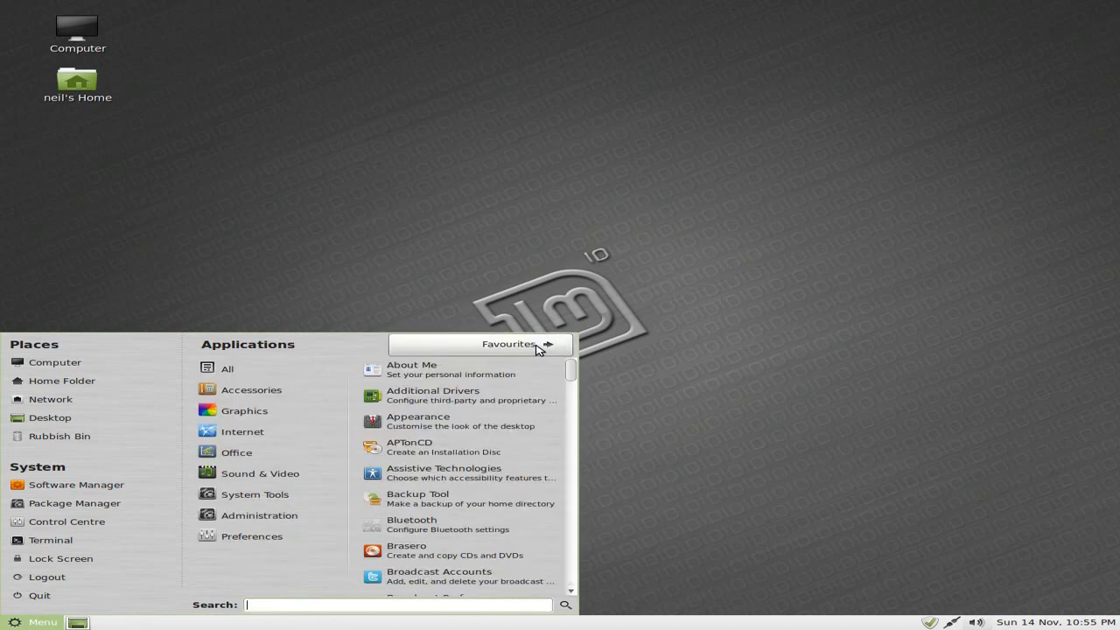
{"action": "mouse_move", "coordinate": [486, 441]}
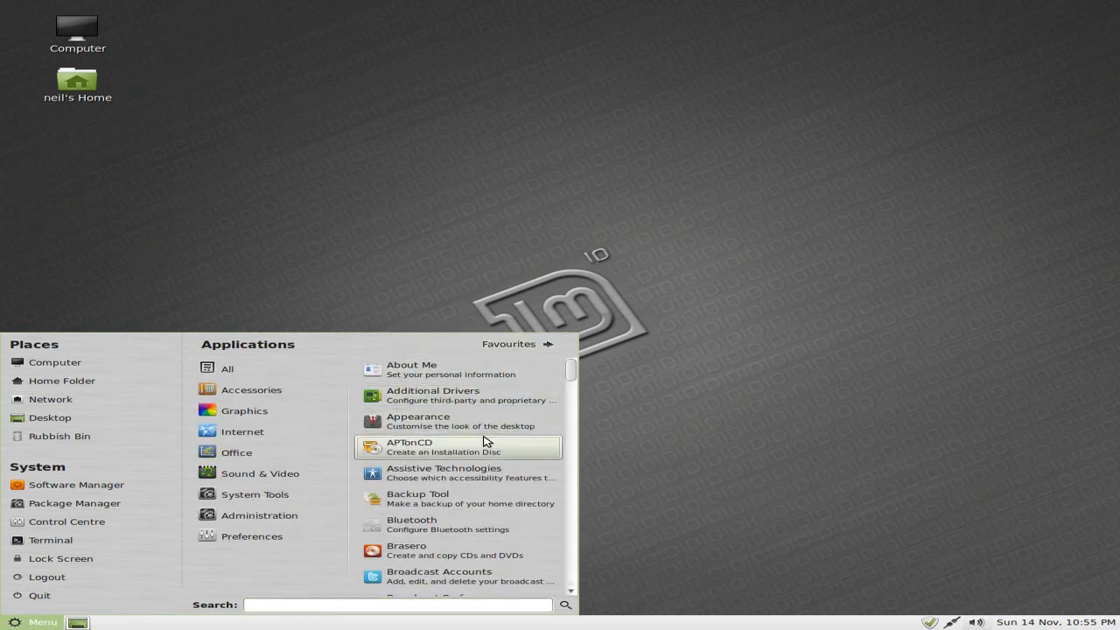
{"action": "scroll", "scroll_direction": "down", "scroll_amount": 3}
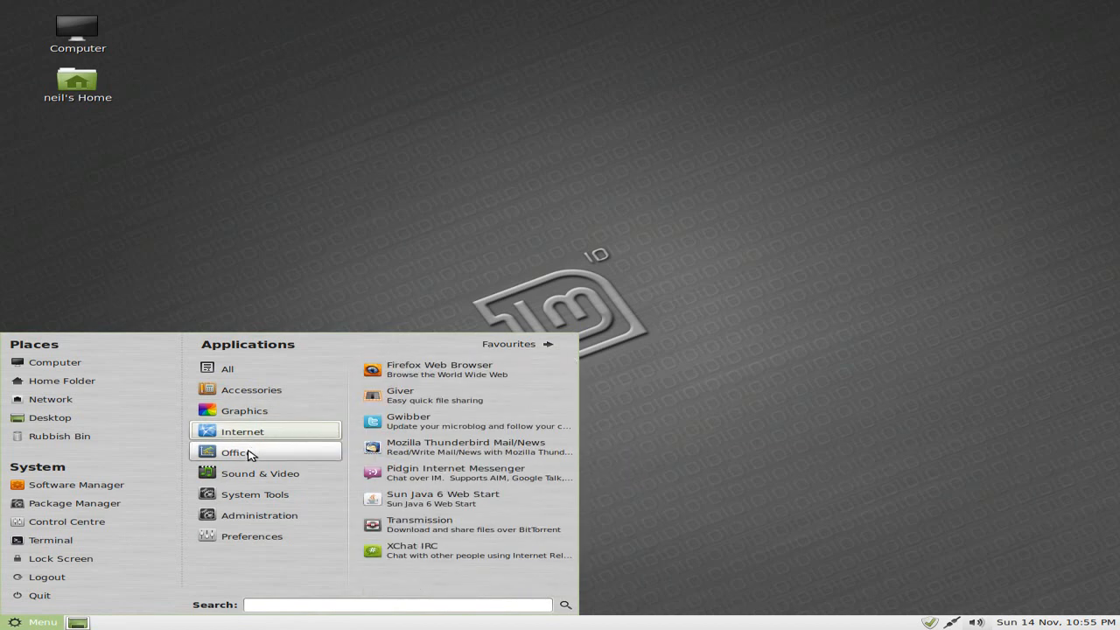
{"action": "left_click", "coordinate": [253, 452]}
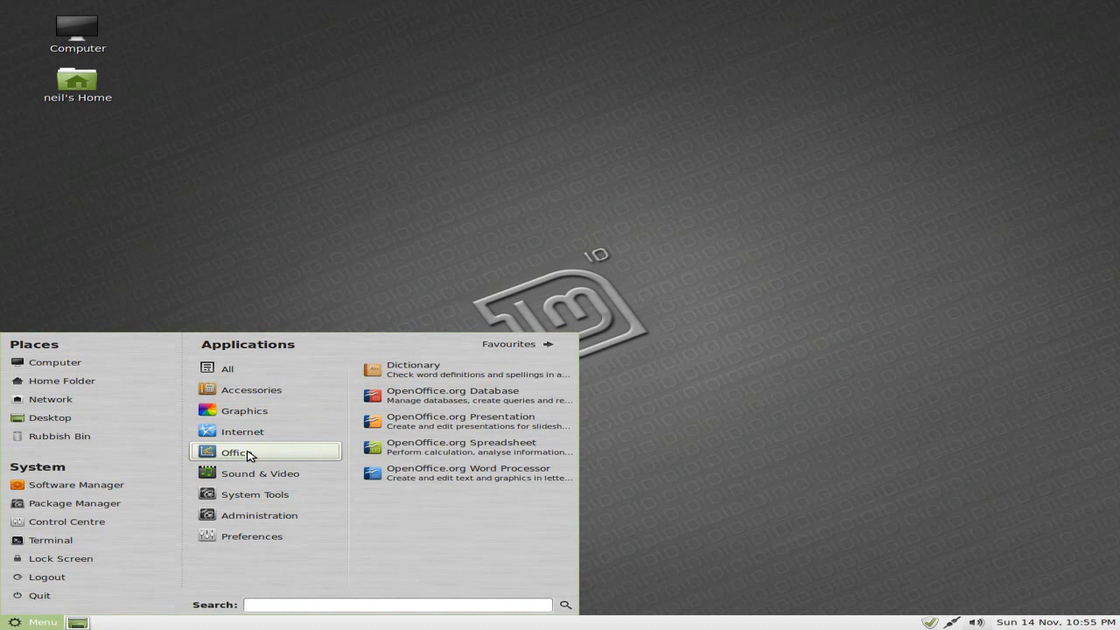
{"action": "mouse_move", "coordinate": [282, 467]}
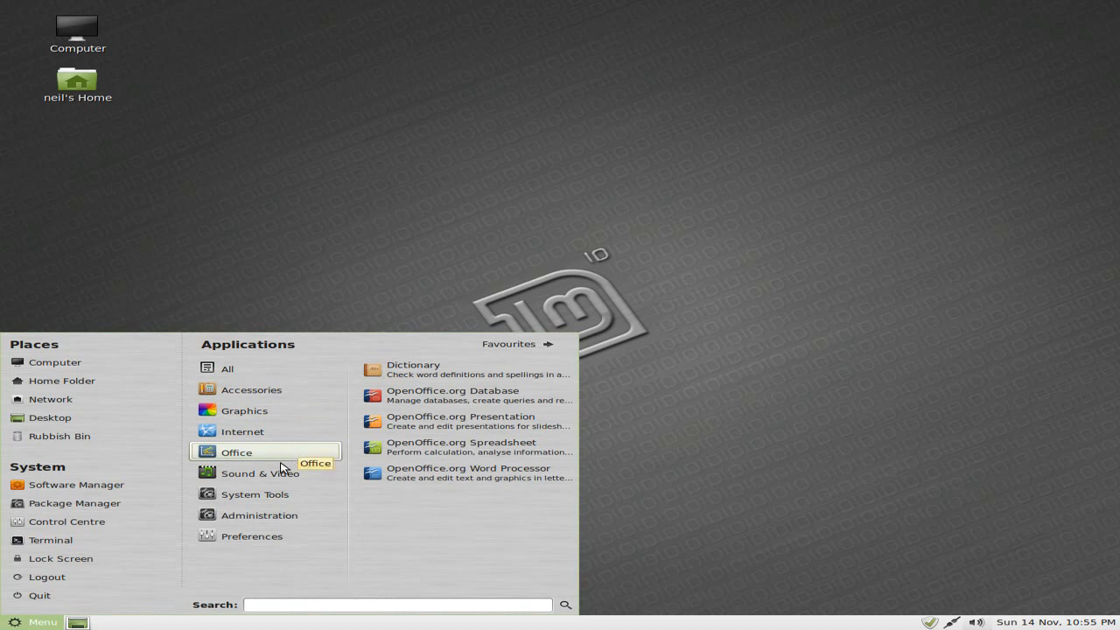
{"action": "mouse_move", "coordinate": [262, 493]}
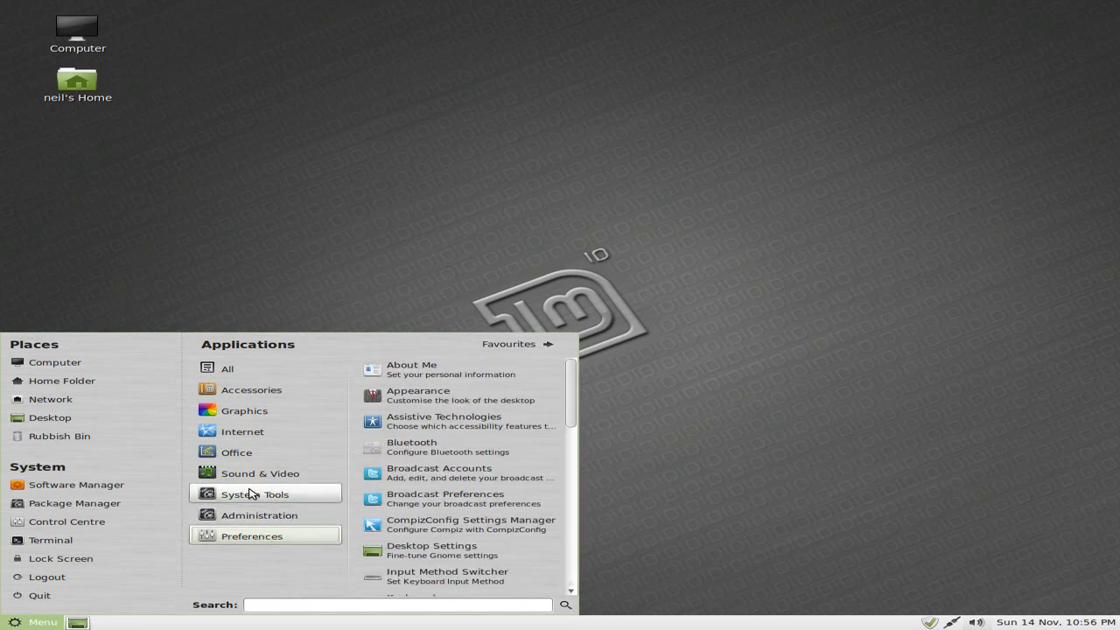
{"action": "left_click", "coordinate": [227, 367]}
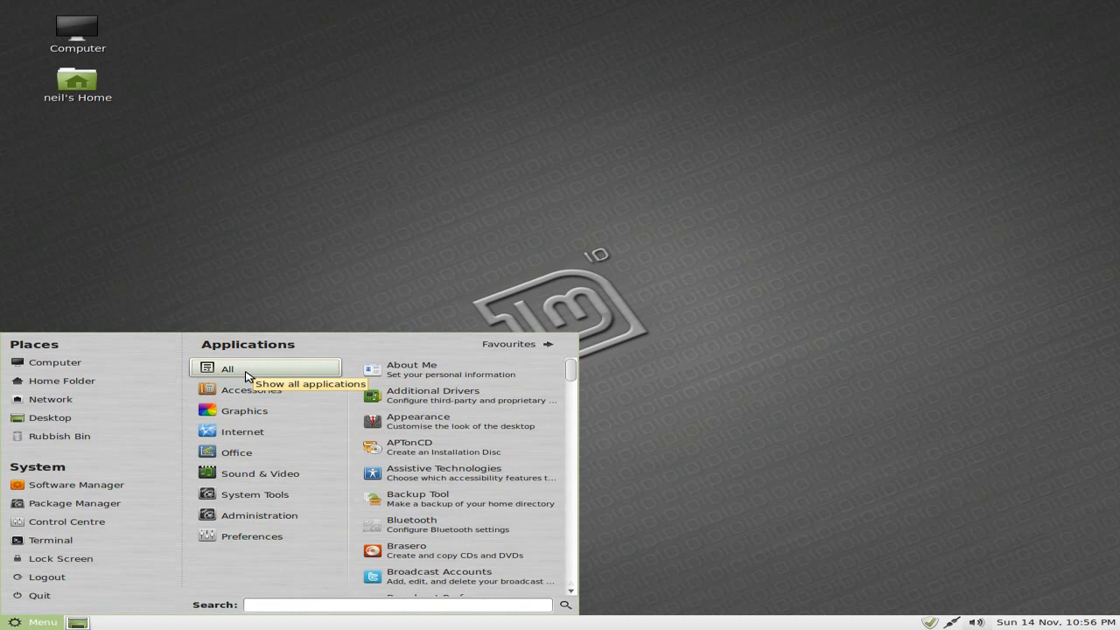
{"action": "mouse_move", "coordinate": [469, 274]}
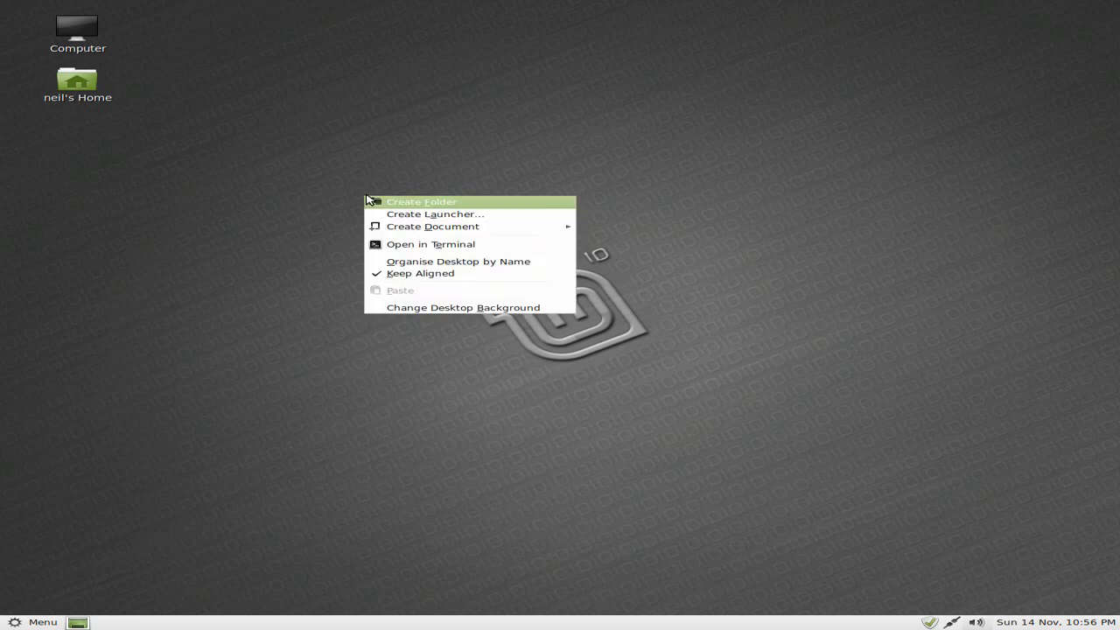
{"action": "mouse_move", "coordinate": [421, 201]}
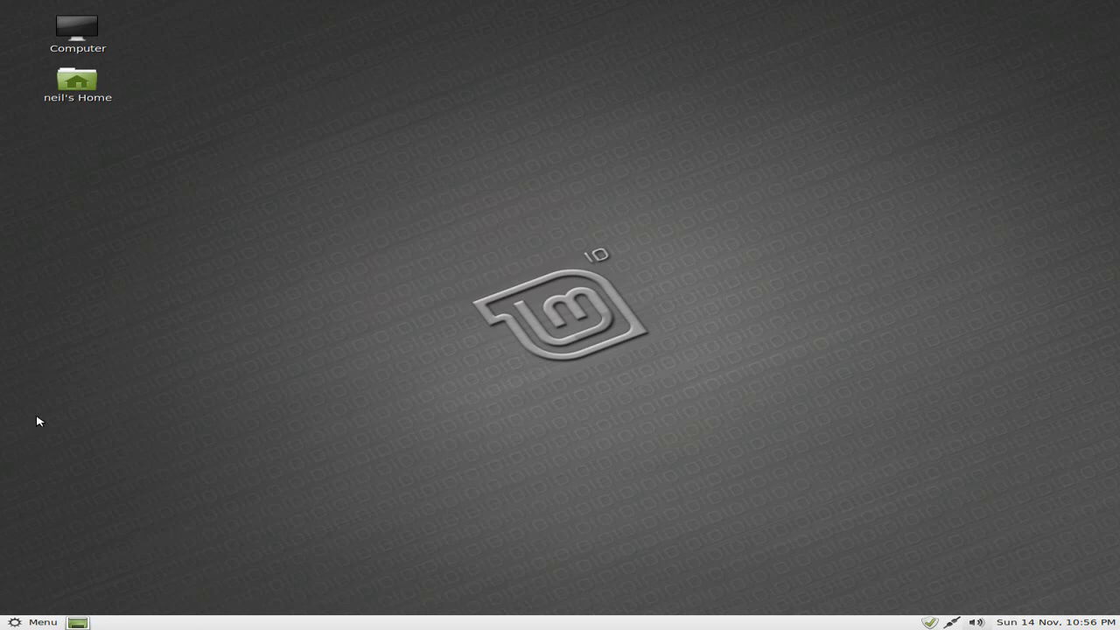
- Show the menu's Internet applications: Firefox, Thunderbird, Pidgin and Transmission
{"action": "left_click", "coordinate": [42, 619]}
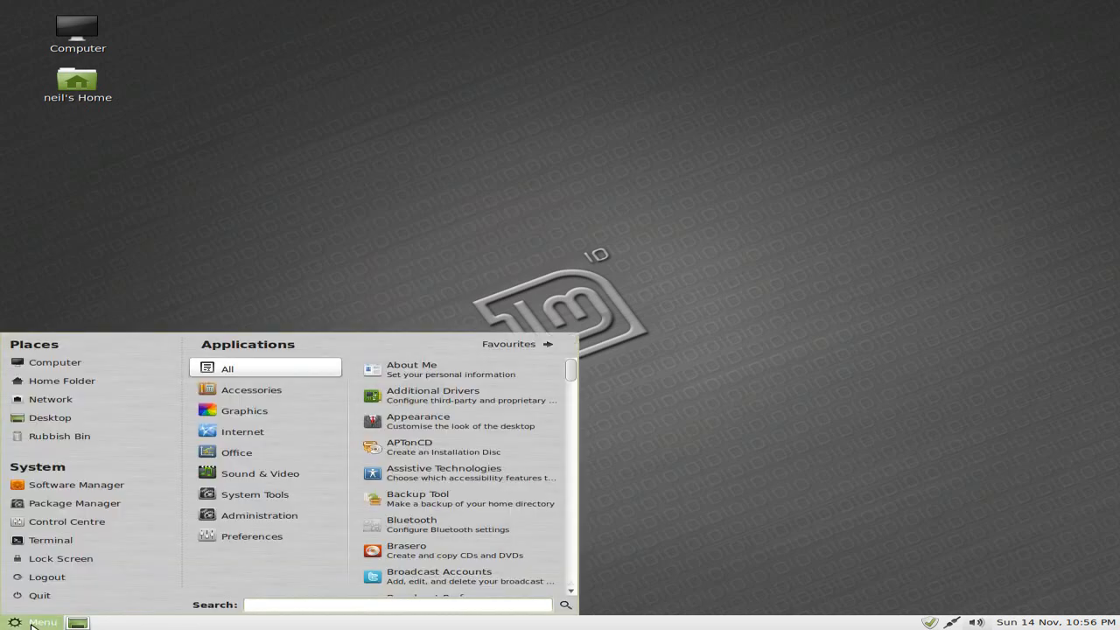
{"action": "left_click", "coordinate": [242, 430]}
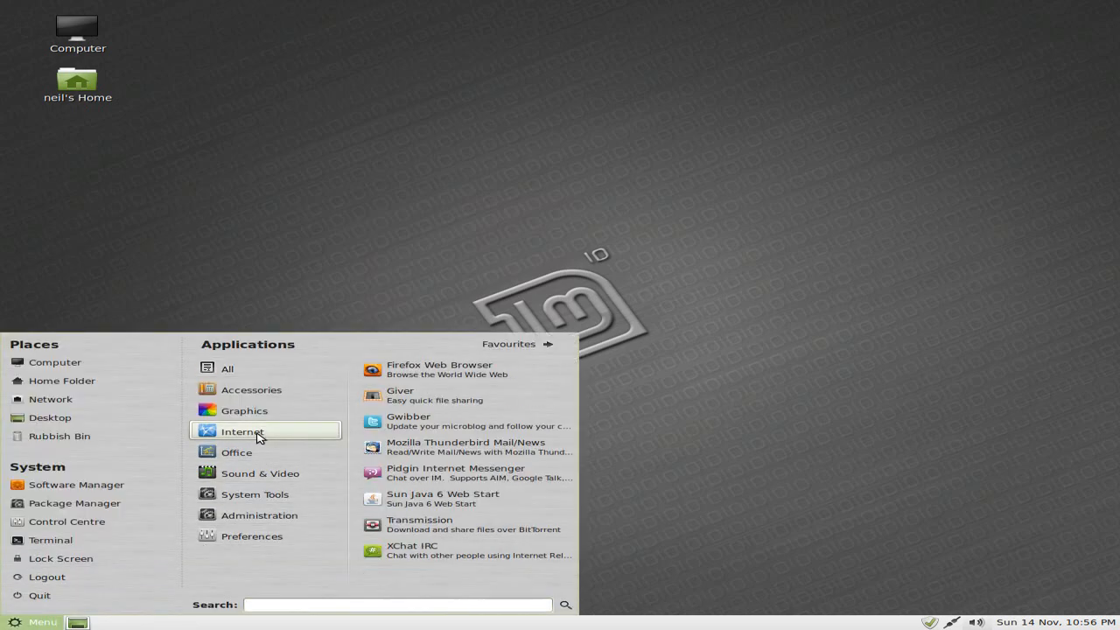
{"action": "mouse_move", "coordinate": [413, 387]}
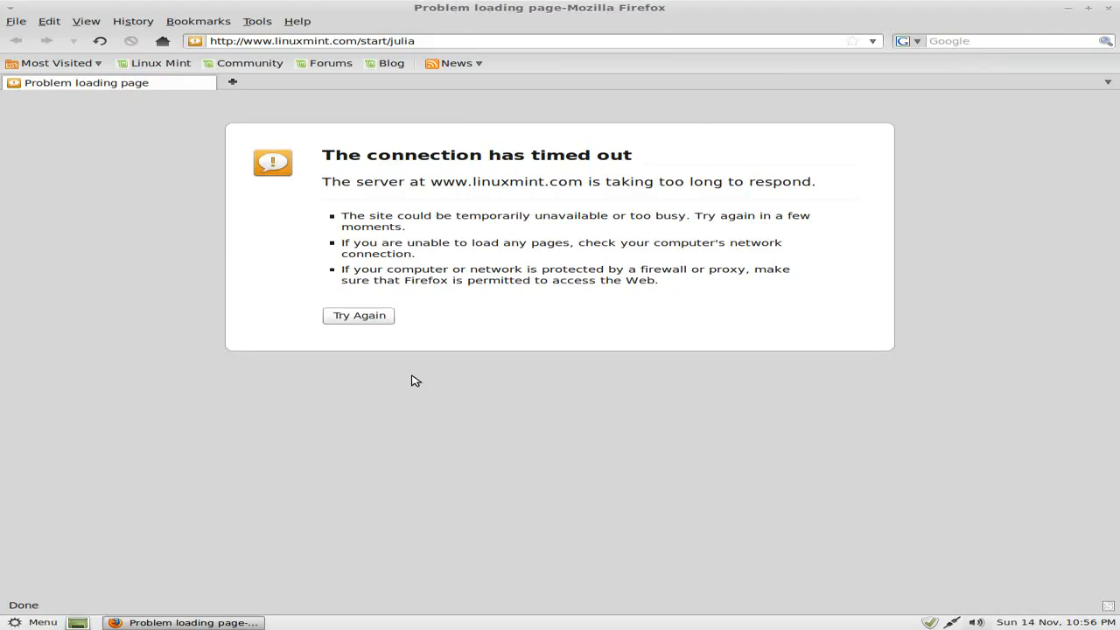
- Retry the timed-out Linux Mint start page, then search Google for bbc
{"action": "left_click", "coordinate": [357, 315]}
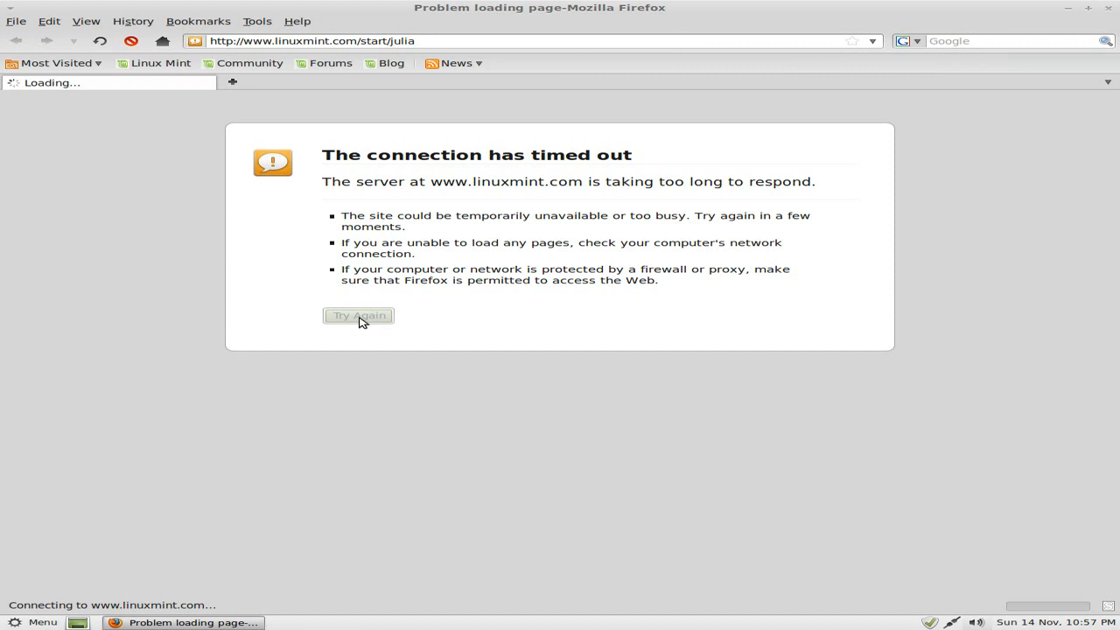
{"action": "type", "text": "bbc"}
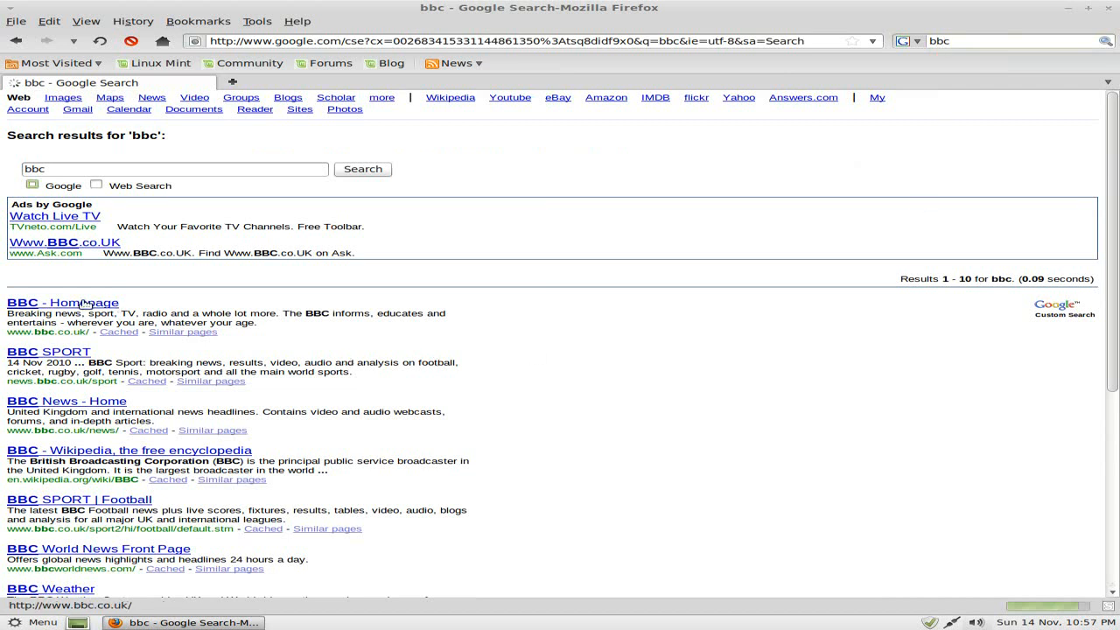
- Visit the BBC Homepage from the search results and glance down the page
{"action": "left_click", "coordinate": [63, 301]}
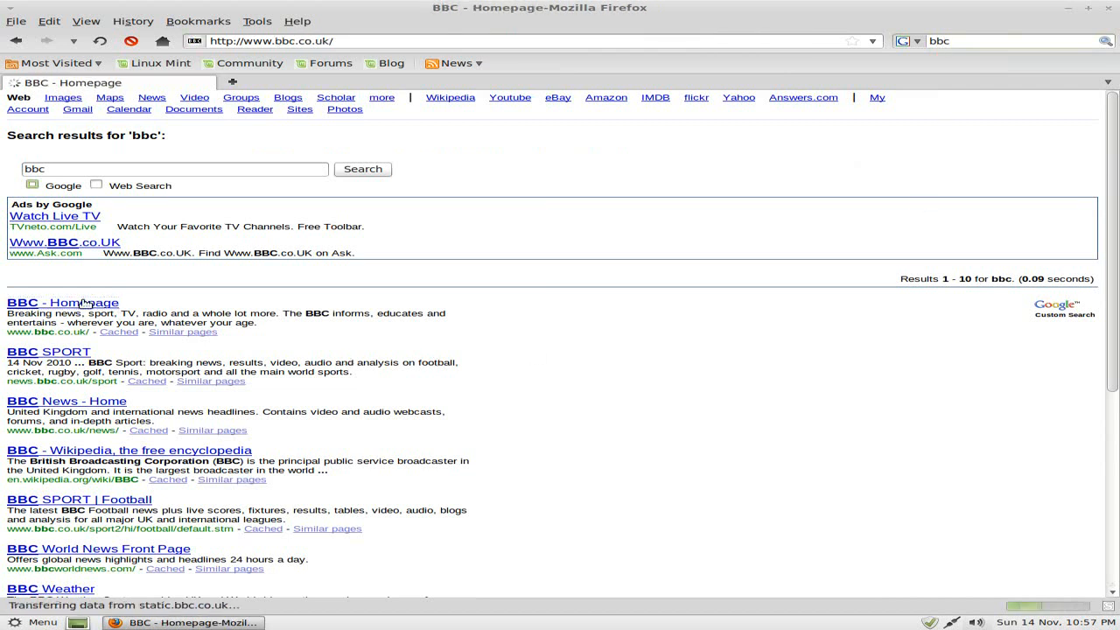
{"action": "left_click", "coordinate": [63, 301]}
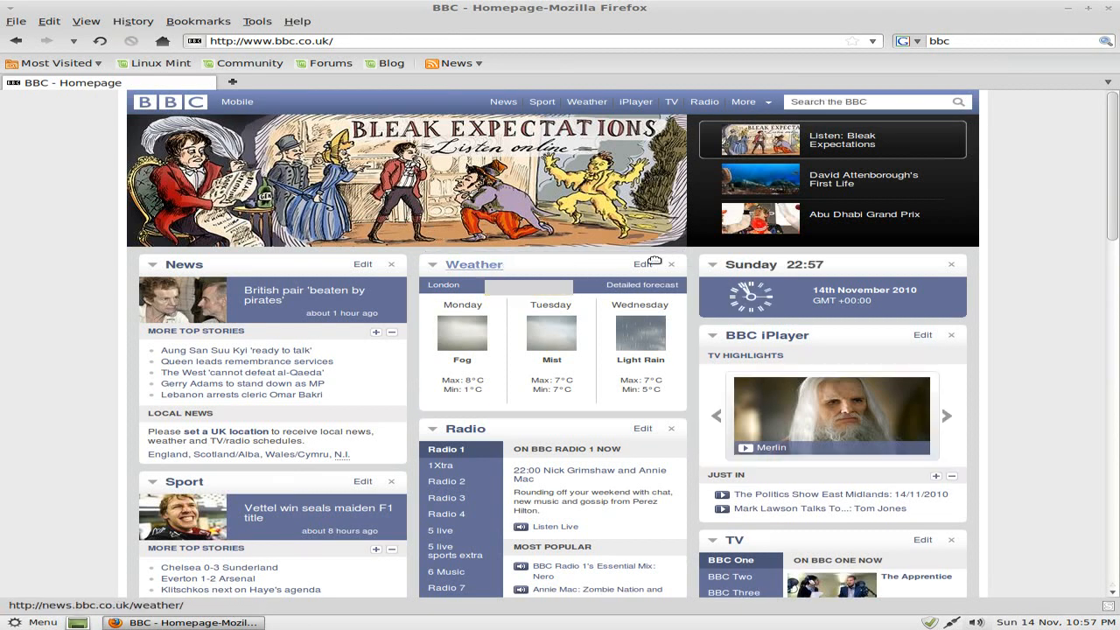
{"action": "scroll", "scroll_direction": "down", "scroll_amount": 3}
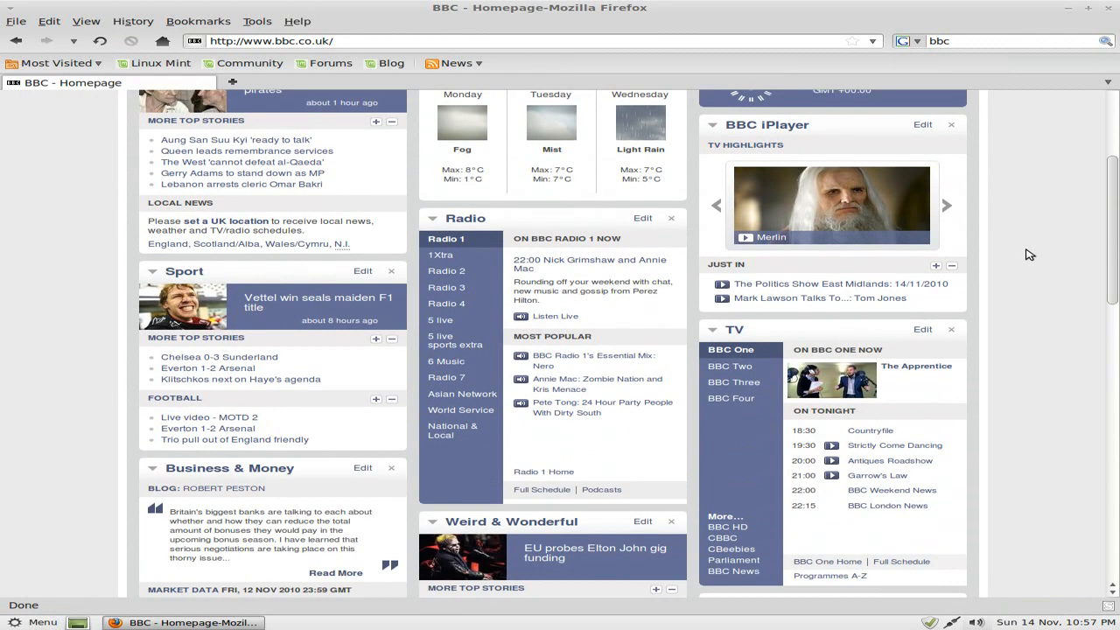
{"action": "scroll", "scroll_direction": "up", "scroll_amount": 3}
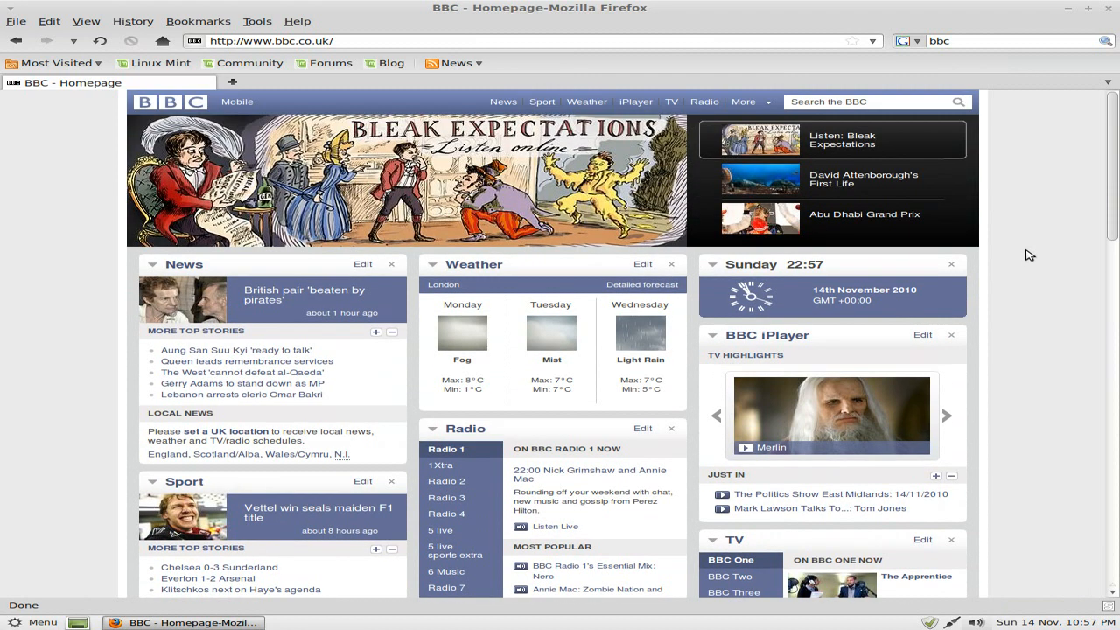
{"action": "mouse_move", "coordinate": [971, 42]}
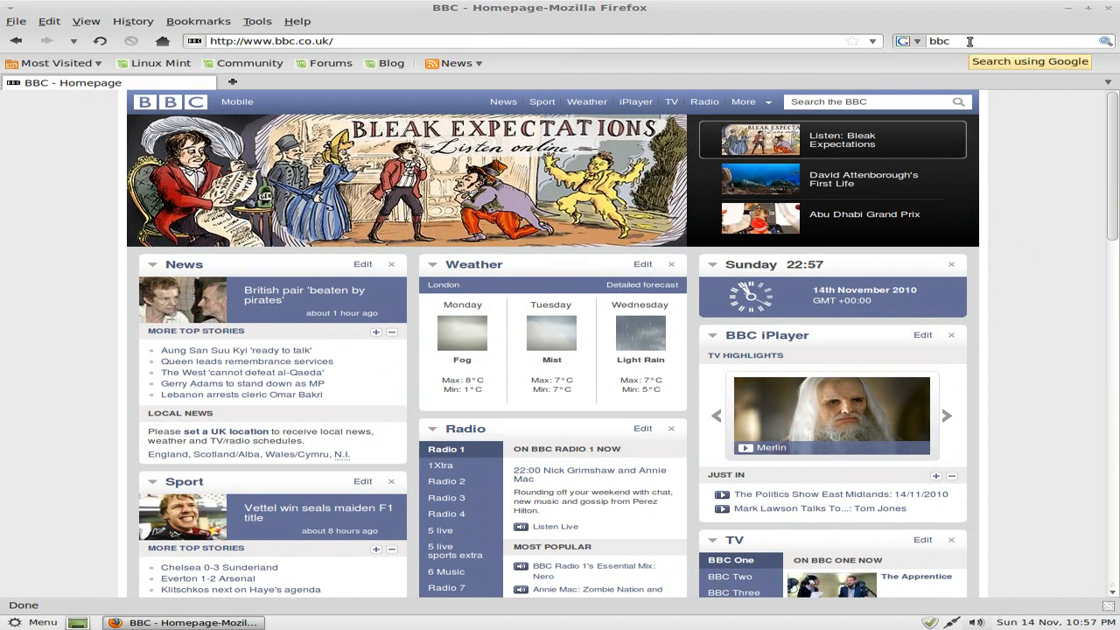
{"action": "mouse_move", "coordinate": [251, 63]}
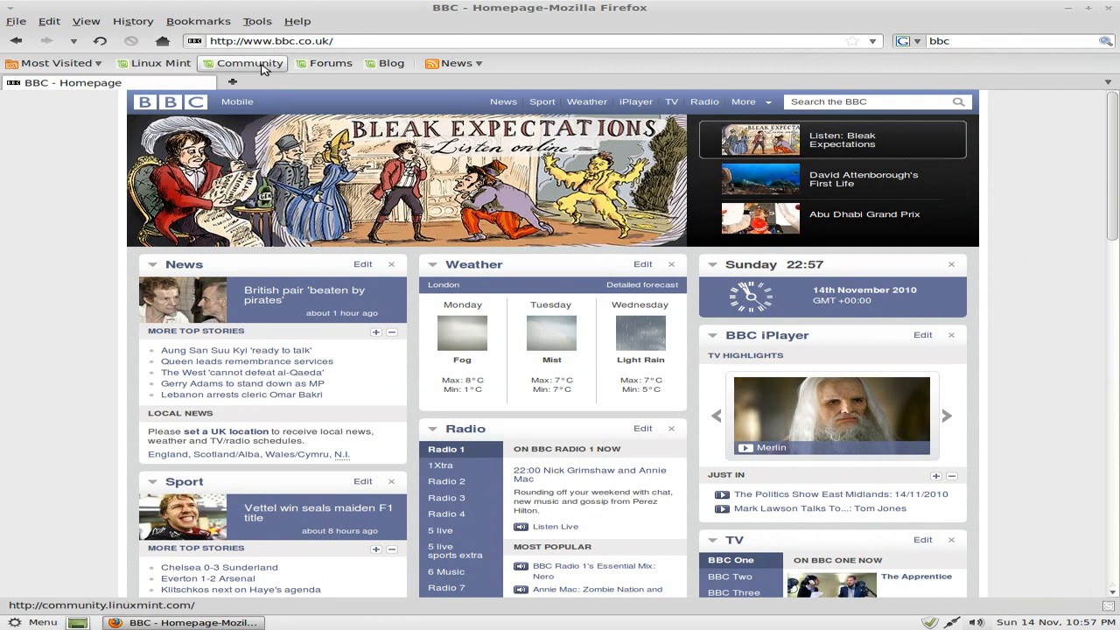
- Look over the Linux Mint Community site's stats and rankings, ending on the OpenShot software page
{"action": "left_click", "coordinate": [249, 63]}
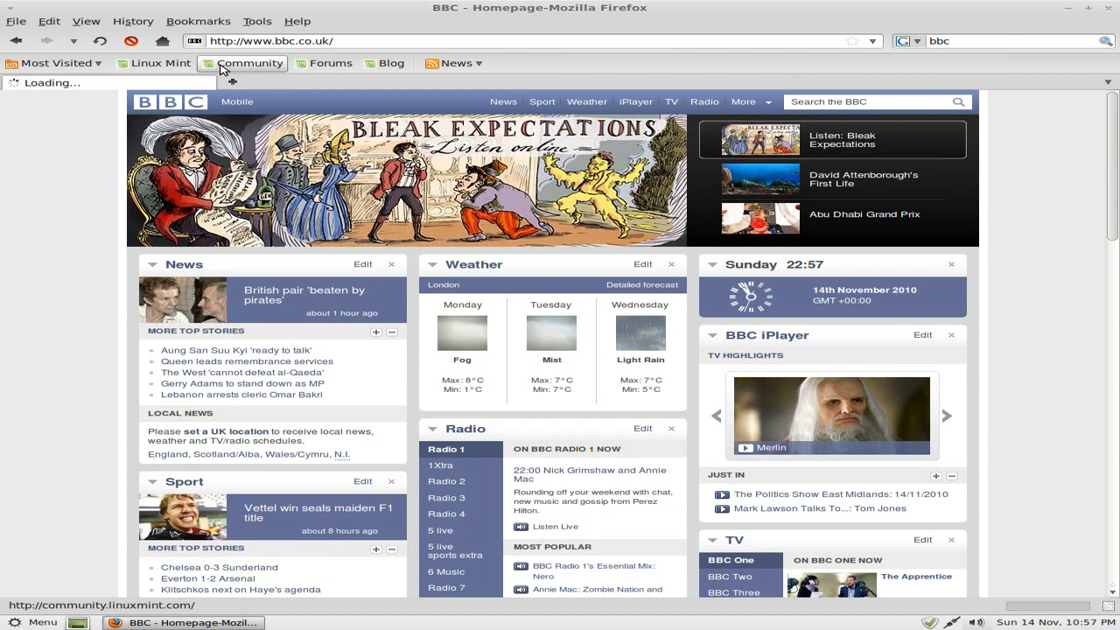
{"action": "left_click", "coordinate": [248, 63]}
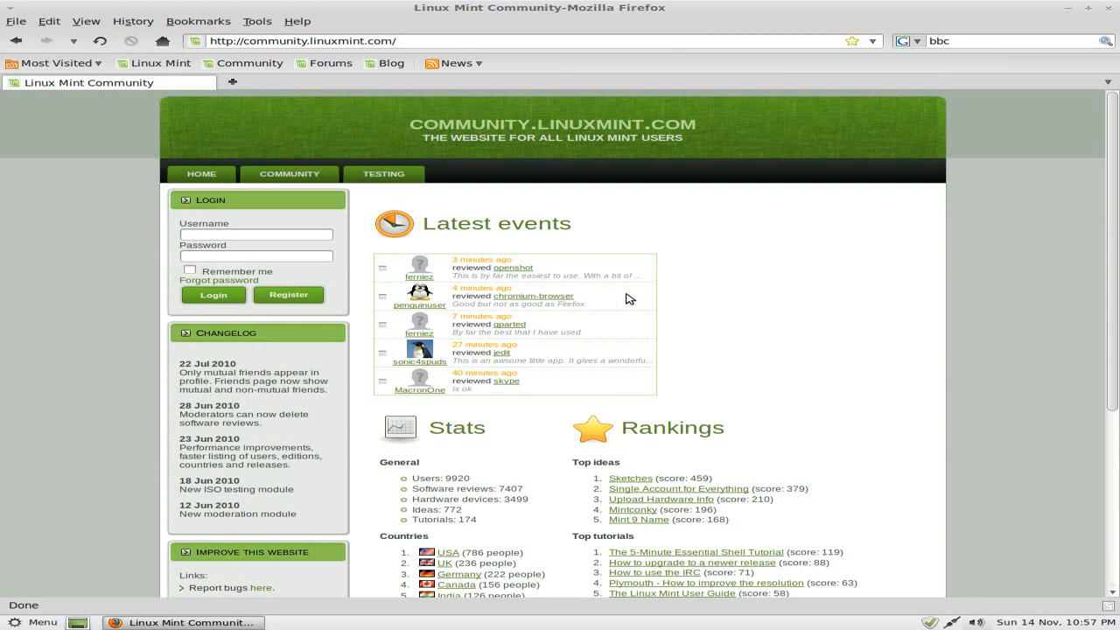
{"action": "scroll", "scroll_direction": "down", "scroll_amount": 3}
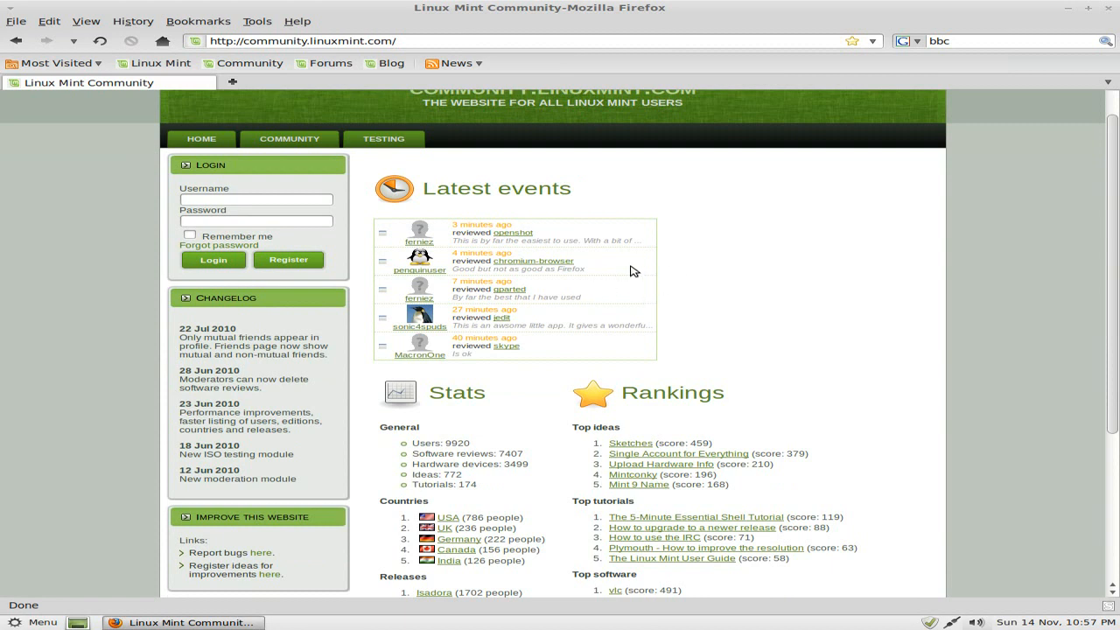
{"action": "mouse_move", "coordinate": [413, 235]}
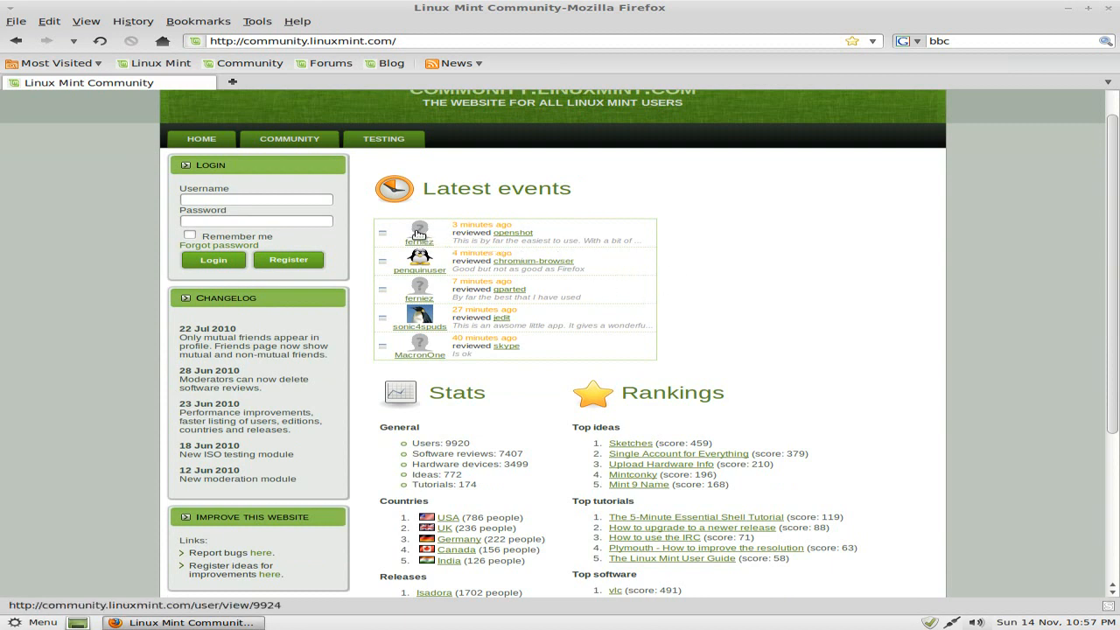
{"action": "mouse_move", "coordinate": [516, 238]}
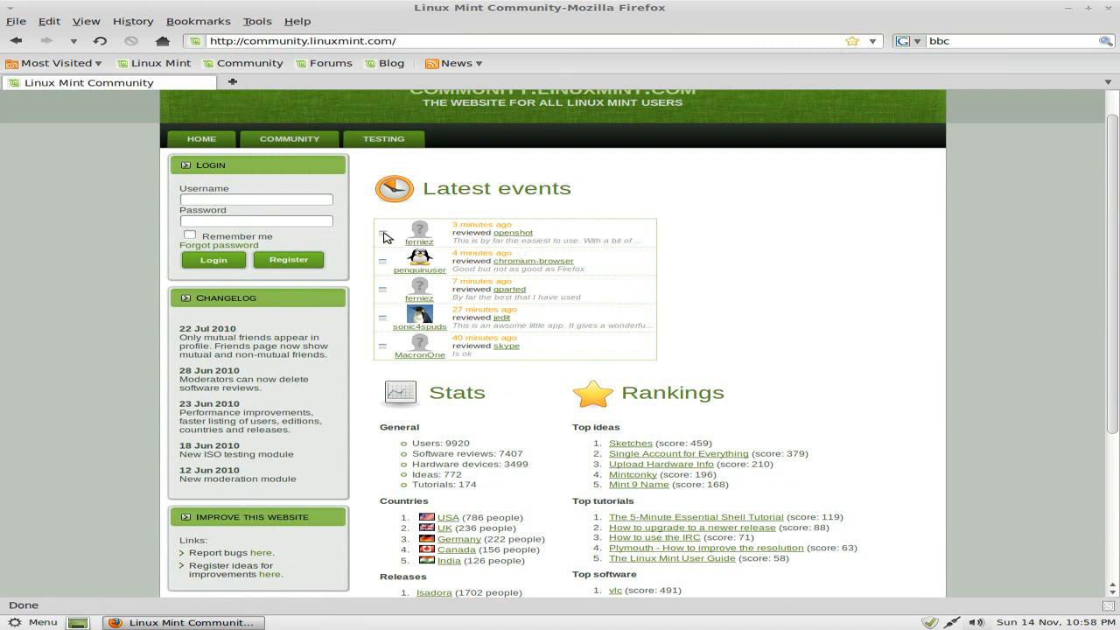
{"action": "scroll", "scroll_direction": "down", "scroll_amount": 3}
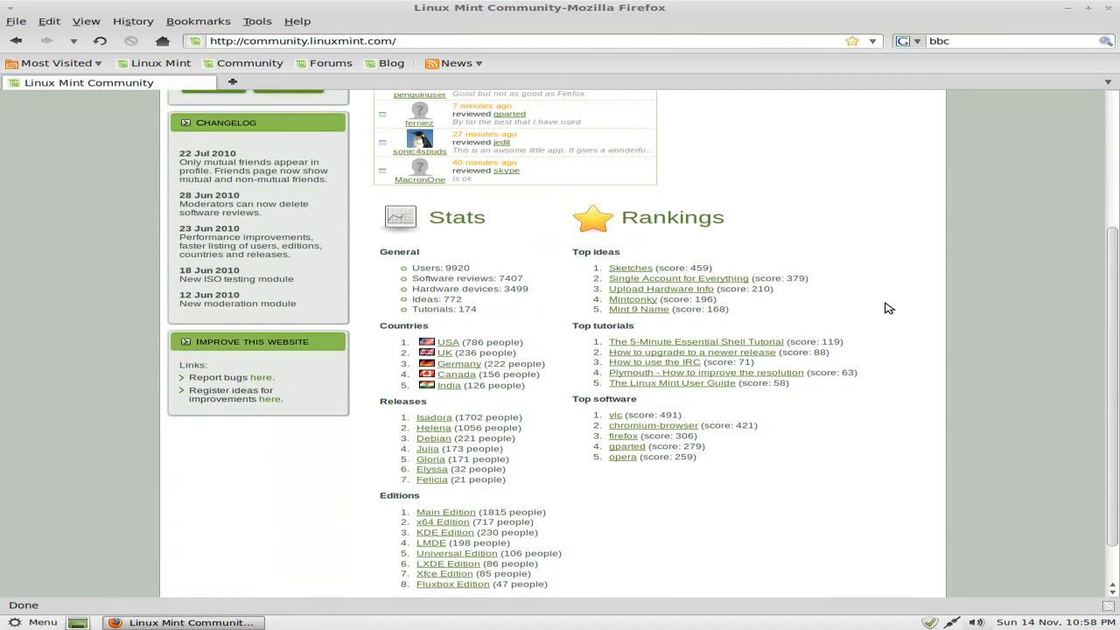
{"action": "scroll", "scroll_direction": "down", "scroll_amount": 3}
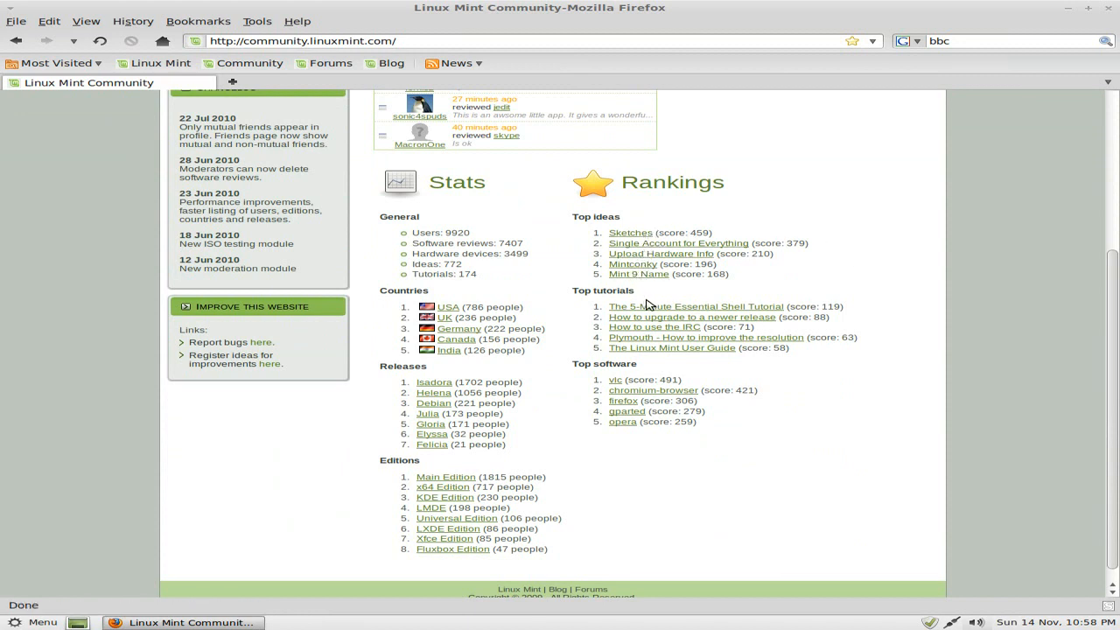
{"action": "mouse_move", "coordinate": [630, 378]}
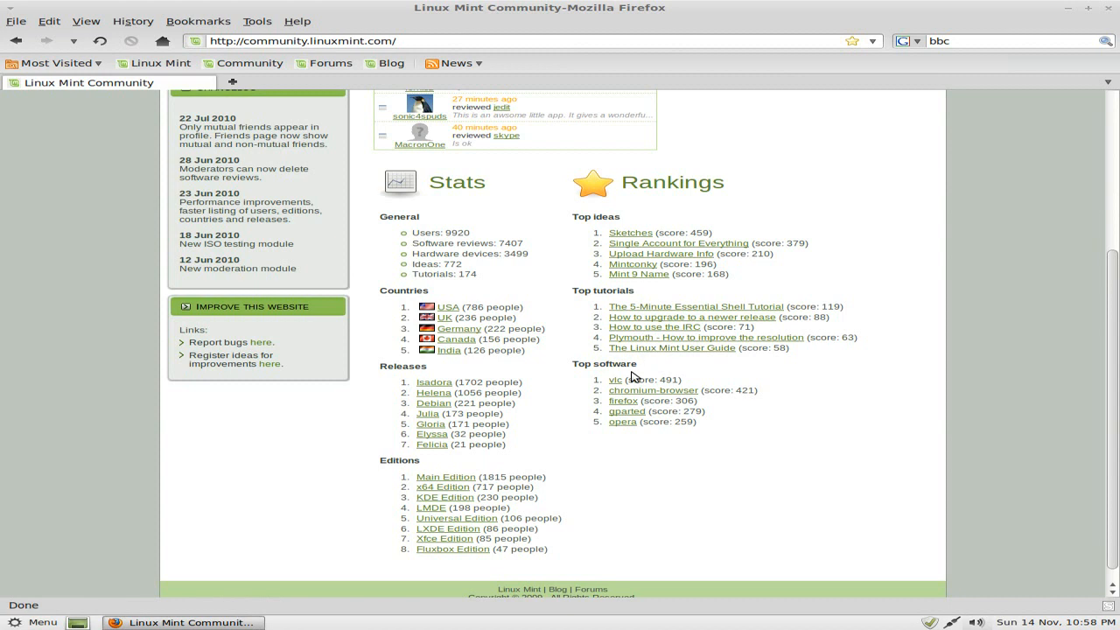
{"action": "mouse_move", "coordinate": [621, 421]}
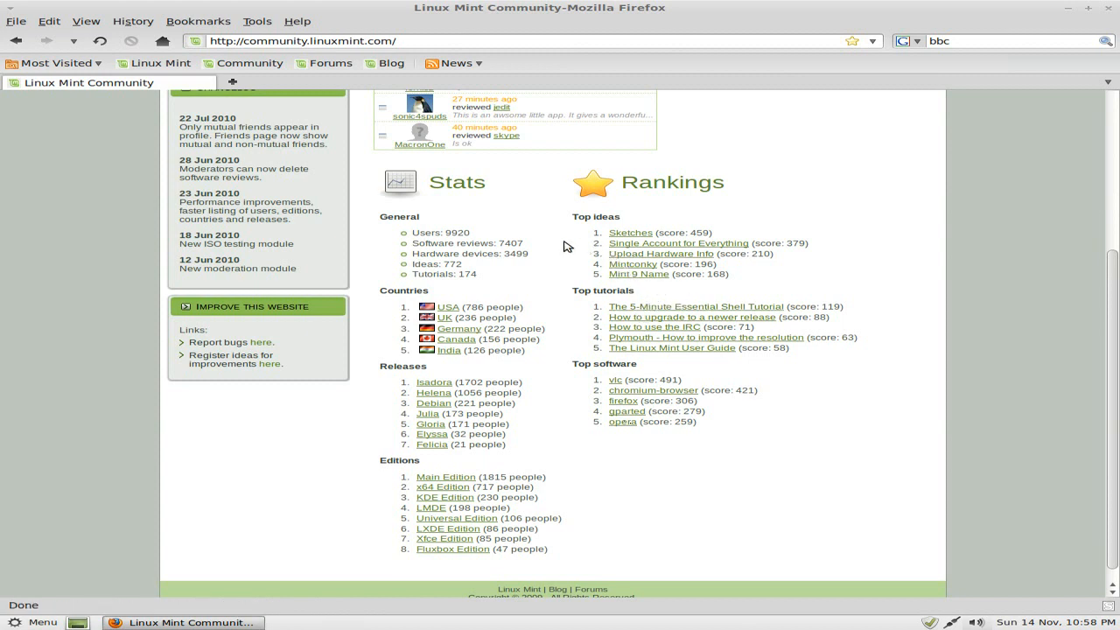
{"action": "scroll", "scroll_direction": "up", "scroll_amount": 3}
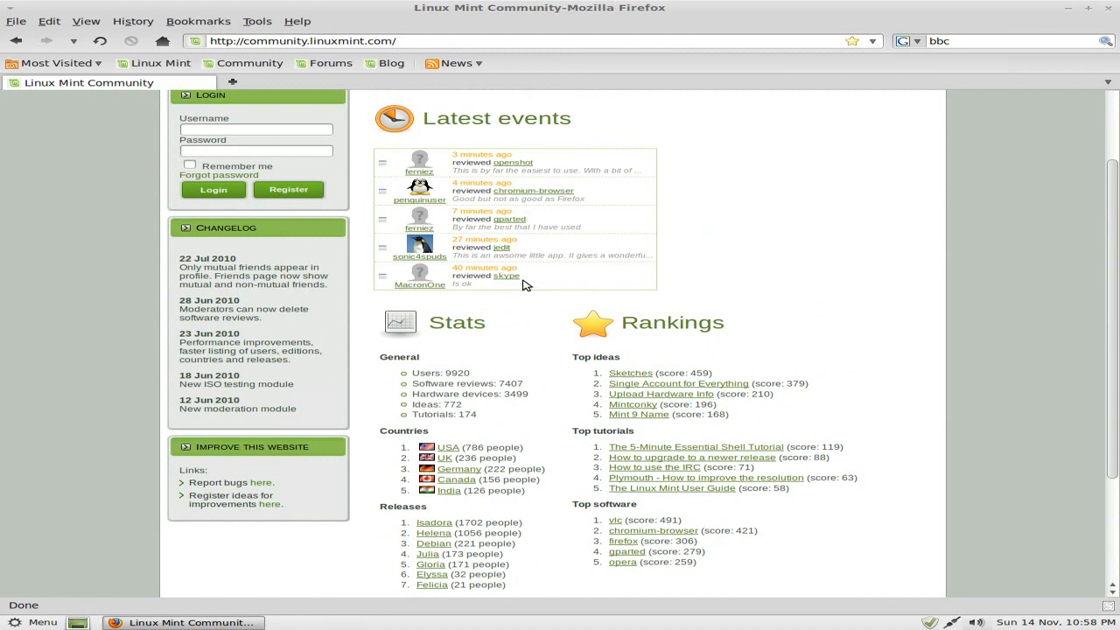
{"action": "mouse_move", "coordinate": [536, 189]}
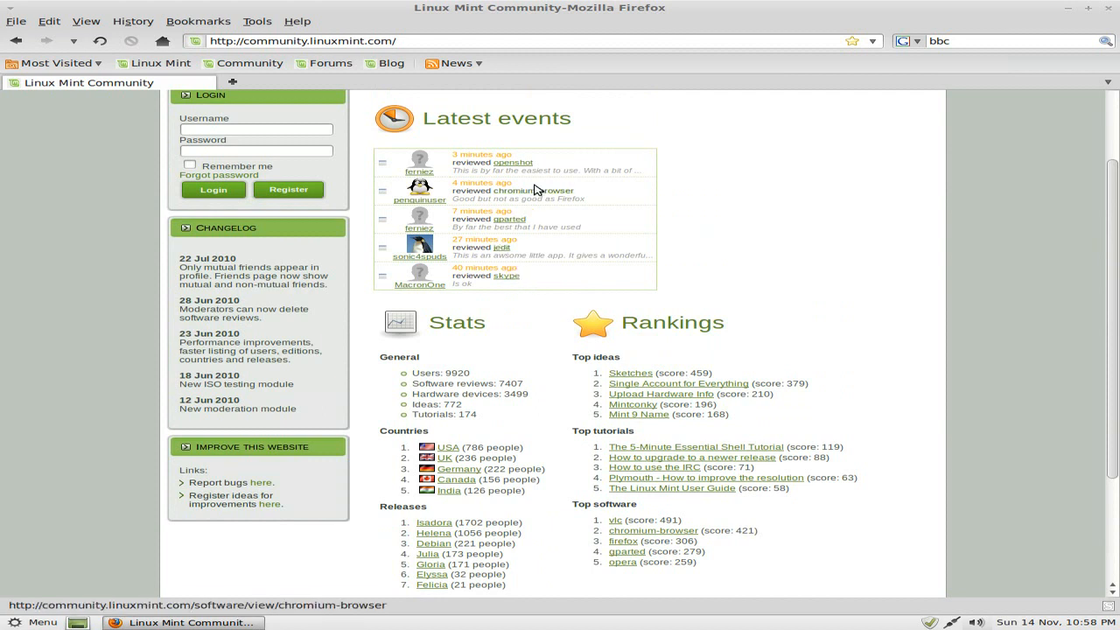
{"action": "left_click", "coordinate": [514, 161]}
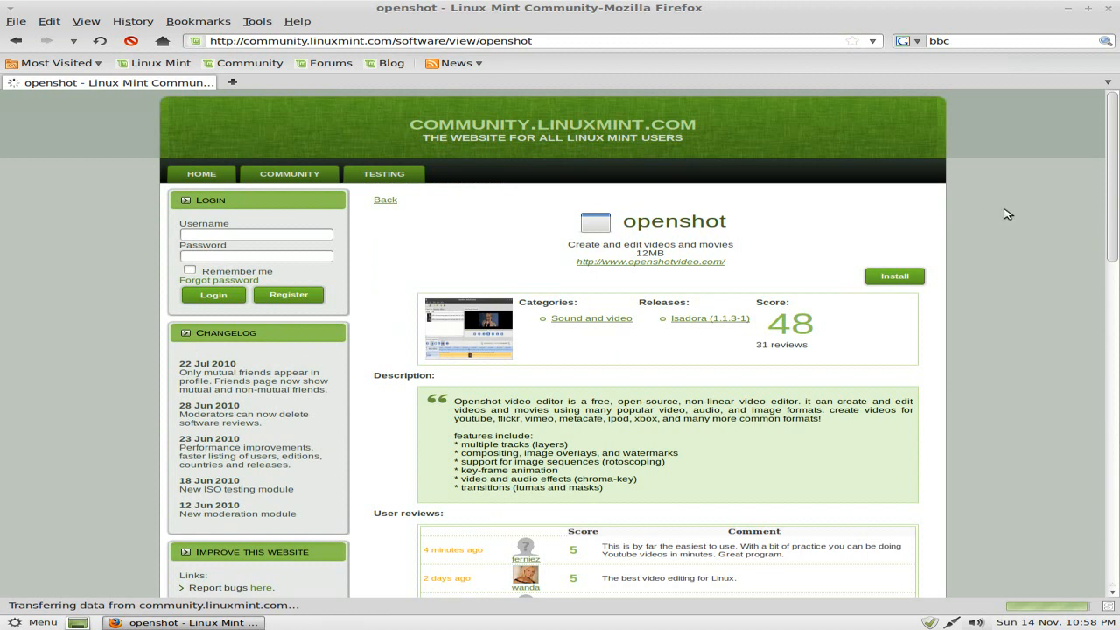
- Read through OpenShot's reviews, then quit Firefox to return to the desktop
{"action": "scroll", "scroll_direction": "down", "scroll_amount": 3}
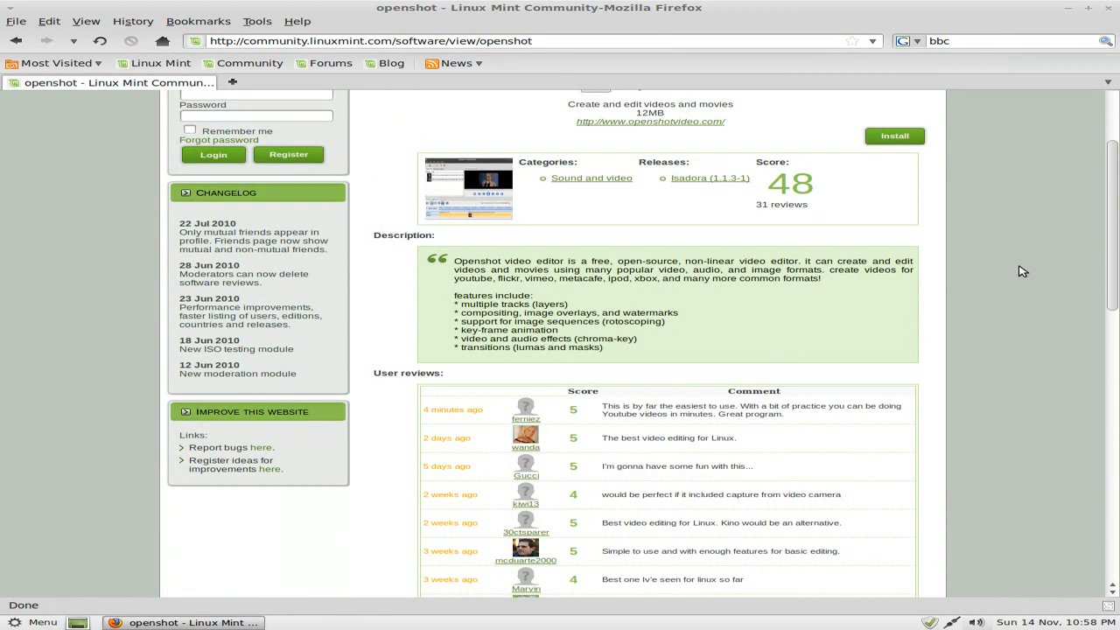
{"action": "mouse_move", "coordinate": [1007, 276]}
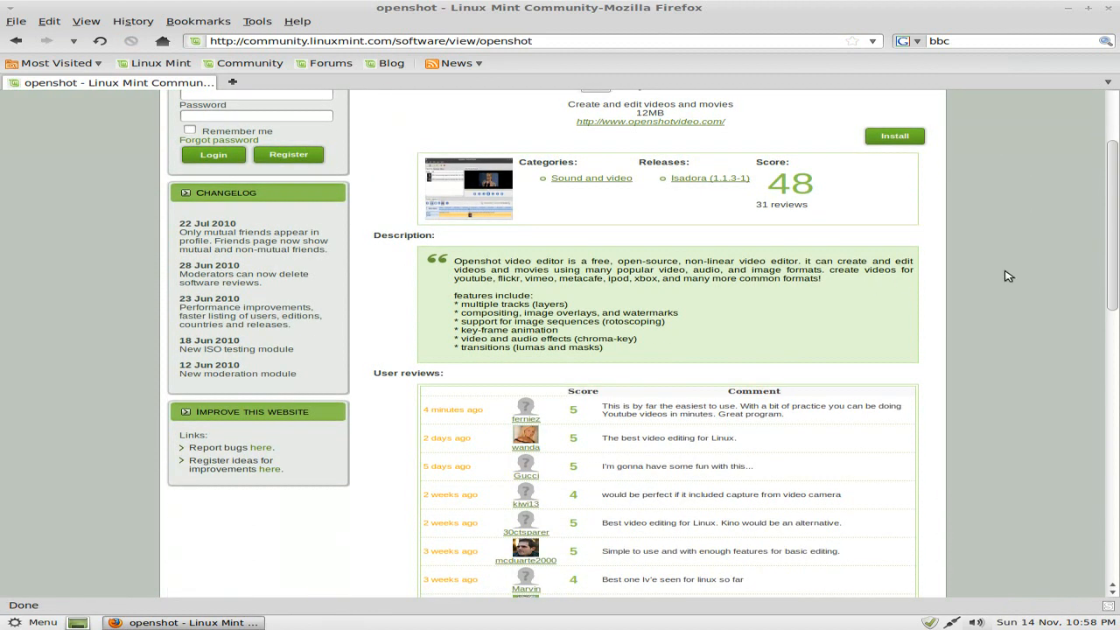
{"action": "scroll", "scroll_direction": "down", "scroll_amount": 3}
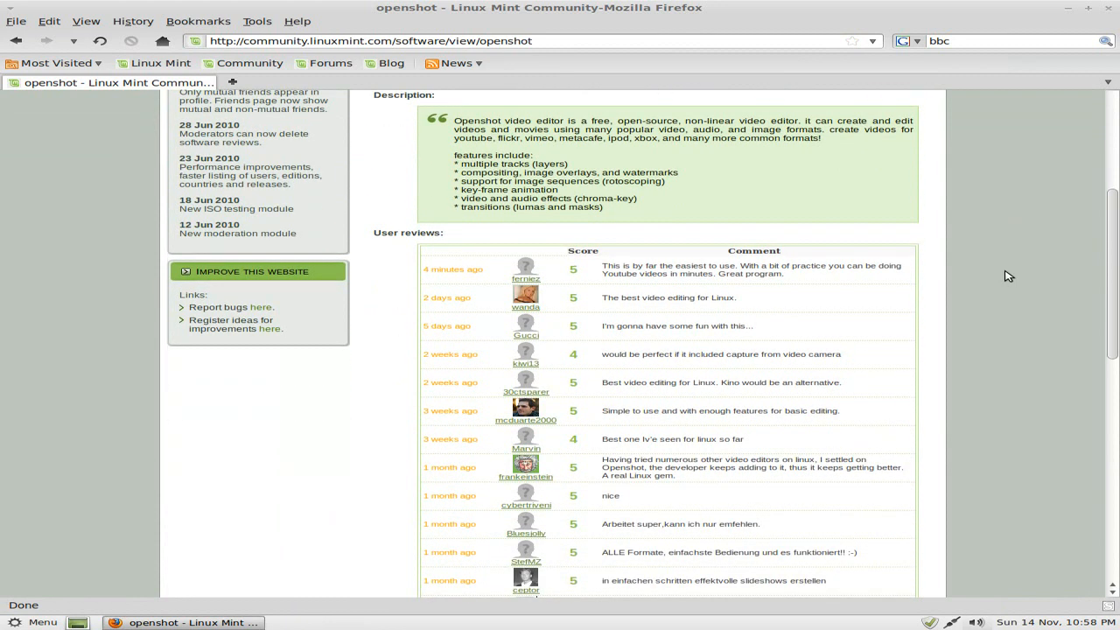
{"action": "scroll", "scroll_direction": "down", "scroll_amount": 3}
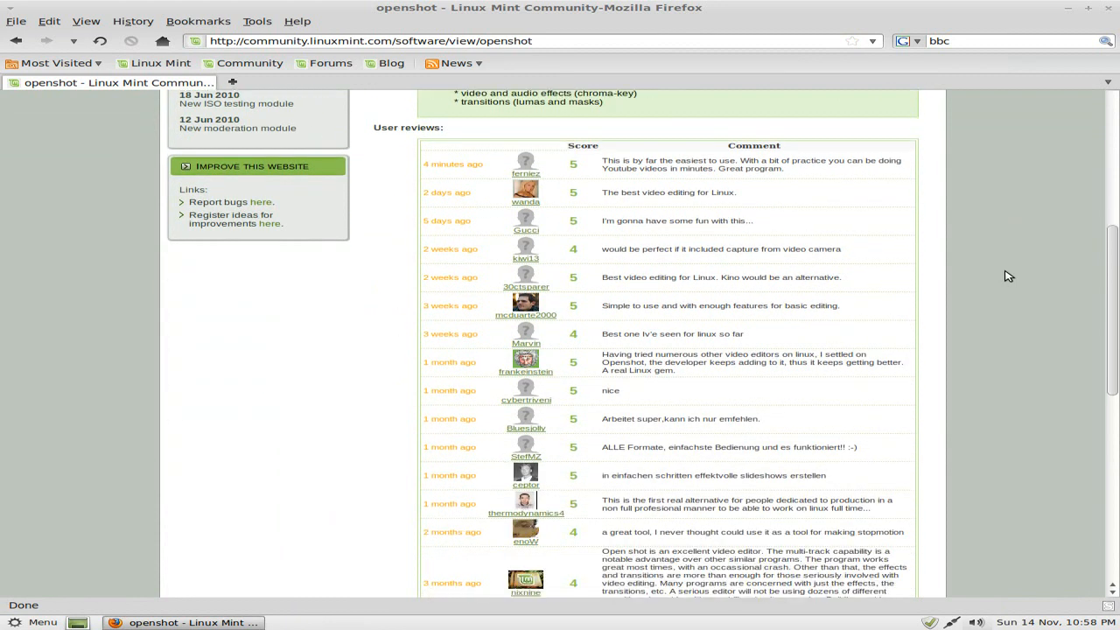
{"action": "scroll", "scroll_direction": "down", "scroll_amount": 3}
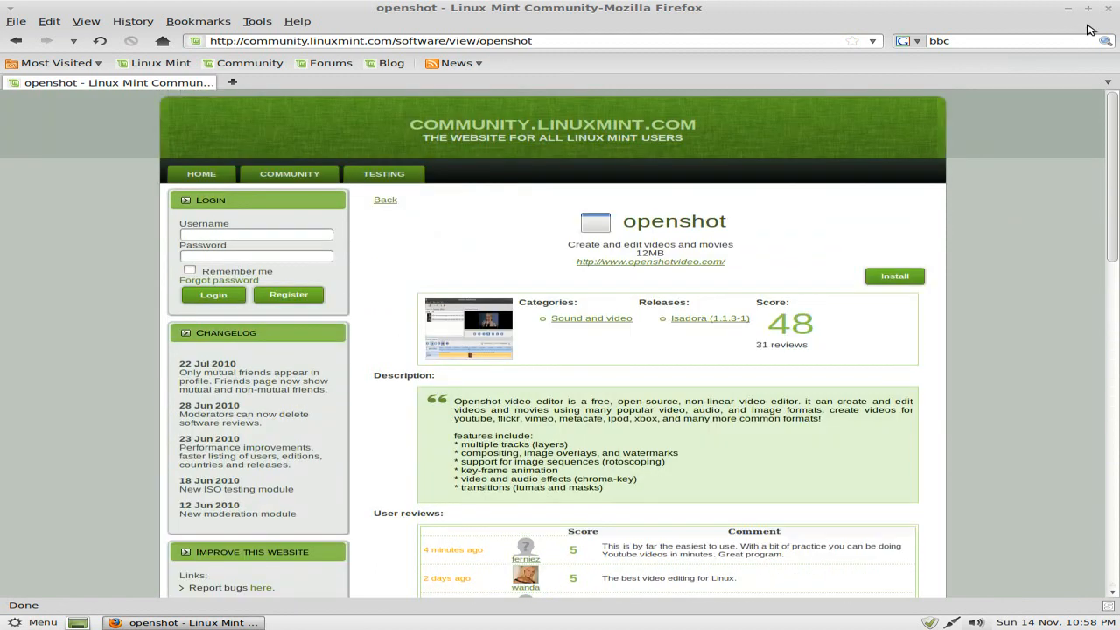
{"action": "left_click", "coordinate": [1109, 7]}
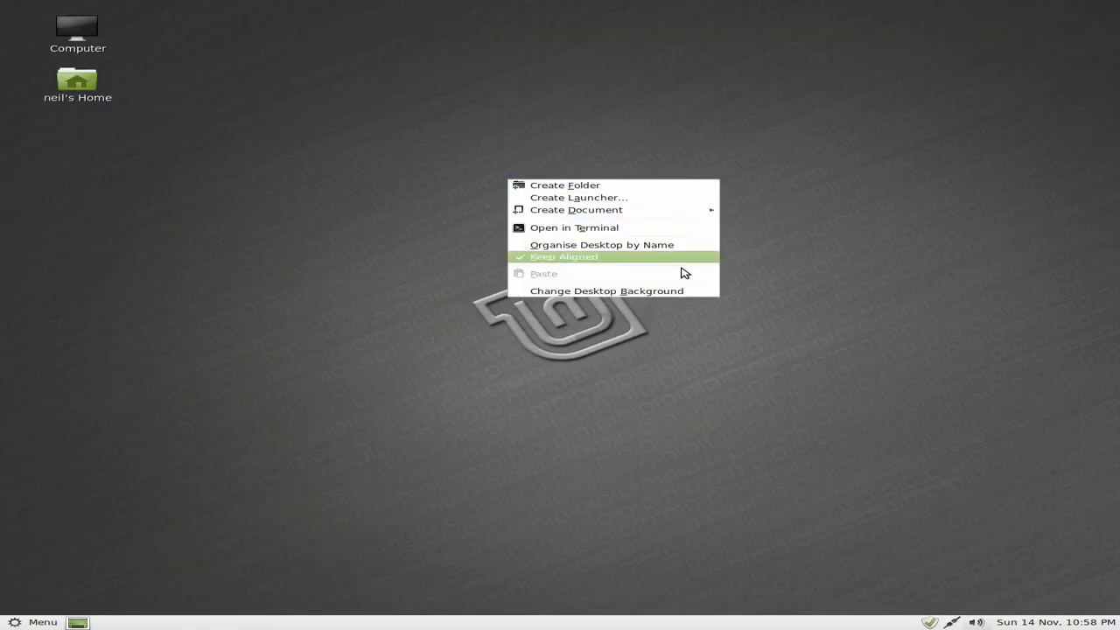
- Browse the wallpaper thumbnails and try the green angular image as the desktop background
{"action": "left_click", "coordinate": [605, 291]}
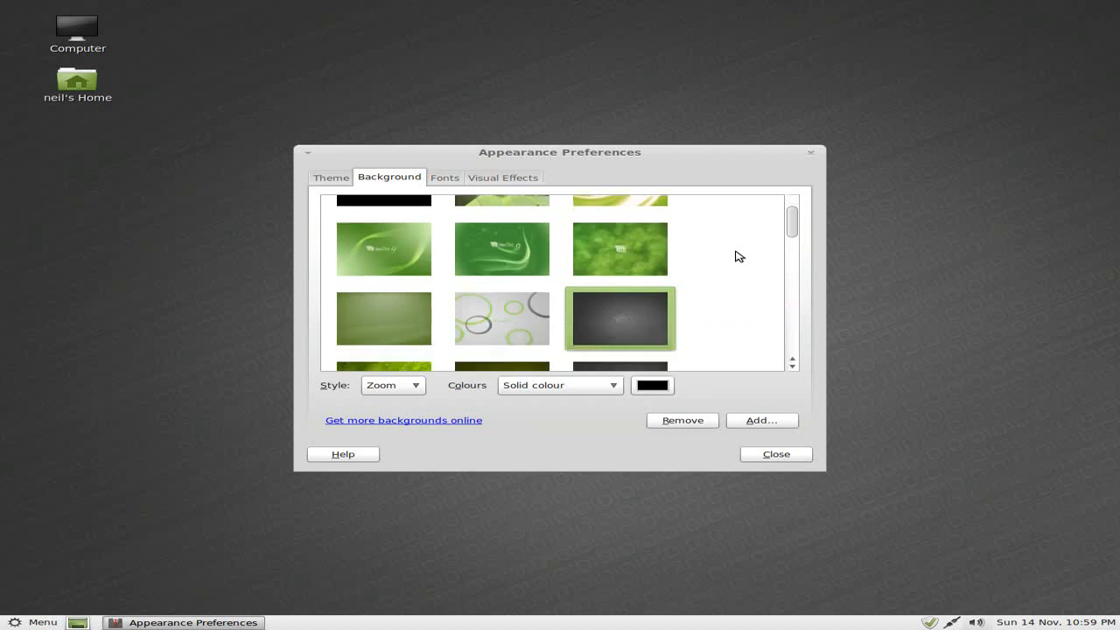
{"action": "scroll", "scroll_direction": "down", "scroll_amount": 3}
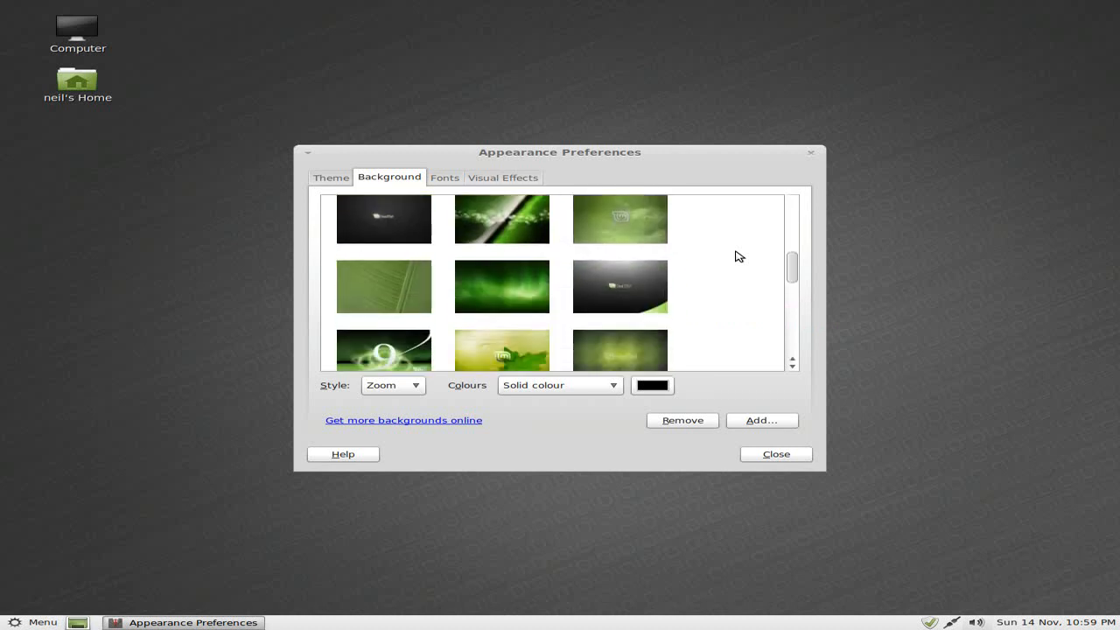
{"action": "scroll", "scroll_direction": "down", "scroll_amount": 3}
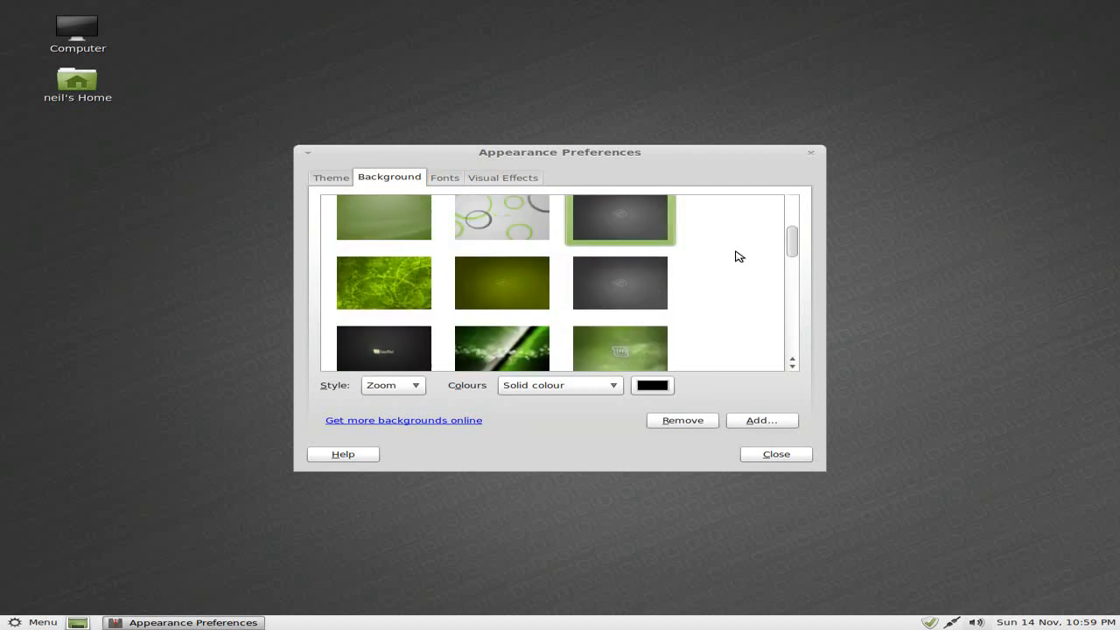
{"action": "scroll", "scroll_direction": "down", "scroll_amount": 3}
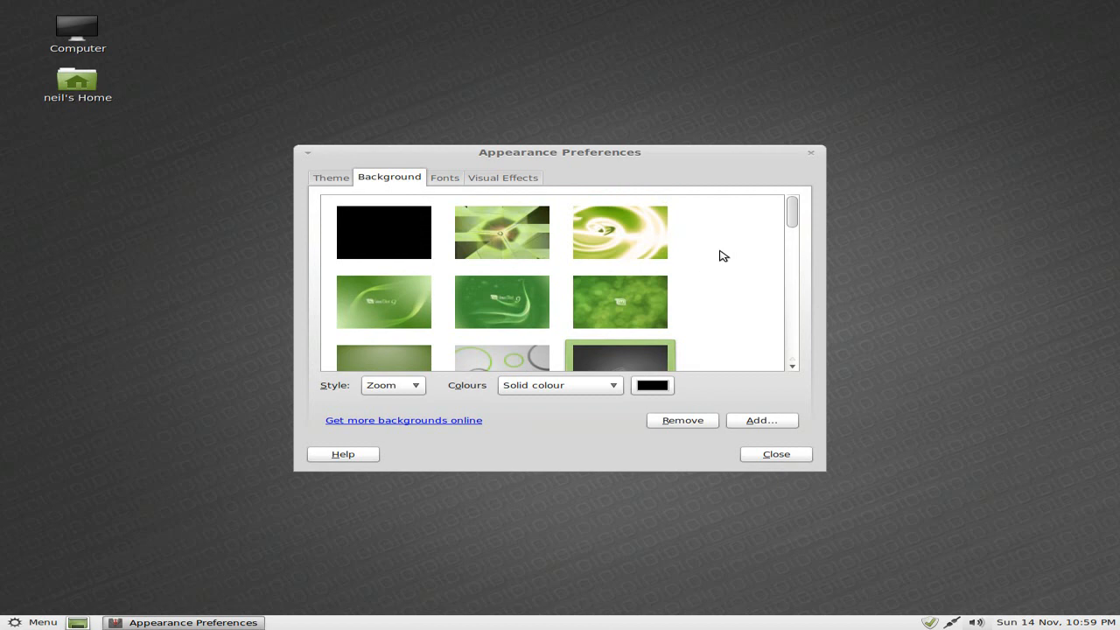
{"action": "left_click", "coordinate": [501, 231]}
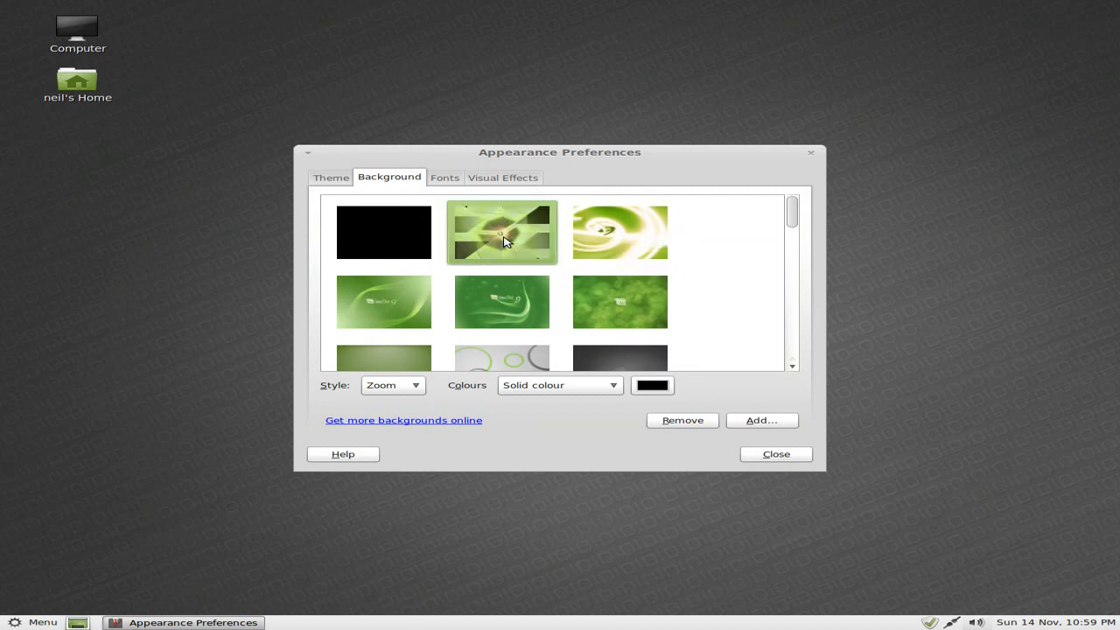
{"action": "left_click", "coordinate": [500, 231]}
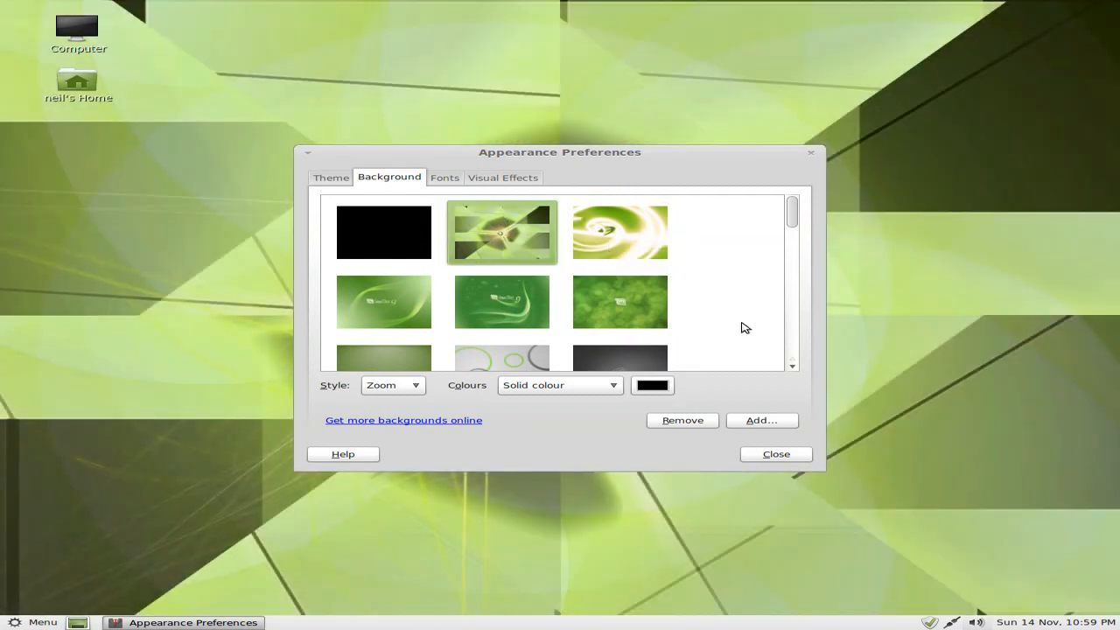
{"action": "left_click", "coordinate": [776, 455]}
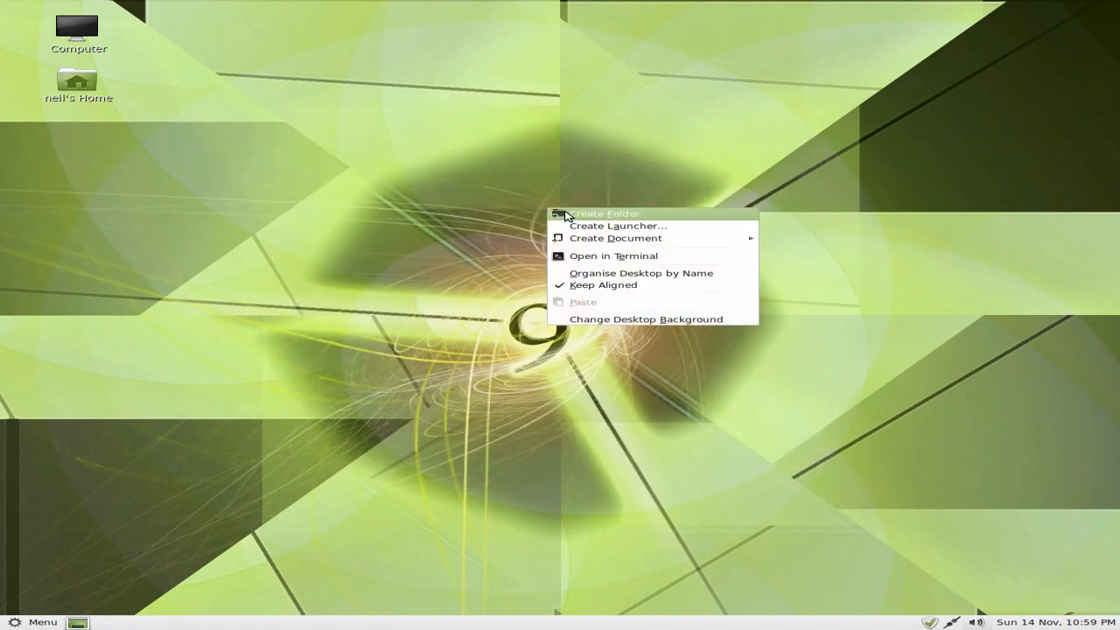
- Make the green raindrop image the desktop wallpaper and close Appearance Preferences
{"action": "left_click", "coordinate": [646, 319]}
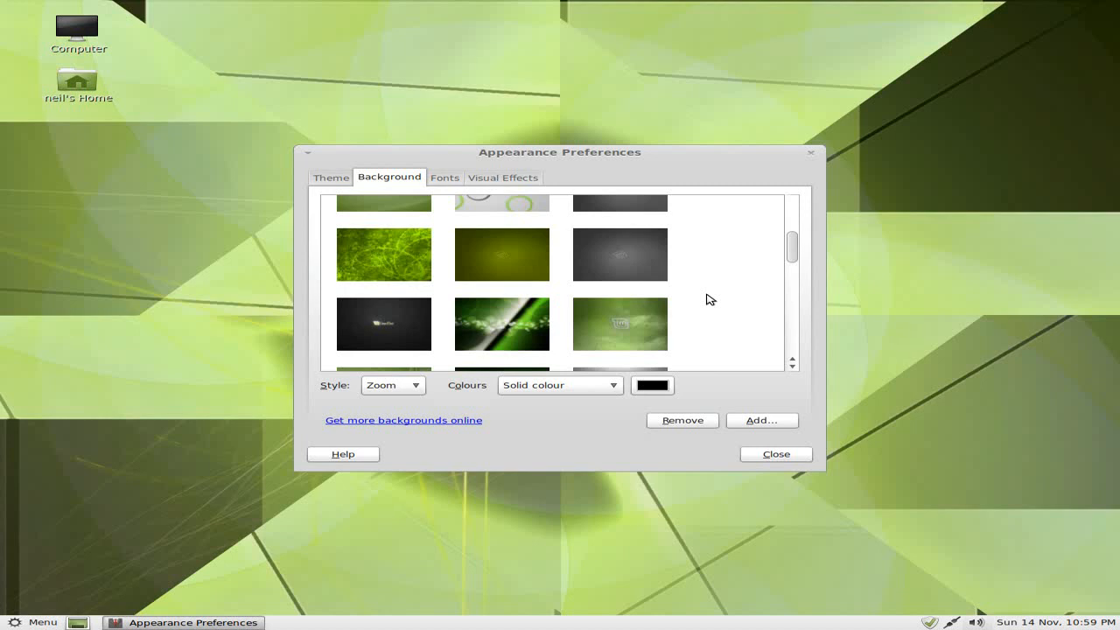
{"action": "mouse_move", "coordinate": [641, 329]}
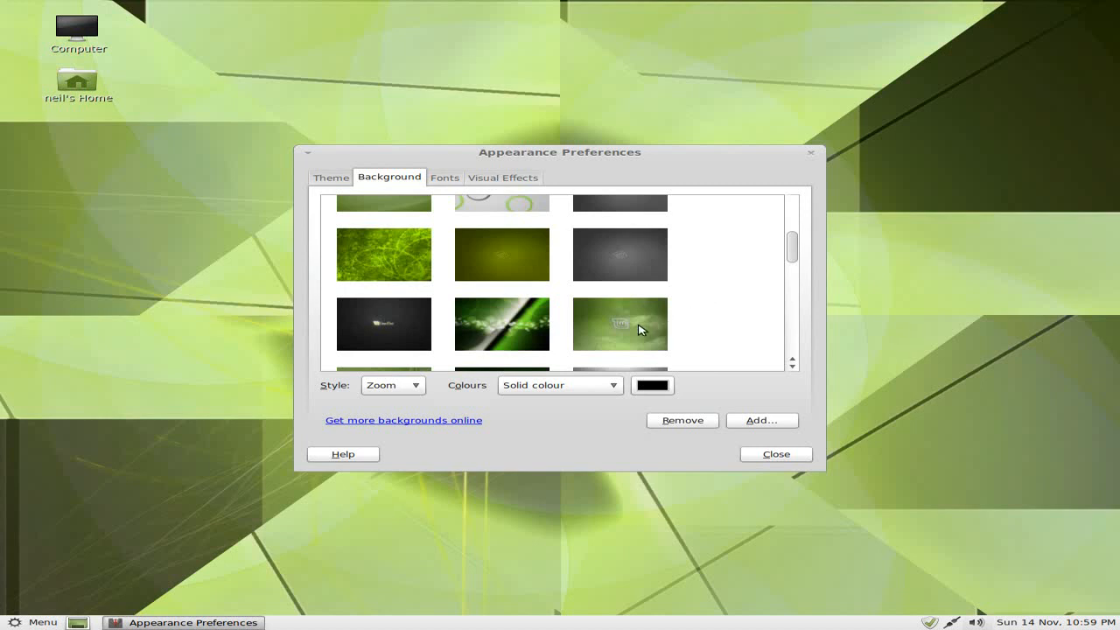
{"action": "left_click", "coordinate": [619, 324]}
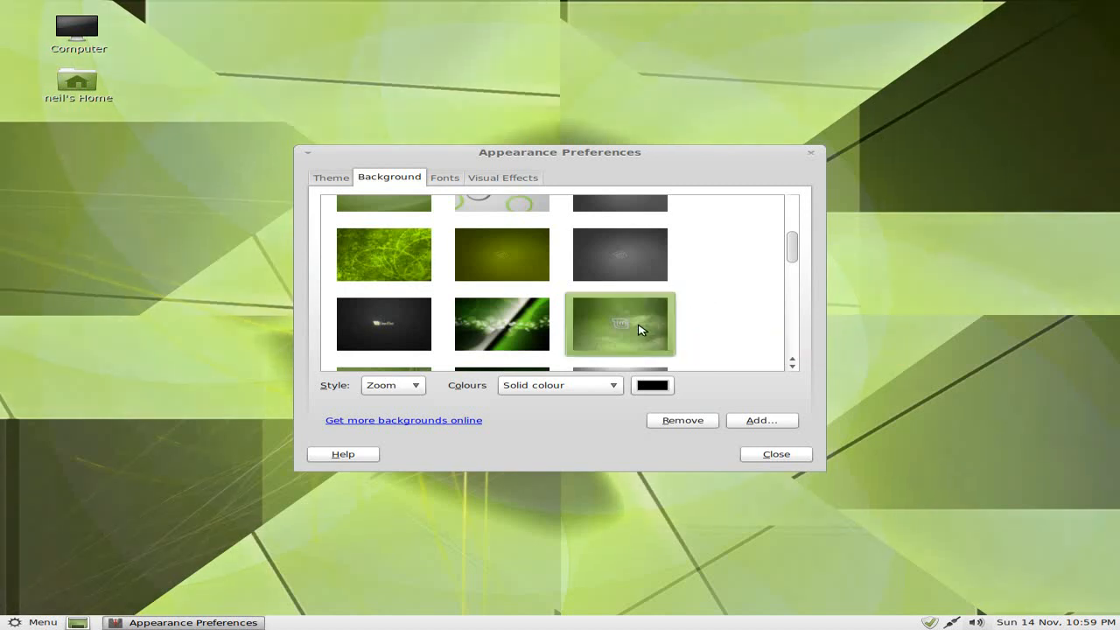
{"action": "left_click", "coordinate": [777, 454]}
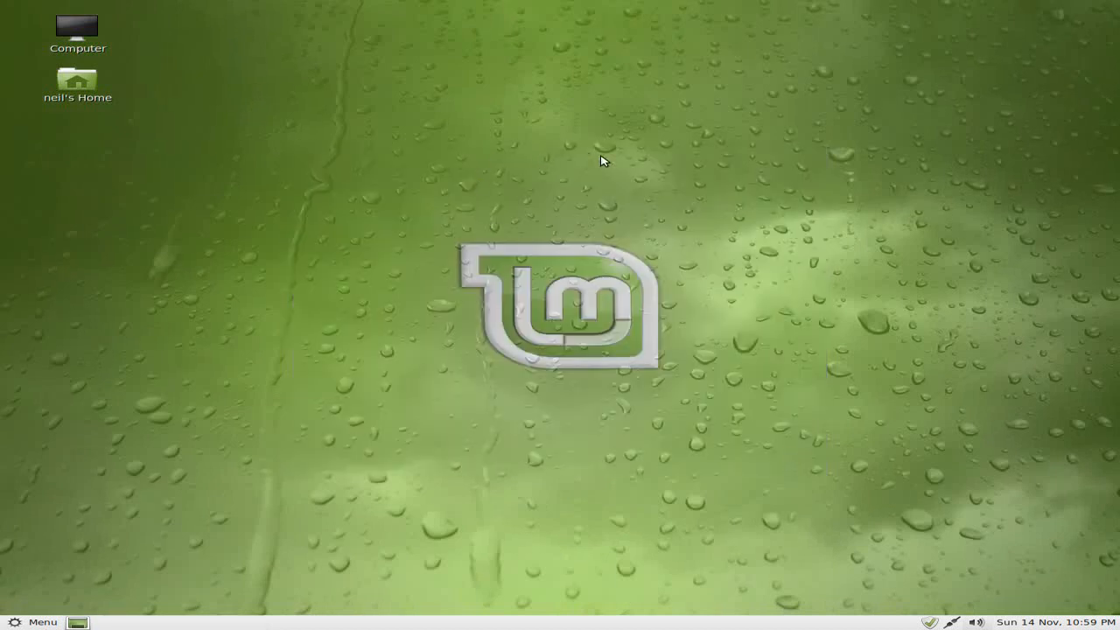
{"action": "mouse_move", "coordinate": [465, 194]}
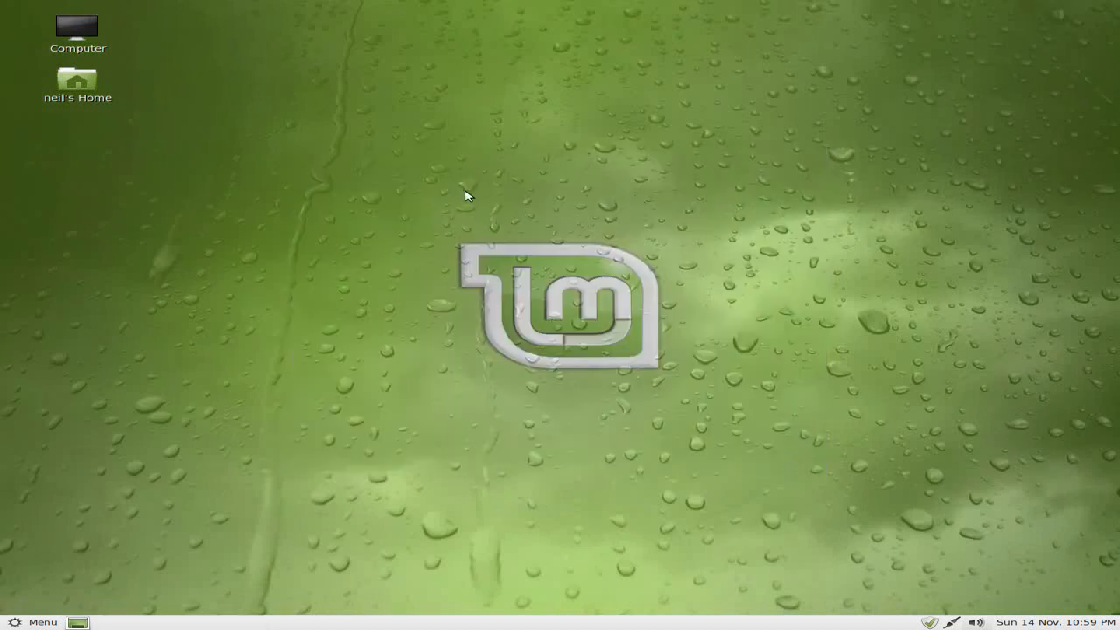
{"action": "mouse_move", "coordinate": [18, 602]}
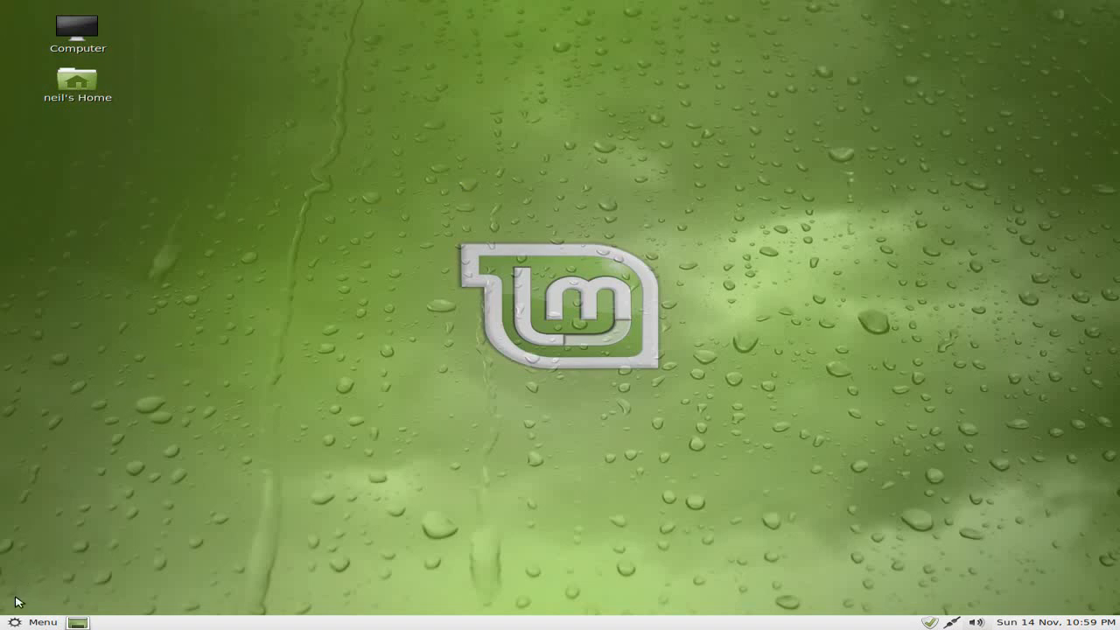
- Open the main menu to reach the Control Centre
{"action": "left_click", "coordinate": [39, 621]}
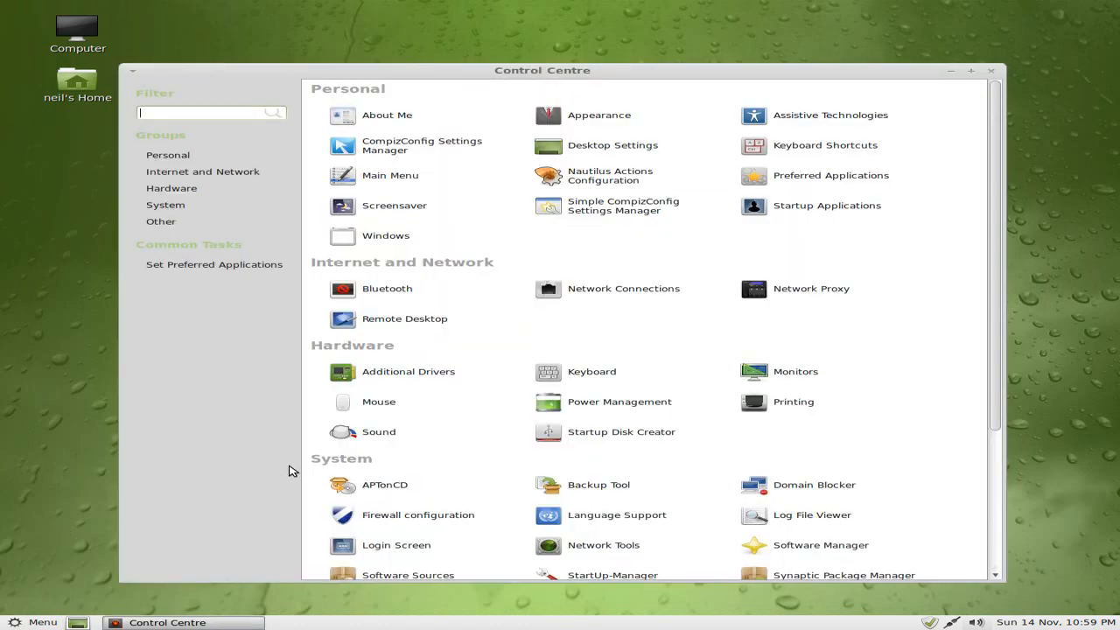
{"action": "mouse_move", "coordinate": [885, 136]}
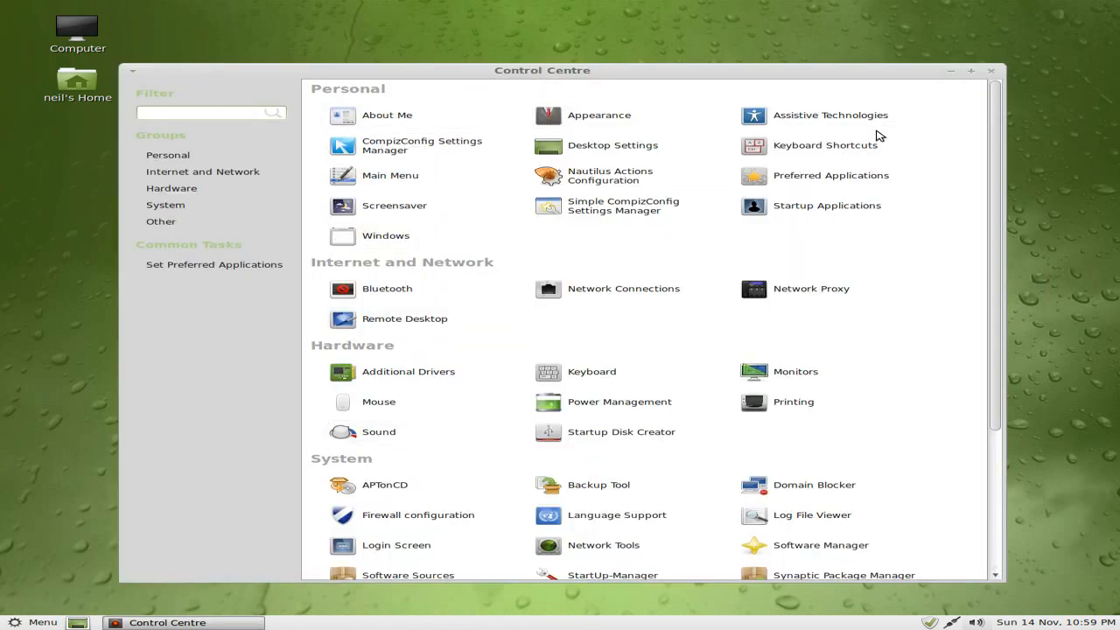
{"action": "mouse_move", "coordinate": [395, 182]}
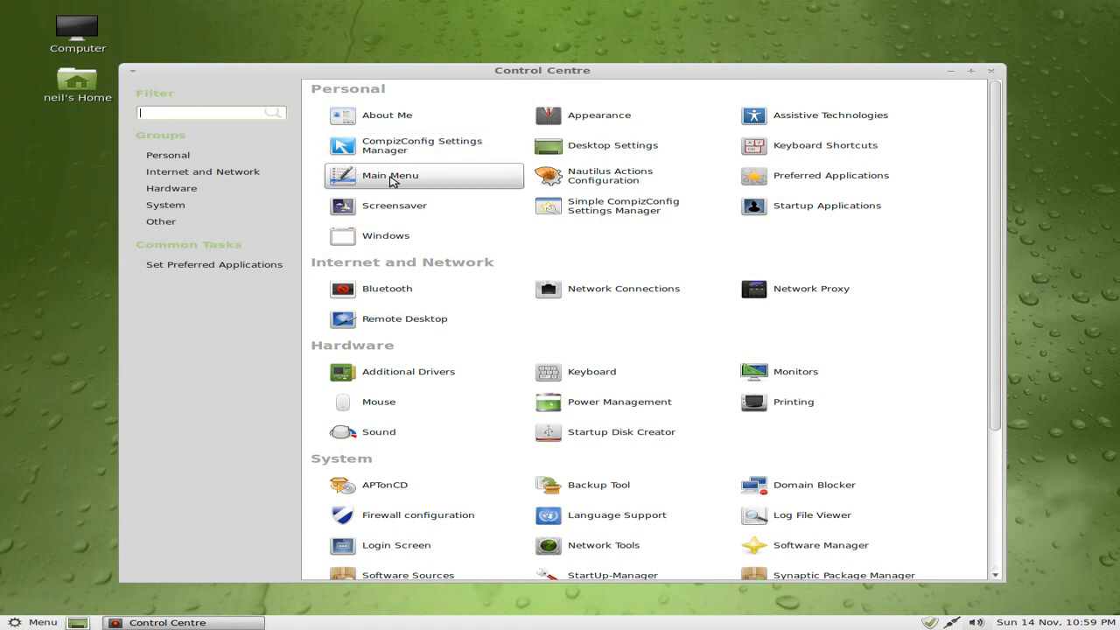
{"action": "mouse_move", "coordinate": [598, 210]}
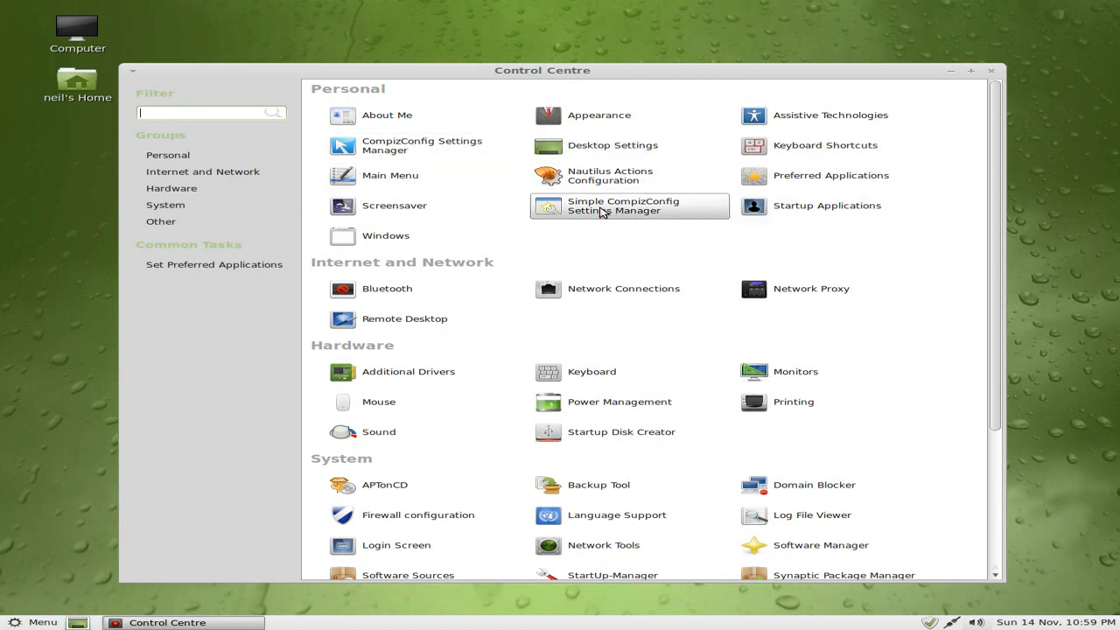
{"action": "mouse_move", "coordinate": [375, 292]}
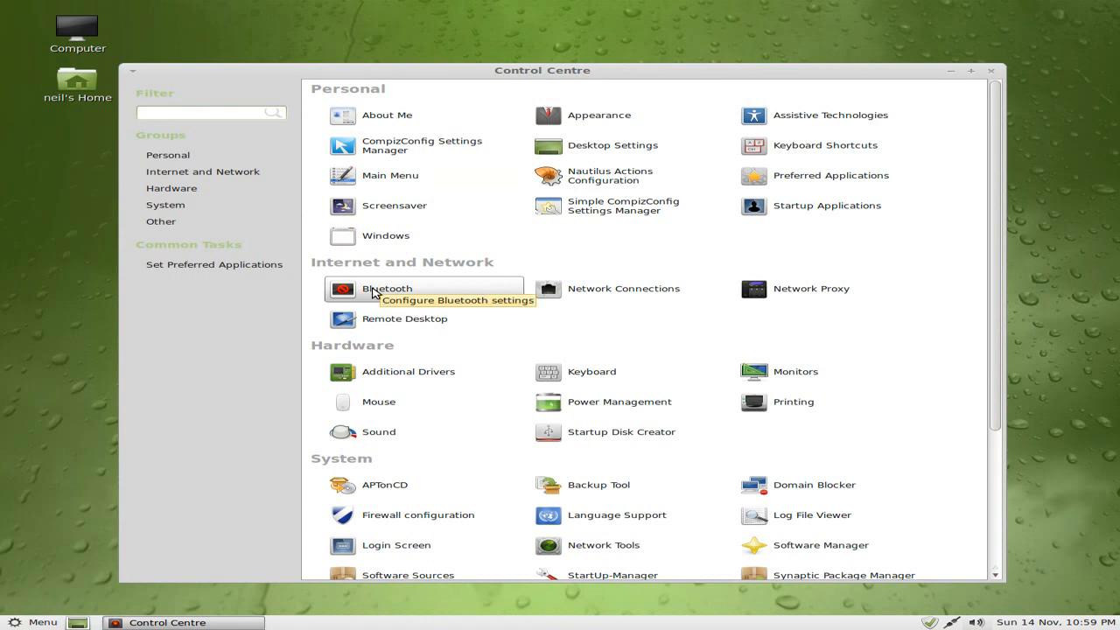
{"action": "scroll", "scroll_direction": "down", "scroll_amount": 3}
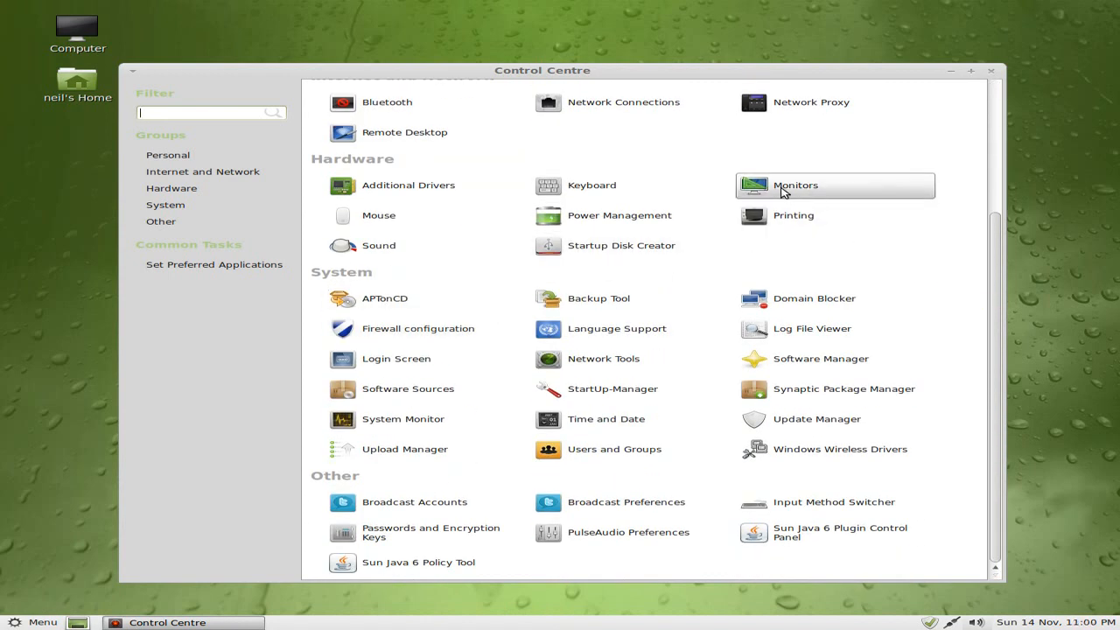
{"action": "left_click", "coordinate": [794, 186]}
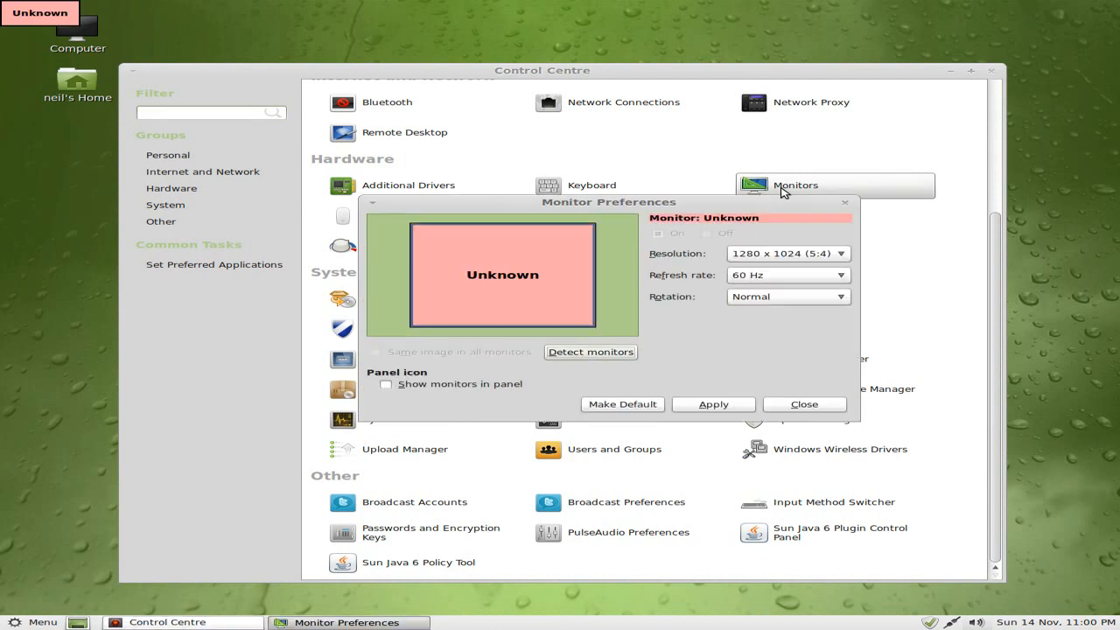
{"action": "mouse_move", "coordinate": [792, 336]}
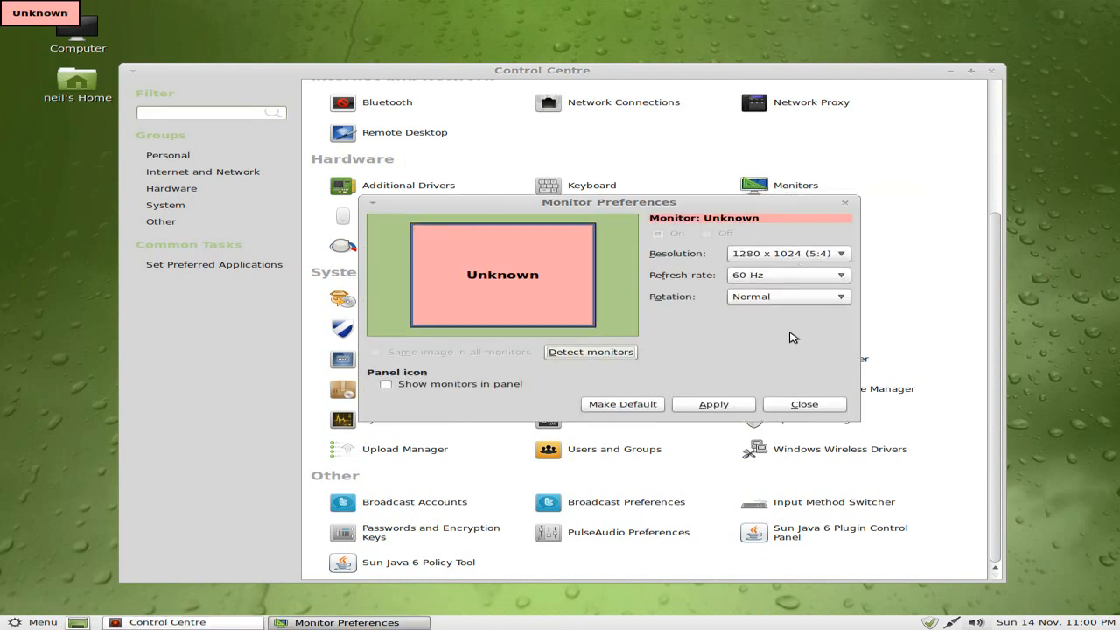
{"action": "left_click", "coordinate": [805, 404]}
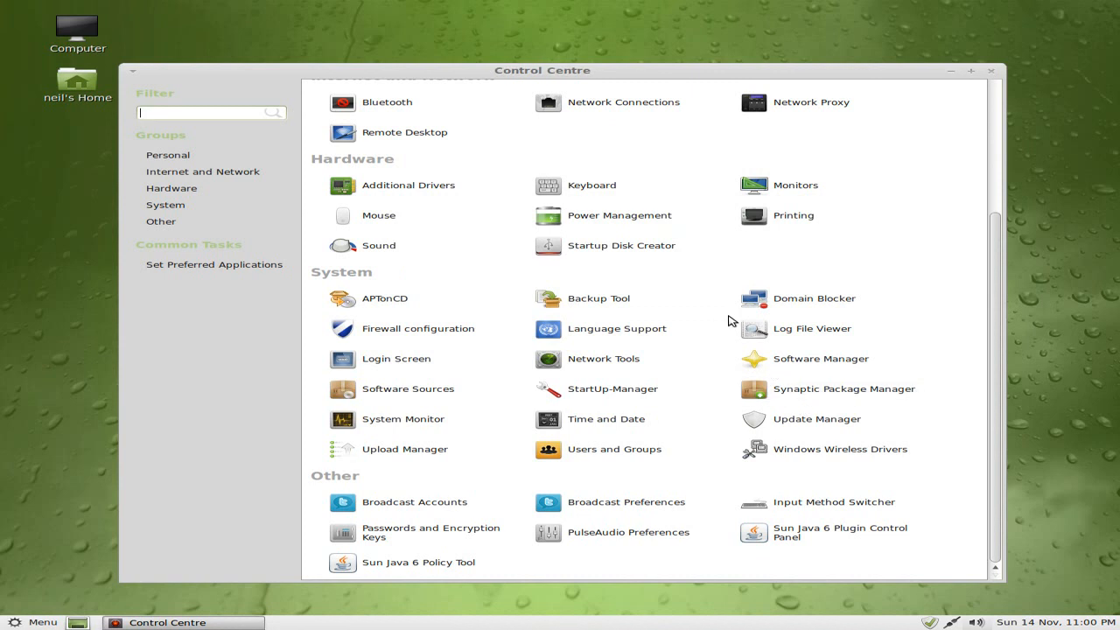
{"action": "mouse_move", "coordinate": [650, 252]}
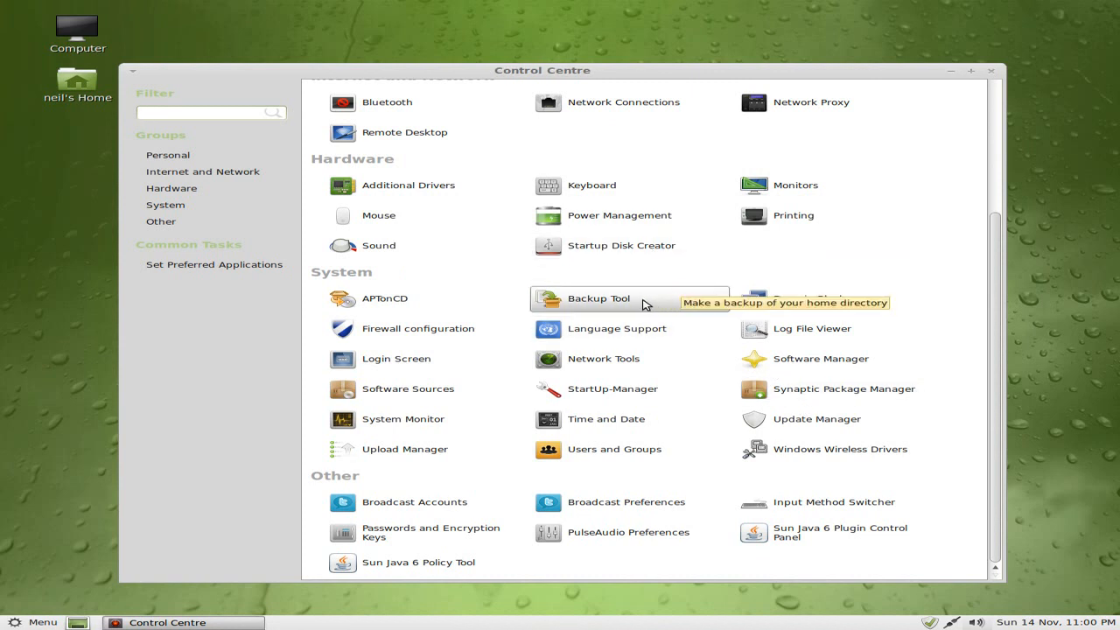
{"action": "mouse_move", "coordinate": [966, 304]}
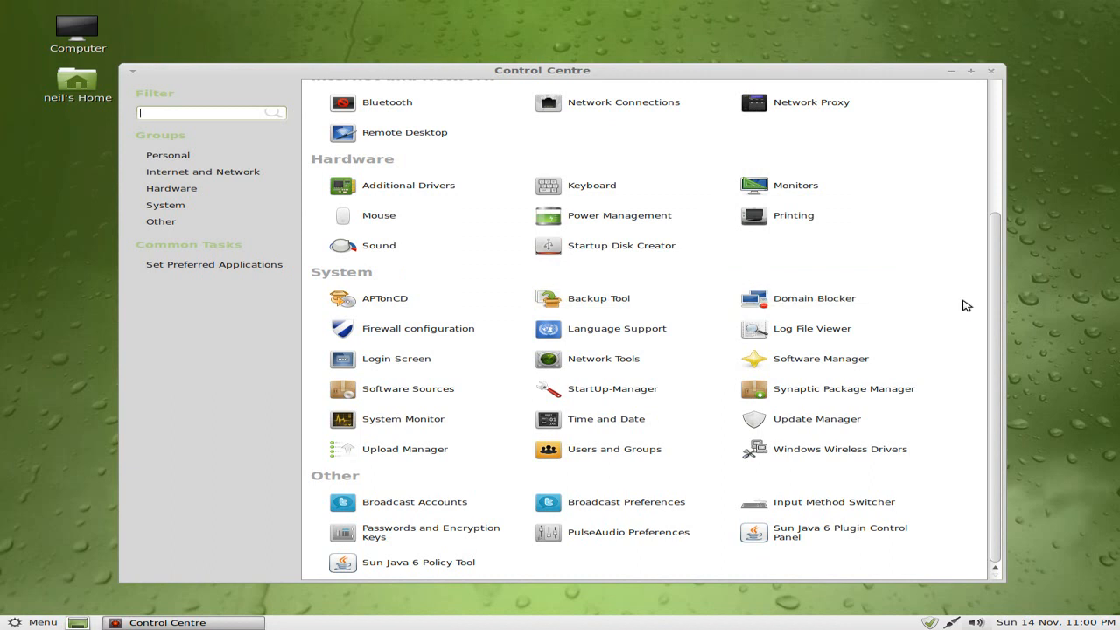
{"action": "mouse_move", "coordinate": [958, 391]}
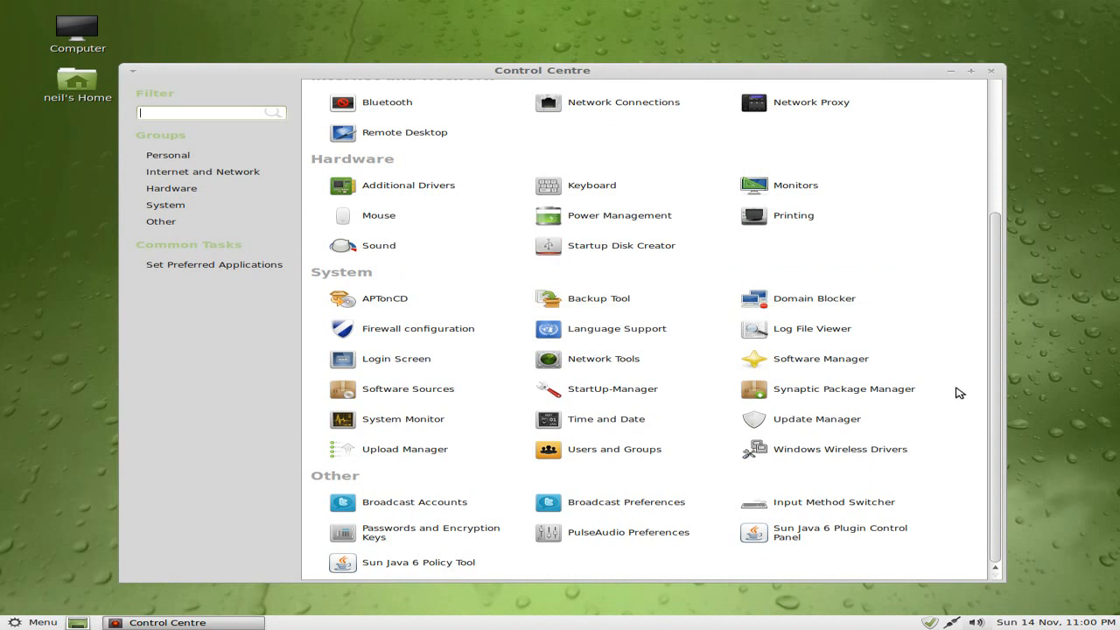
{"action": "mouse_move", "coordinate": [402, 419]}
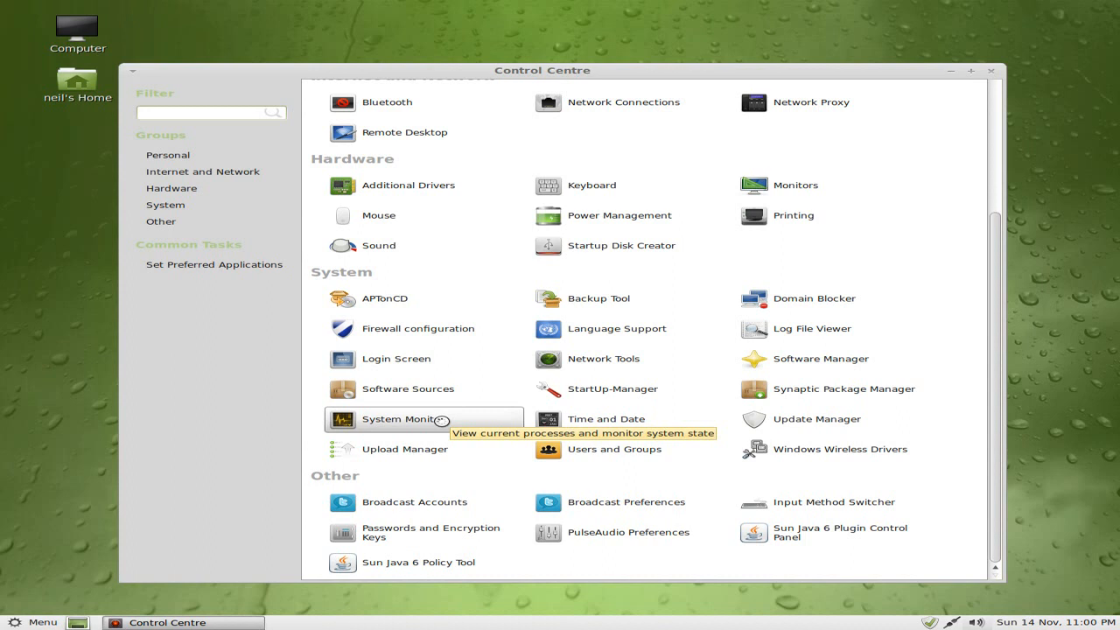
- Launch System Monitor from the Control Centre's System section
{"action": "double_click", "coordinate": [399, 420]}
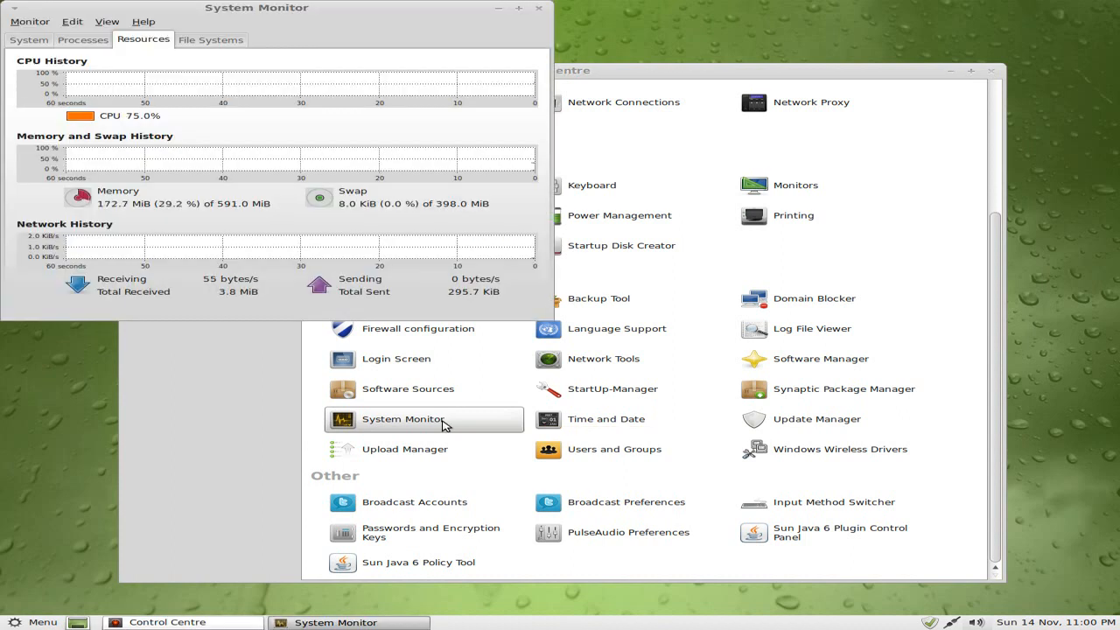
{"action": "mouse_move", "coordinate": [363, 255]}
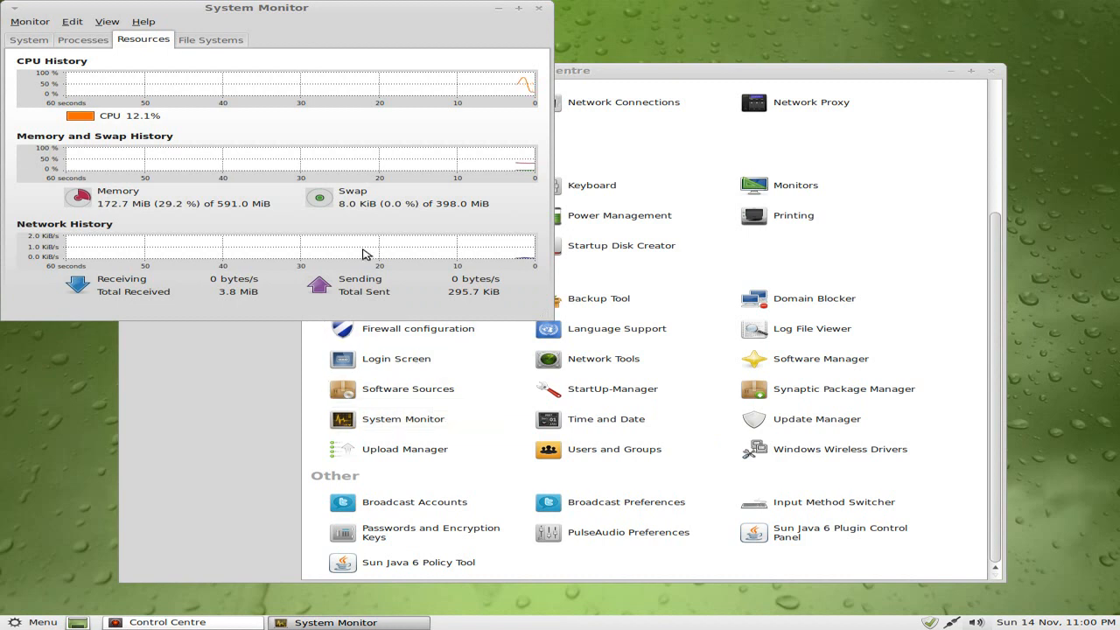
{"action": "mouse_move", "coordinate": [201, 231]}
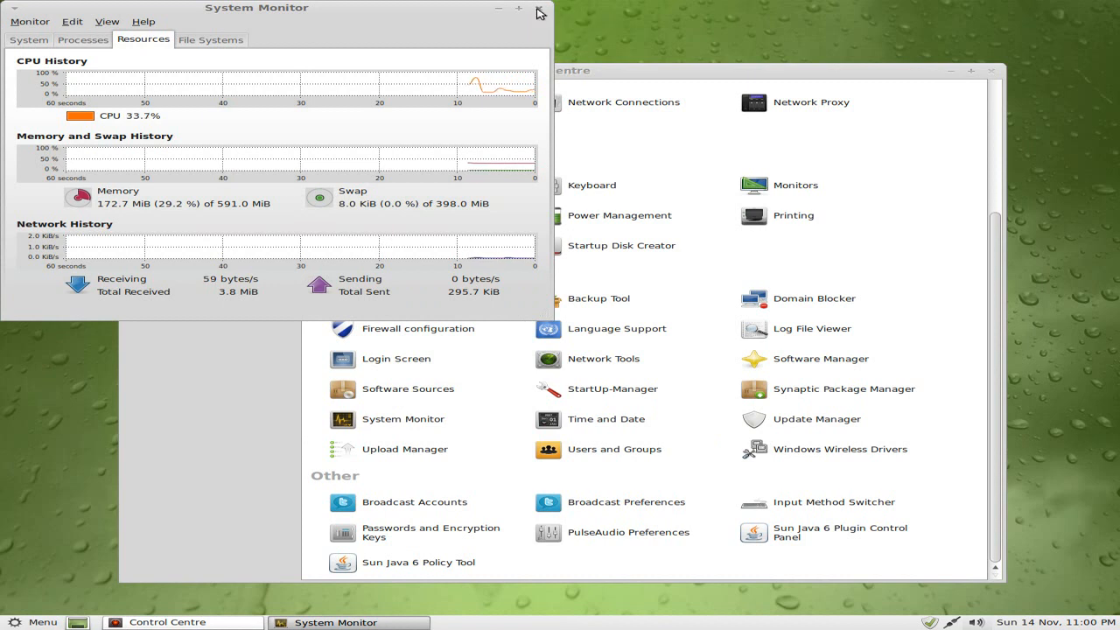
- Close System Monitor after viewing its resource graphs, returning to Control Centre
{"action": "left_click", "coordinate": [536, 7]}
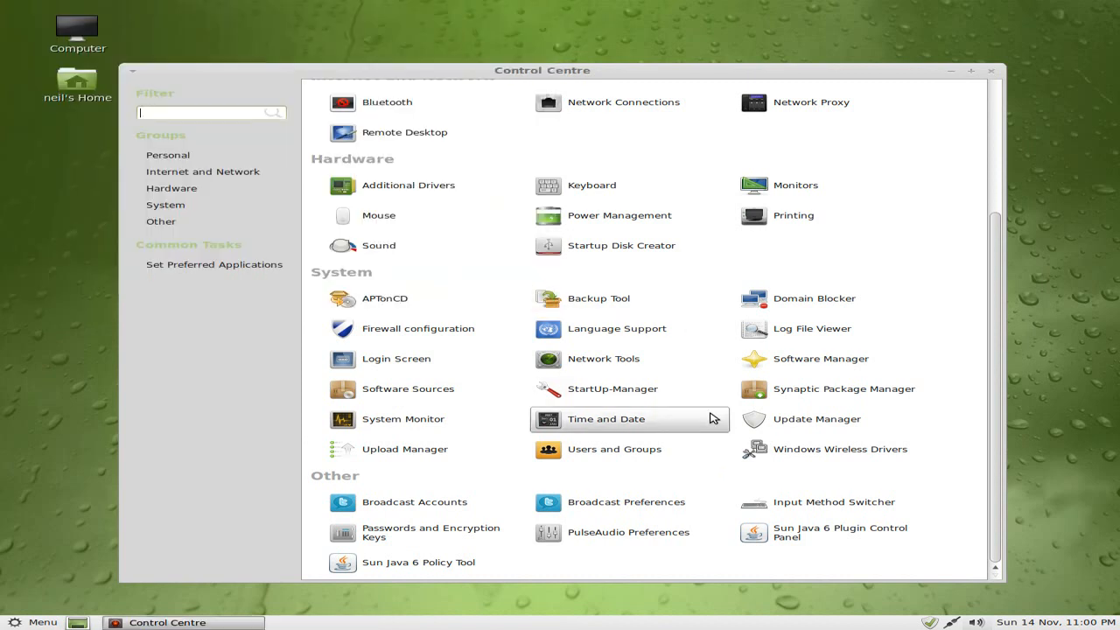
{"action": "mouse_move", "coordinate": [391, 564]}
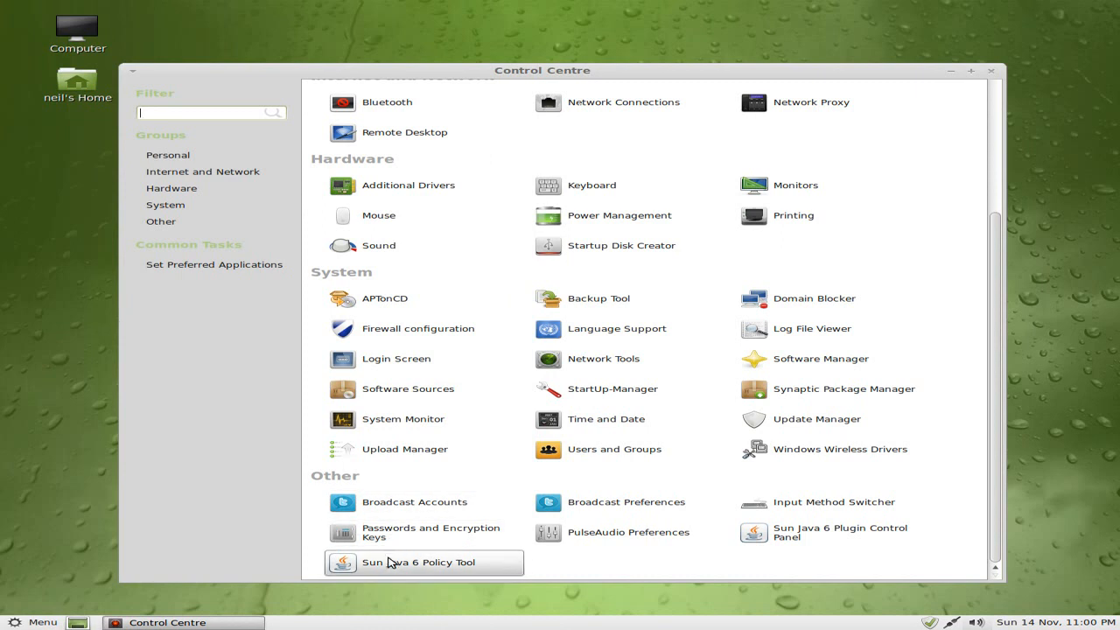
{"action": "mouse_move", "coordinate": [862, 459]}
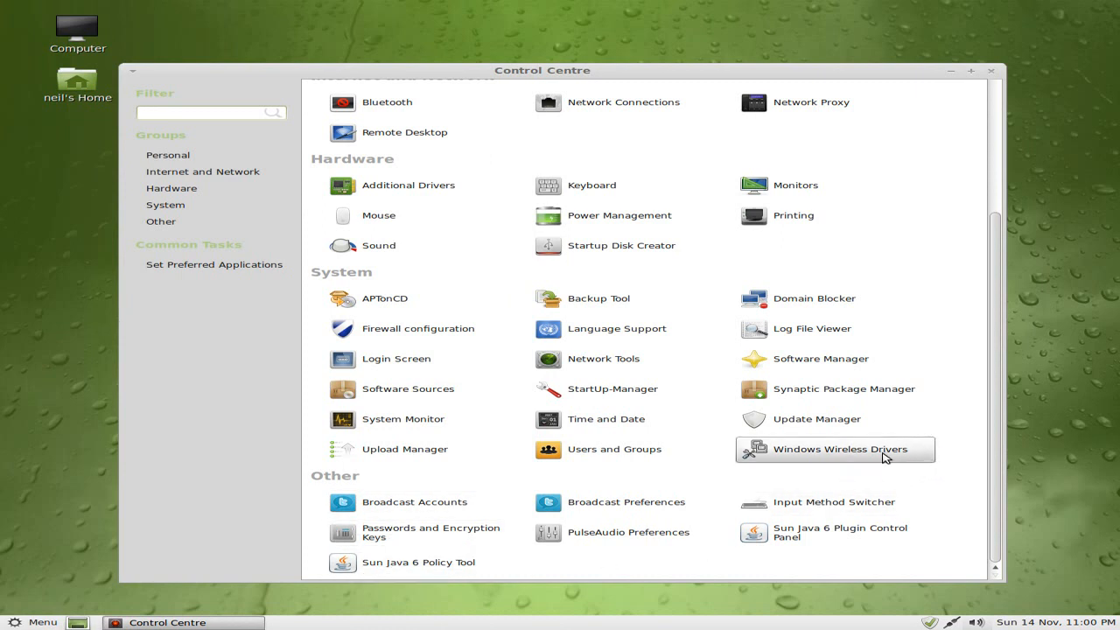
{"action": "mouse_move", "coordinate": [882, 459]}
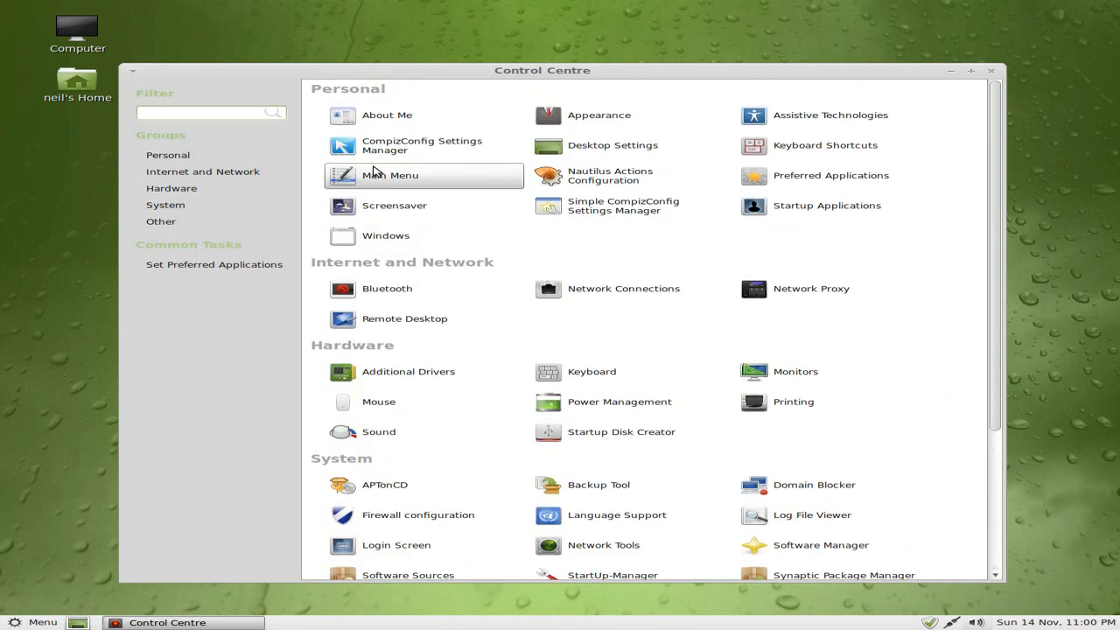
- Close Control Centre, leaving only the raindrop-wallpaper desktop
{"action": "left_click", "coordinate": [992, 73]}
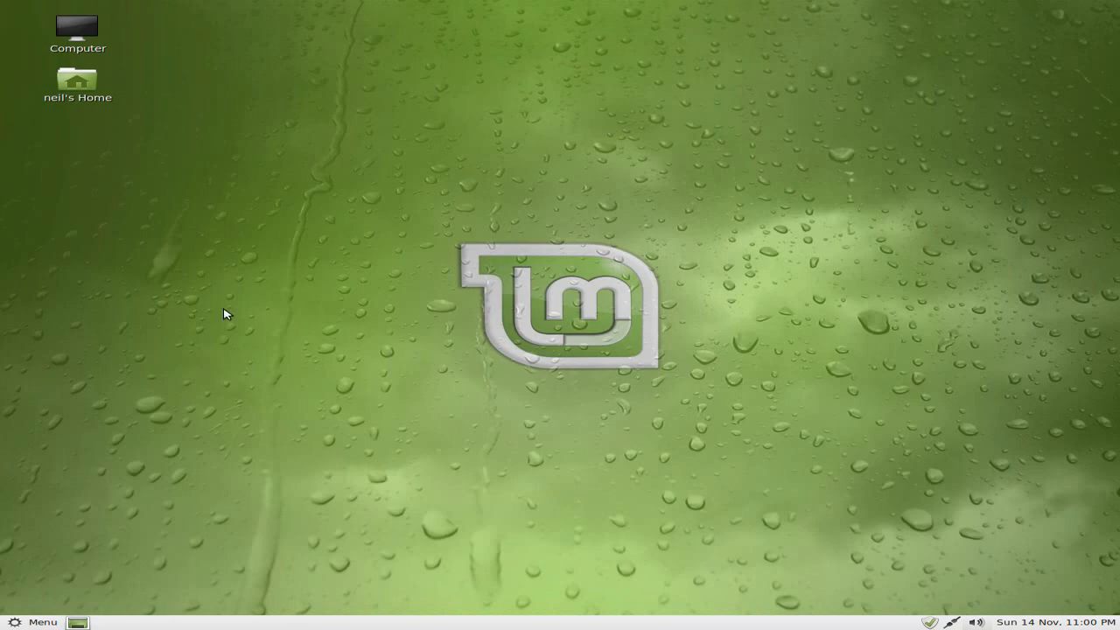
- Start Package Manager from the menu and authorise it with the administrator password
{"action": "left_click", "coordinate": [33, 621]}
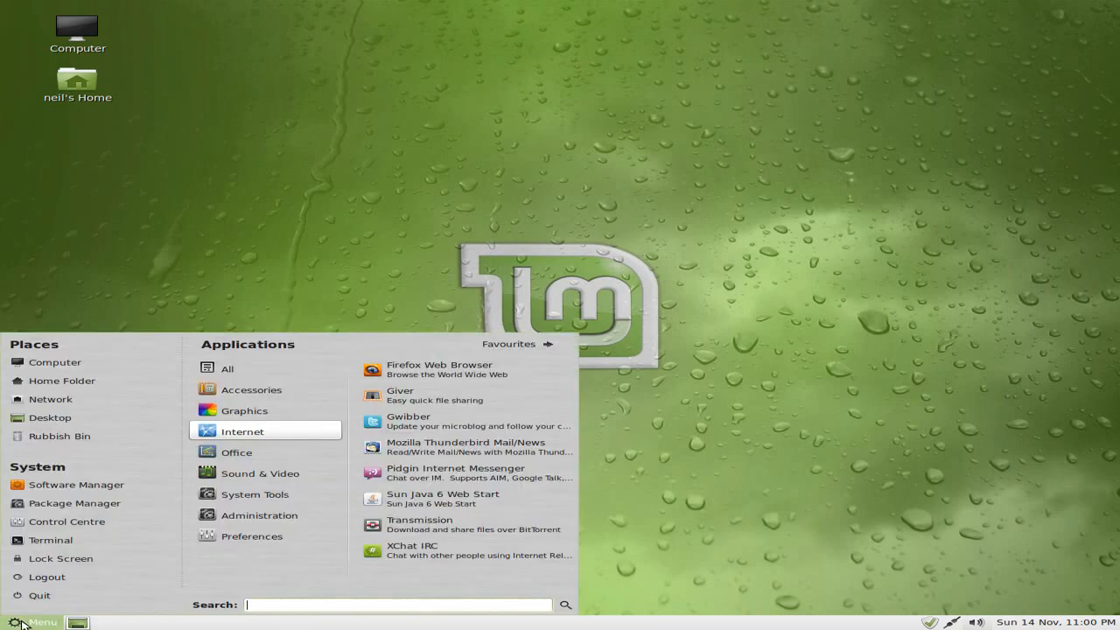
{"action": "mouse_move", "coordinate": [72, 511]}
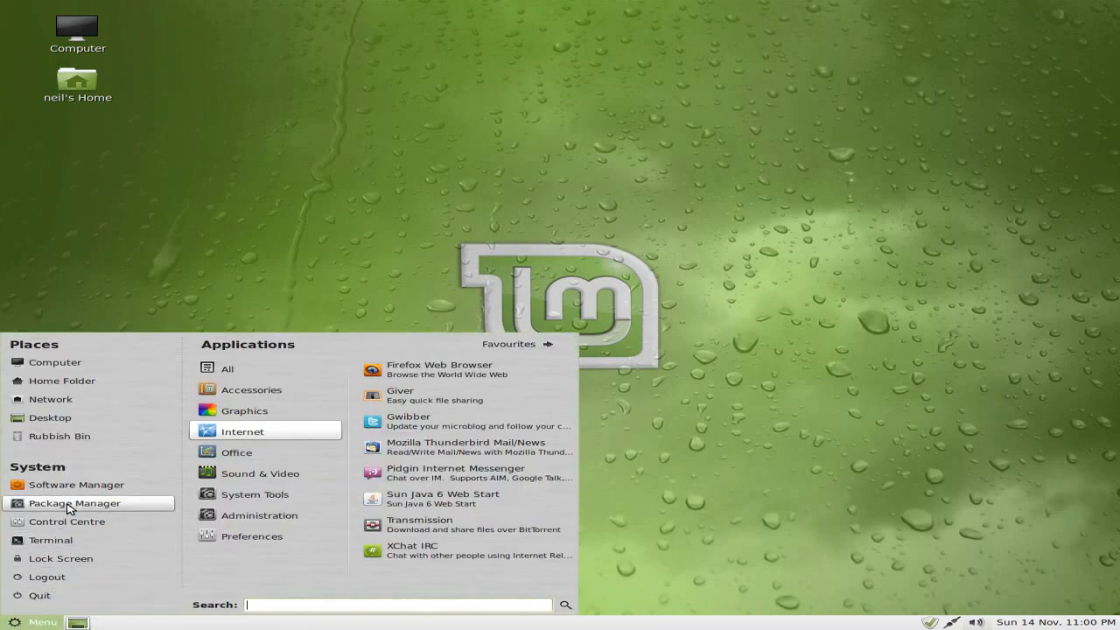
{"action": "left_click", "coordinate": [73, 504]}
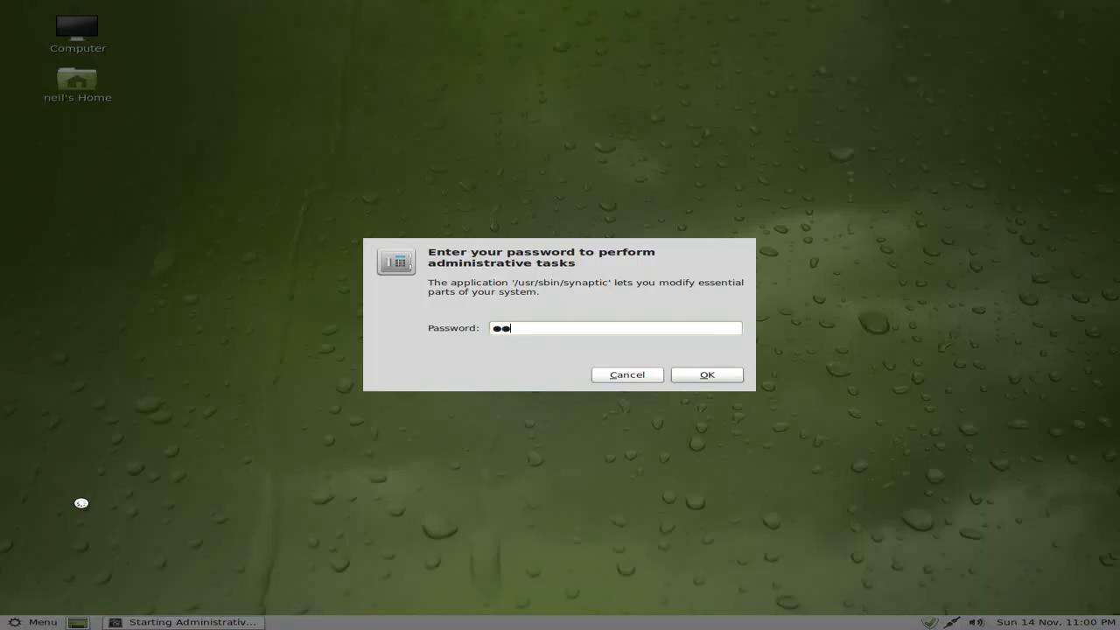
{"action": "left_click", "coordinate": [707, 375]}
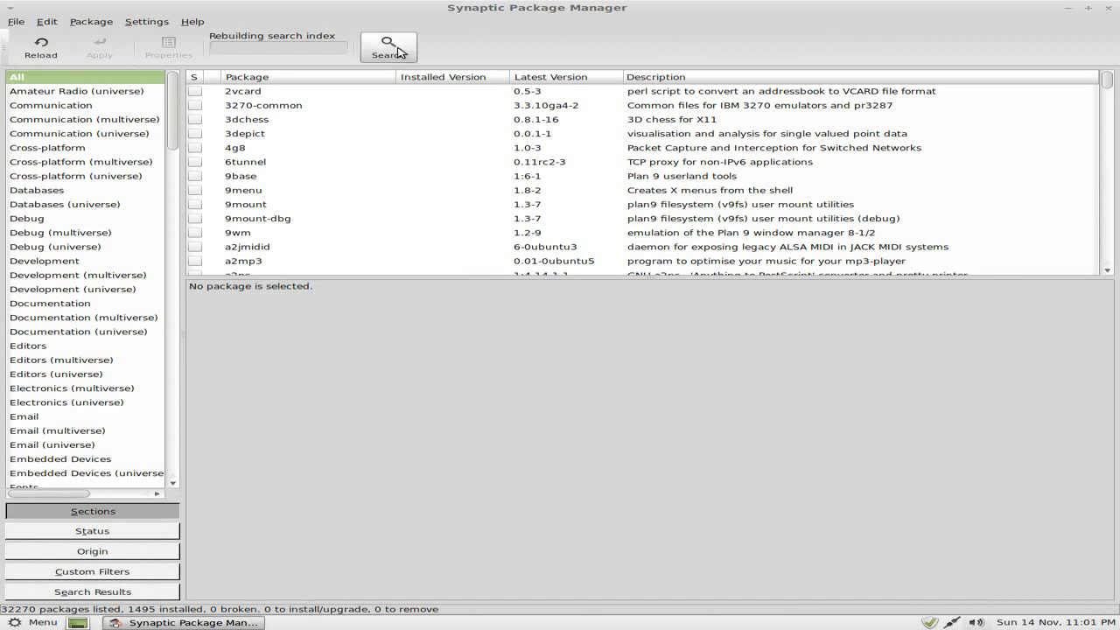
- Search Synaptic for 'openshot' and show the openshot video editor package's description
{"action": "left_click", "coordinate": [385, 45]}
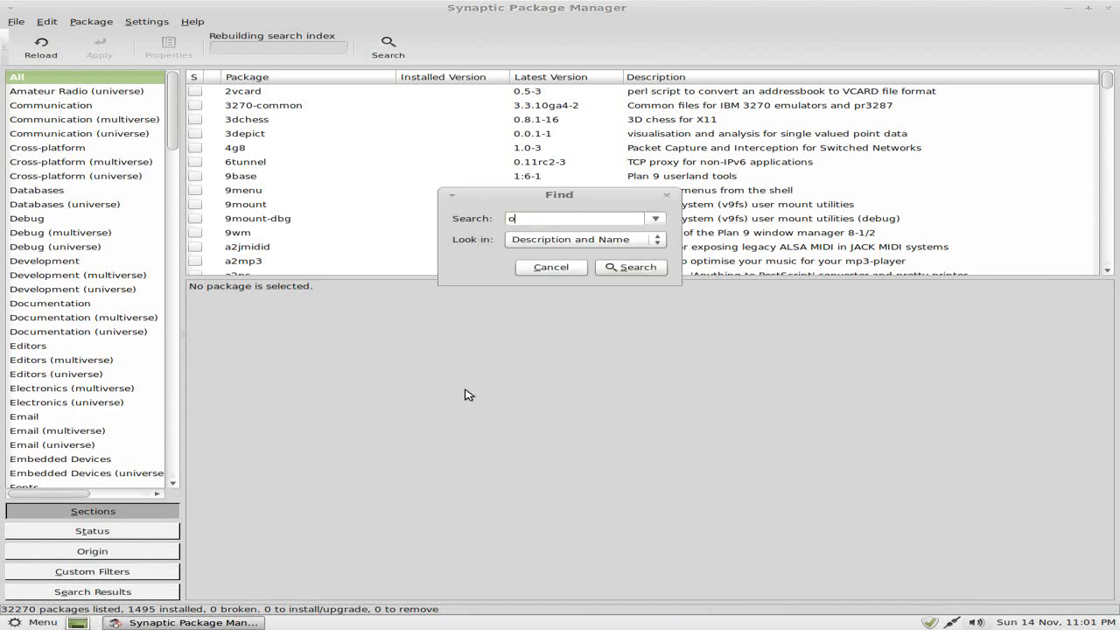
{"action": "type", "text": "pensh"}
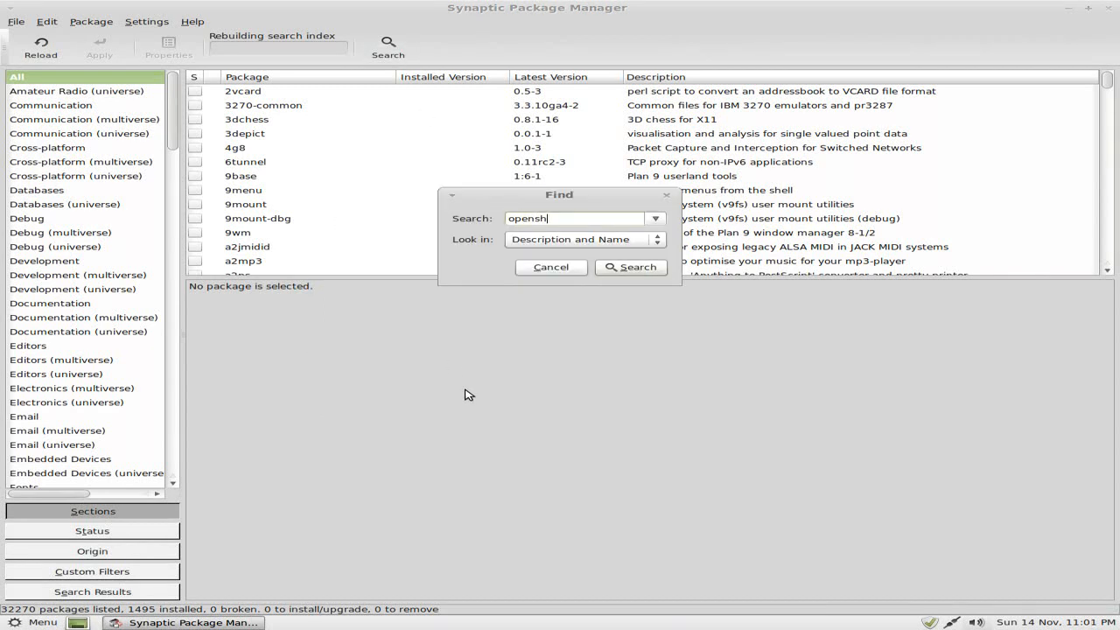
{"action": "left_click", "coordinate": [630, 266]}
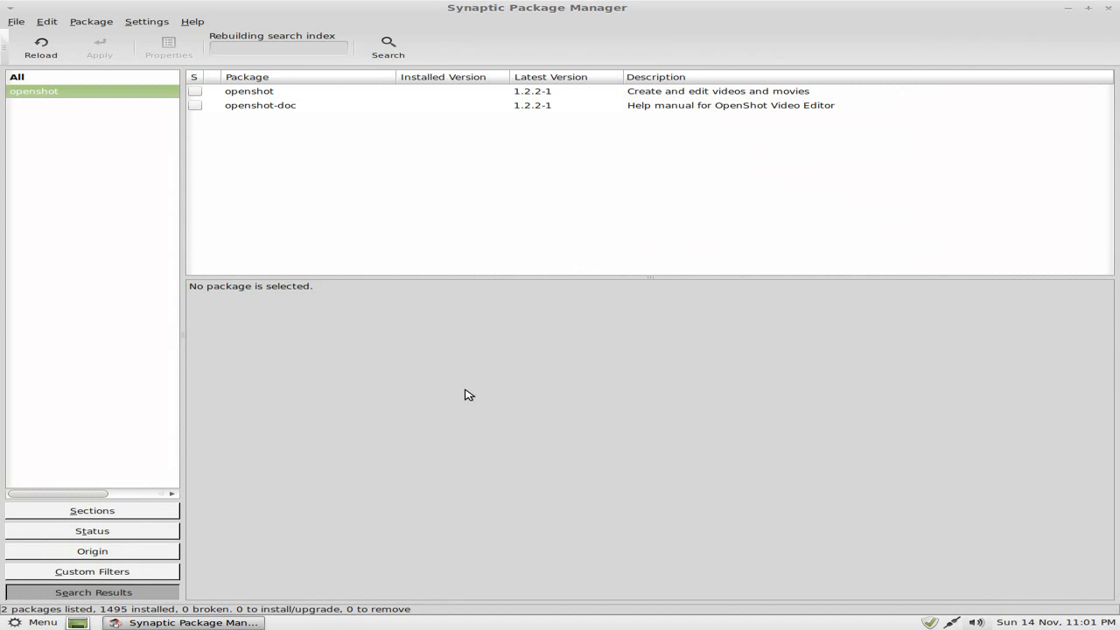
{"action": "mouse_move", "coordinate": [359, 98]}
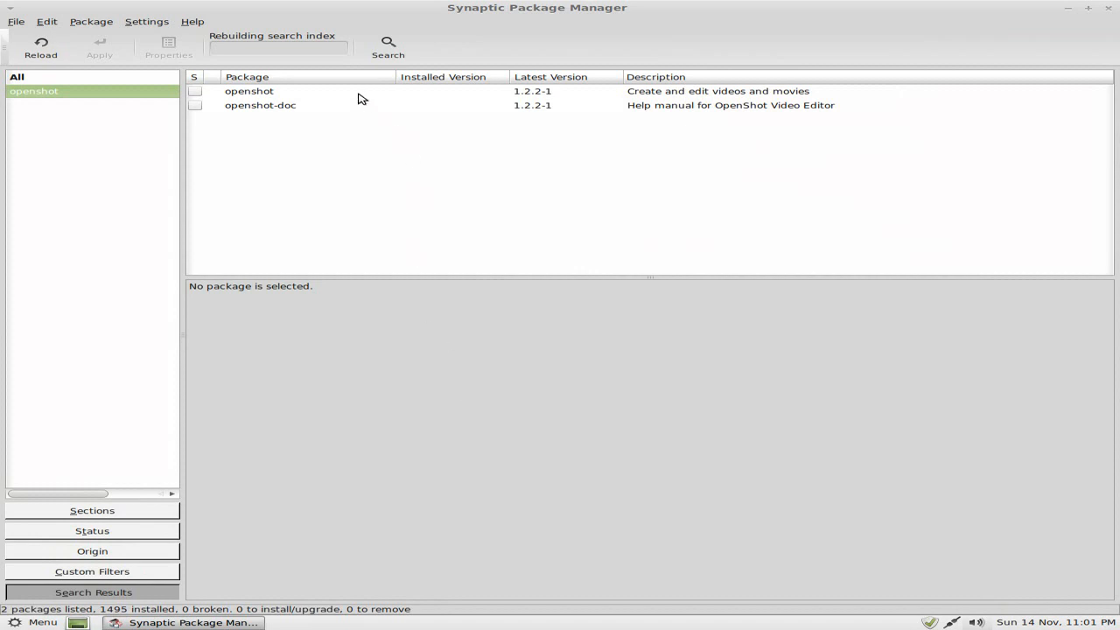
{"action": "left_click", "coordinate": [249, 91]}
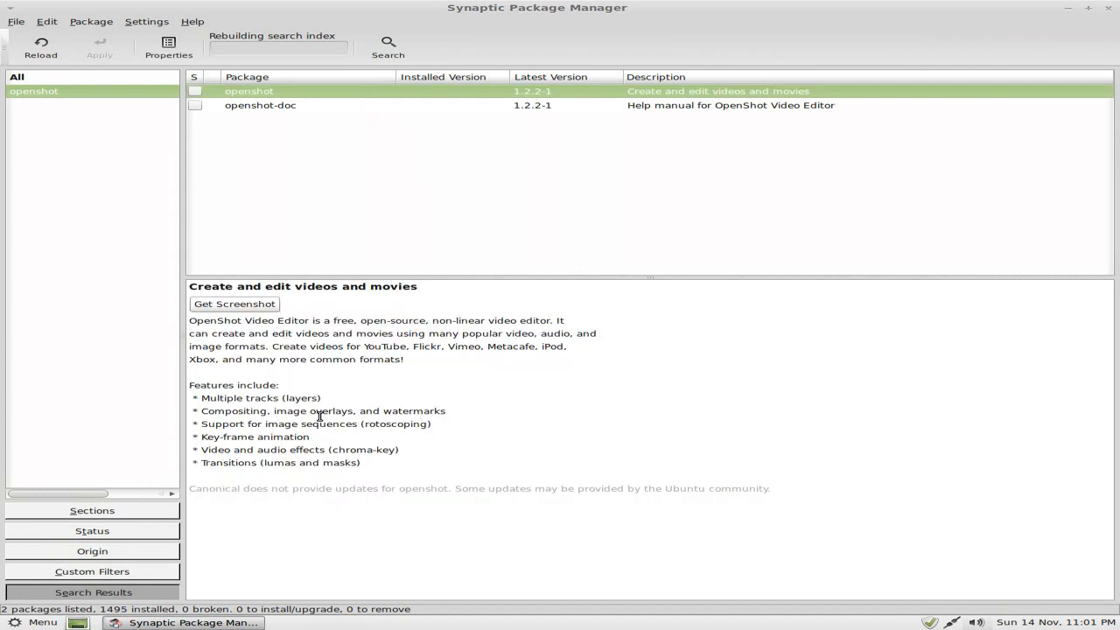
{"action": "mouse_move", "coordinate": [987, 102]}
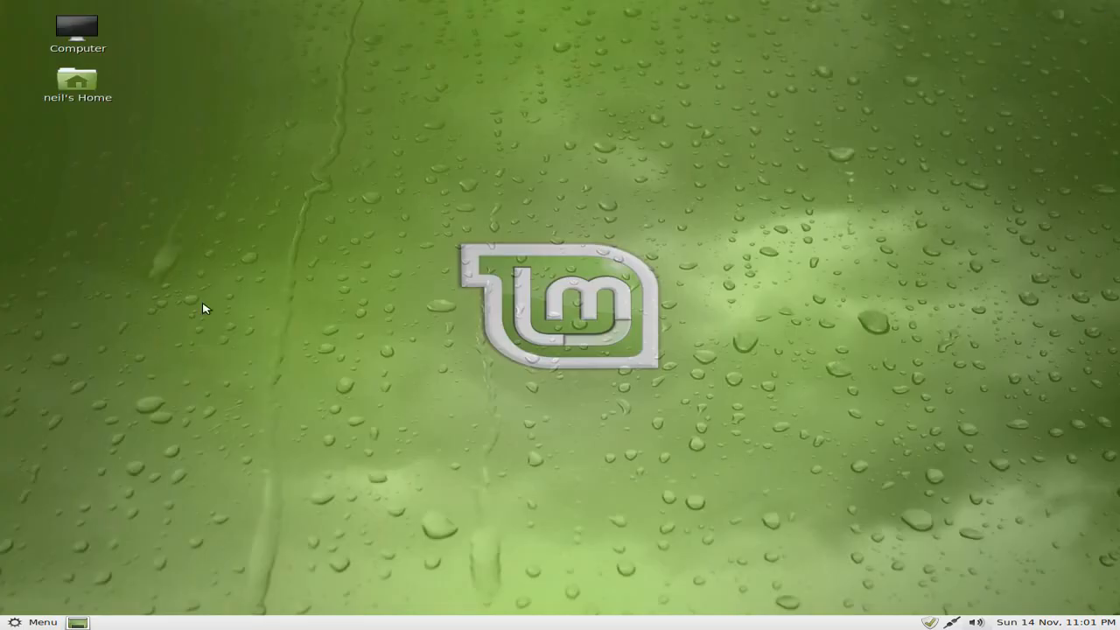
{"action": "left_click", "coordinate": [42, 619]}
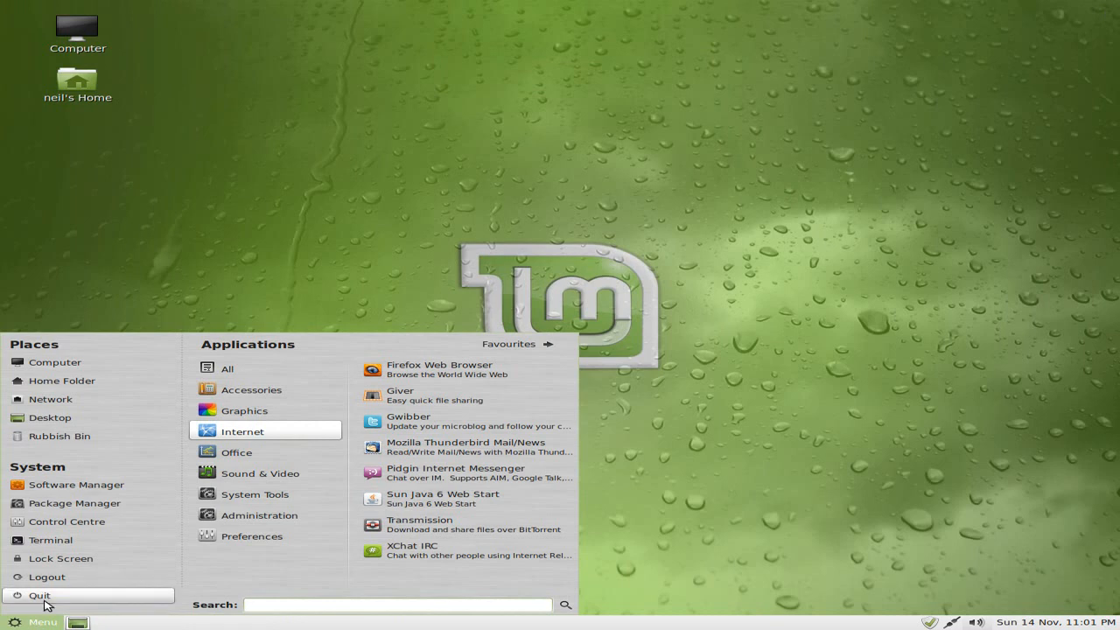
{"action": "mouse_move", "coordinate": [67, 539]}
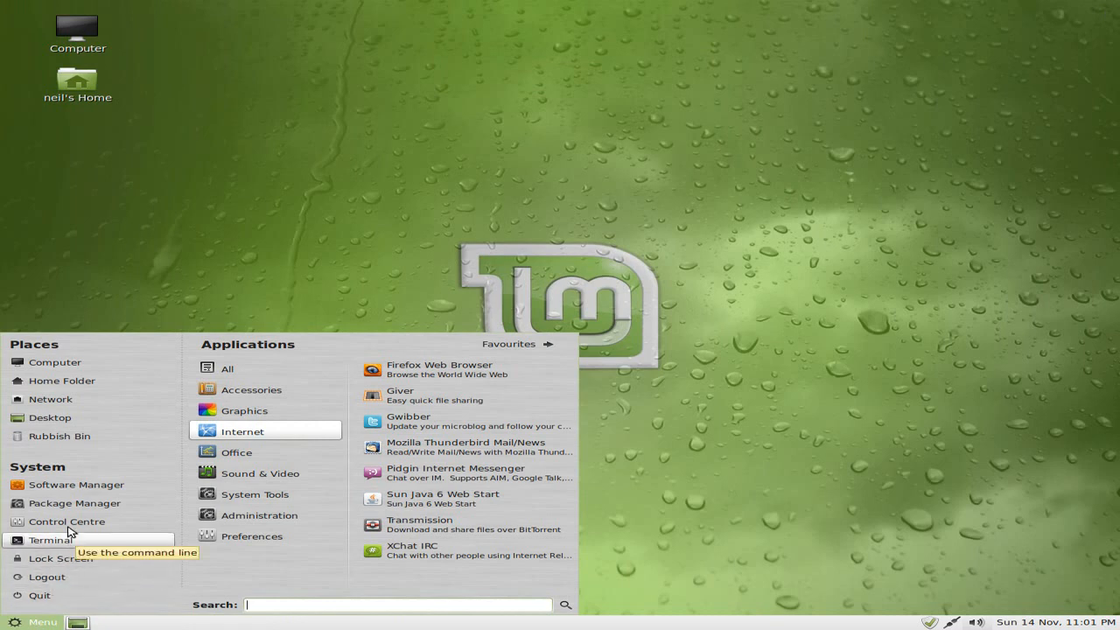
{"action": "left_click", "coordinate": [227, 367]}
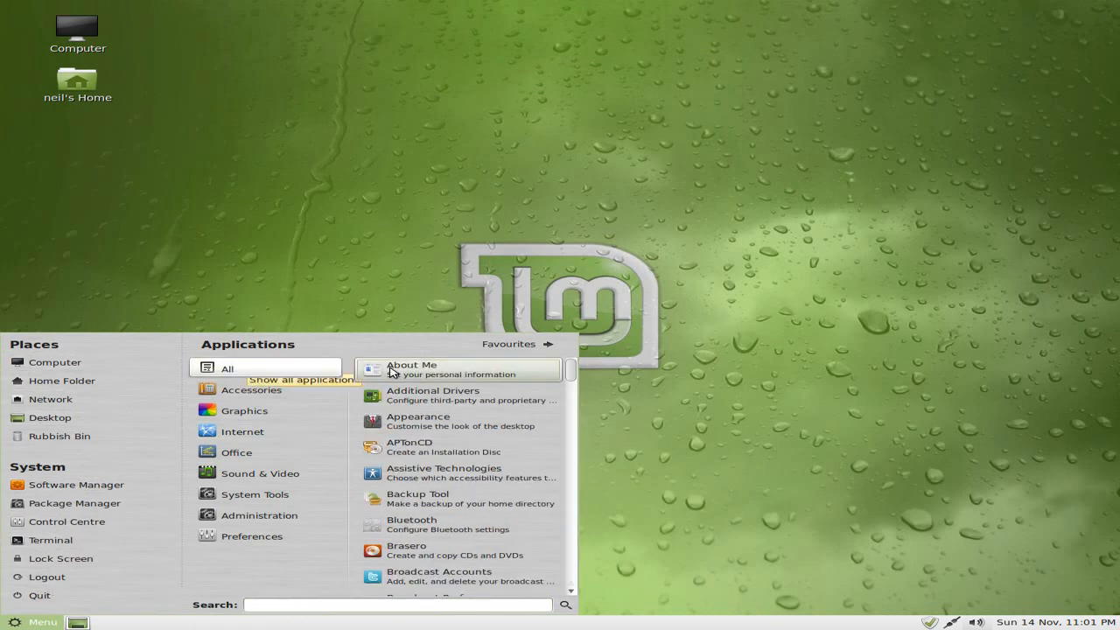
{"action": "scroll", "scroll_direction": "down", "scroll_amount": 3}
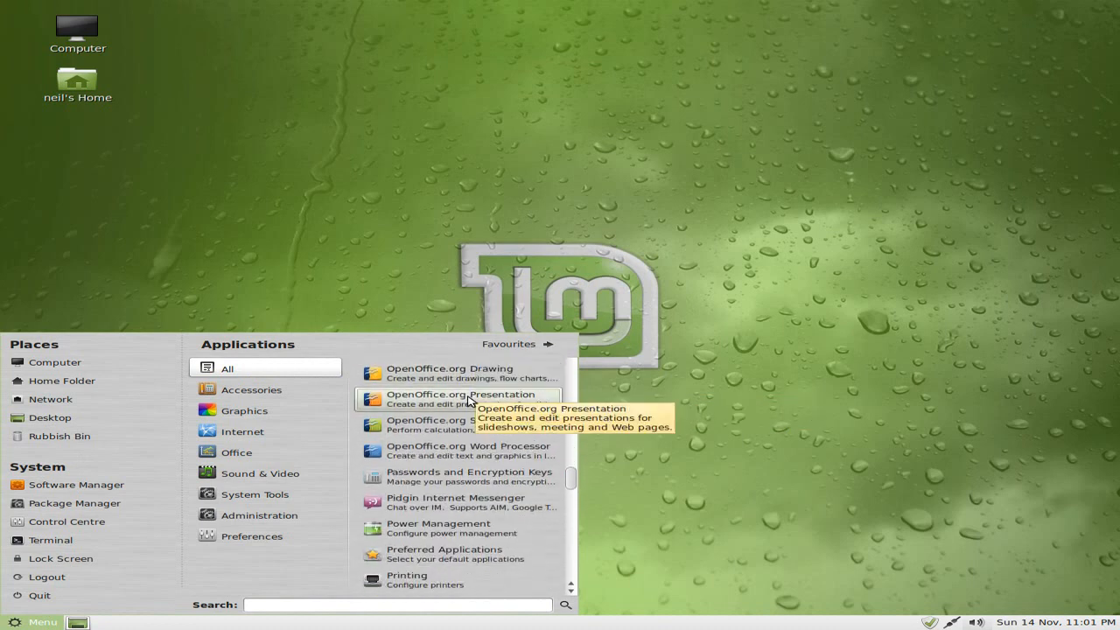
{"action": "scroll", "scroll_direction": "down", "scroll_amount": 3}
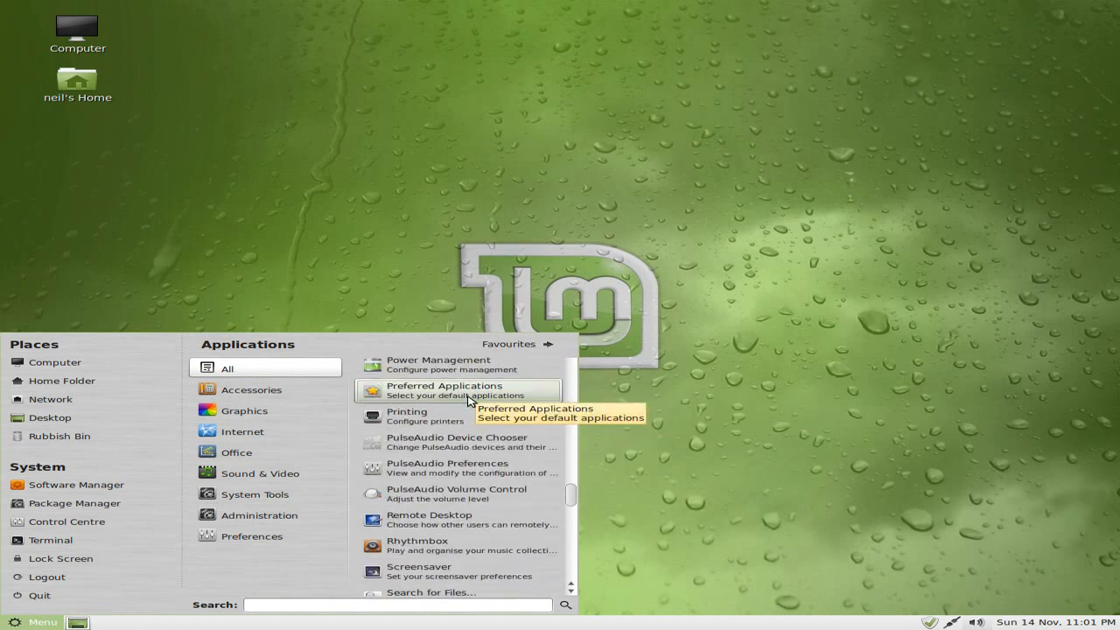
{"action": "scroll", "scroll_direction": "down", "scroll_amount": 3}
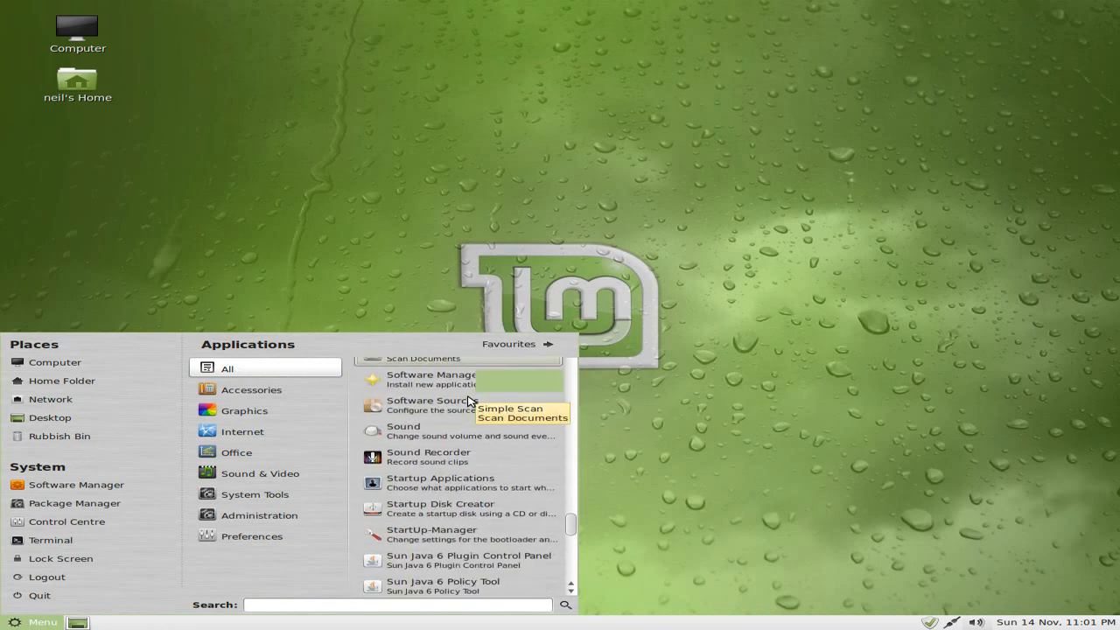
{"action": "scroll", "scroll_direction": "down", "scroll_amount": 3}
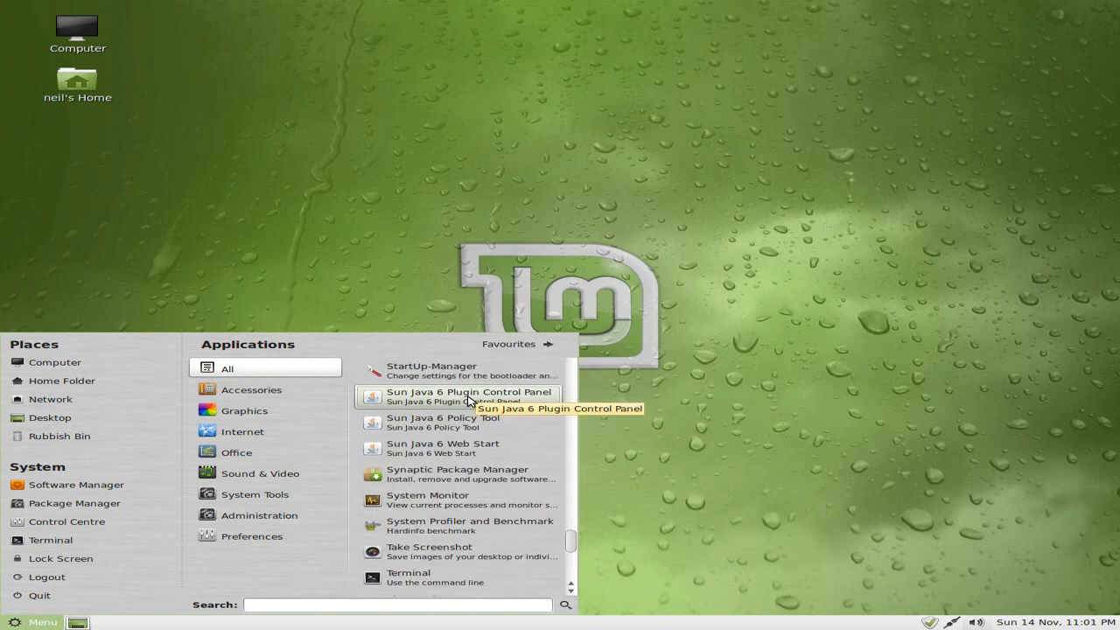
{"action": "scroll", "scroll_direction": "down", "scroll_amount": 3}
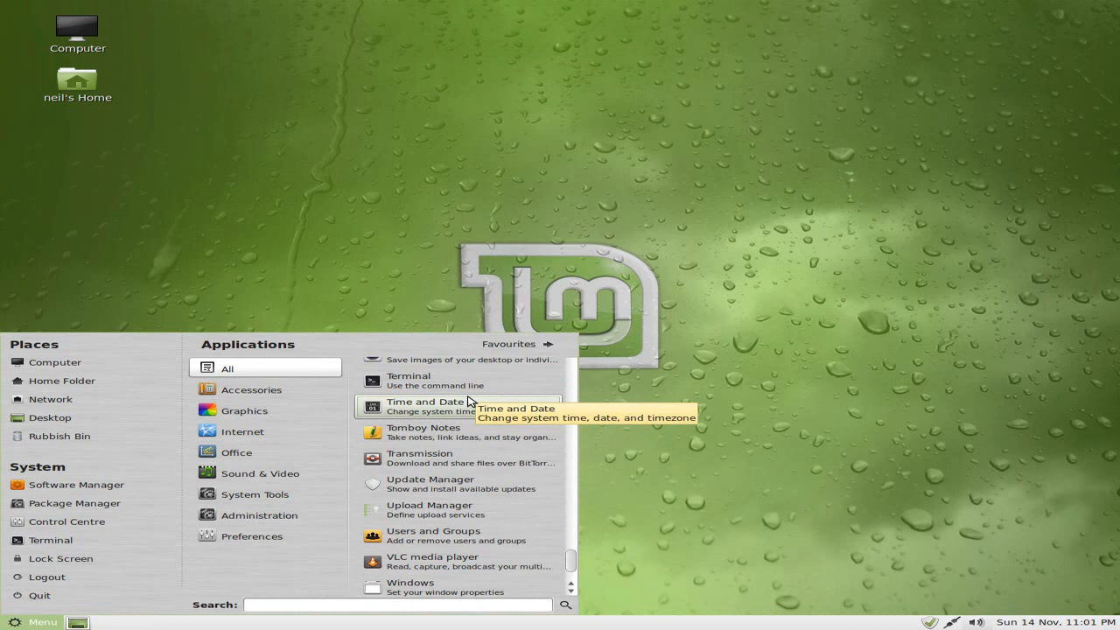
{"action": "scroll", "scroll_direction": "down", "scroll_amount": 3}
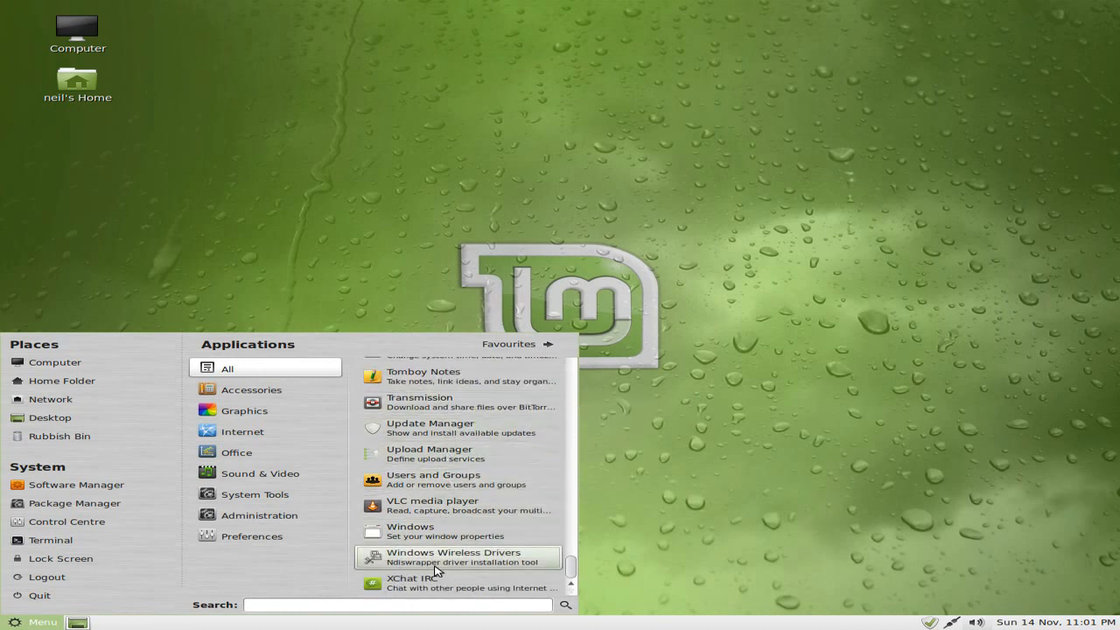
{"action": "mouse_move", "coordinate": [431, 585]}
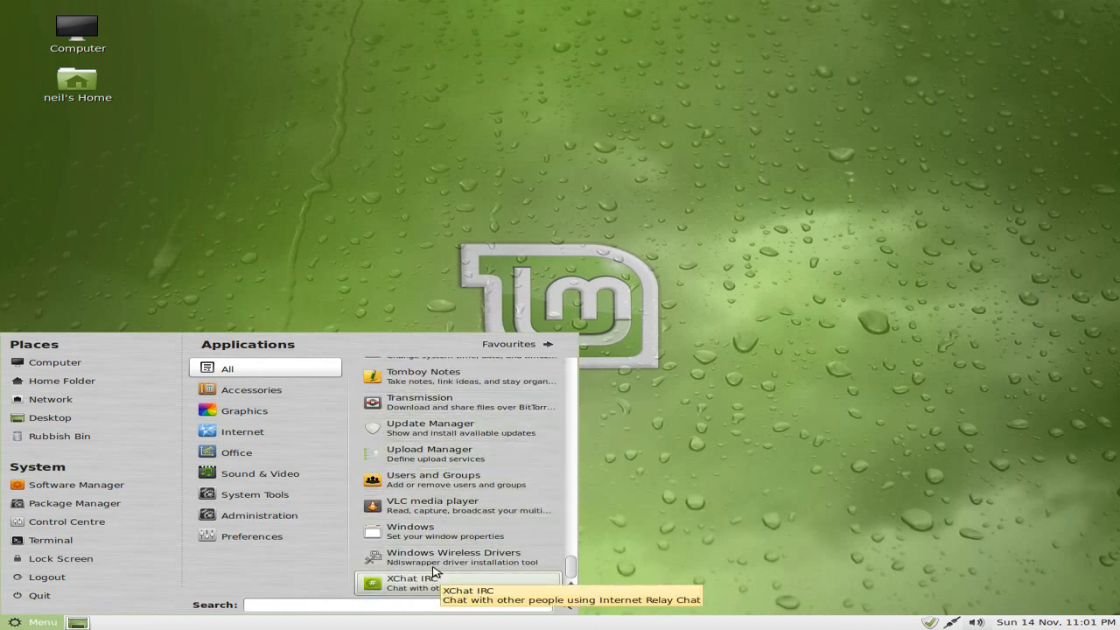
{"action": "left_click", "coordinate": [587, 357]}
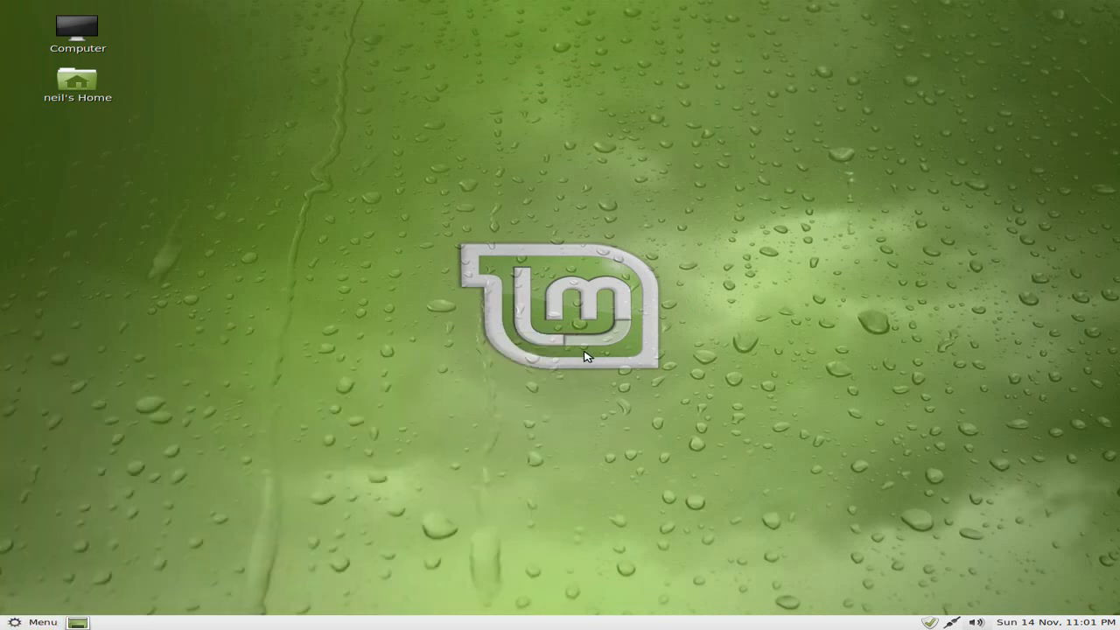
{"action": "mouse_move", "coordinate": [601, 182]}
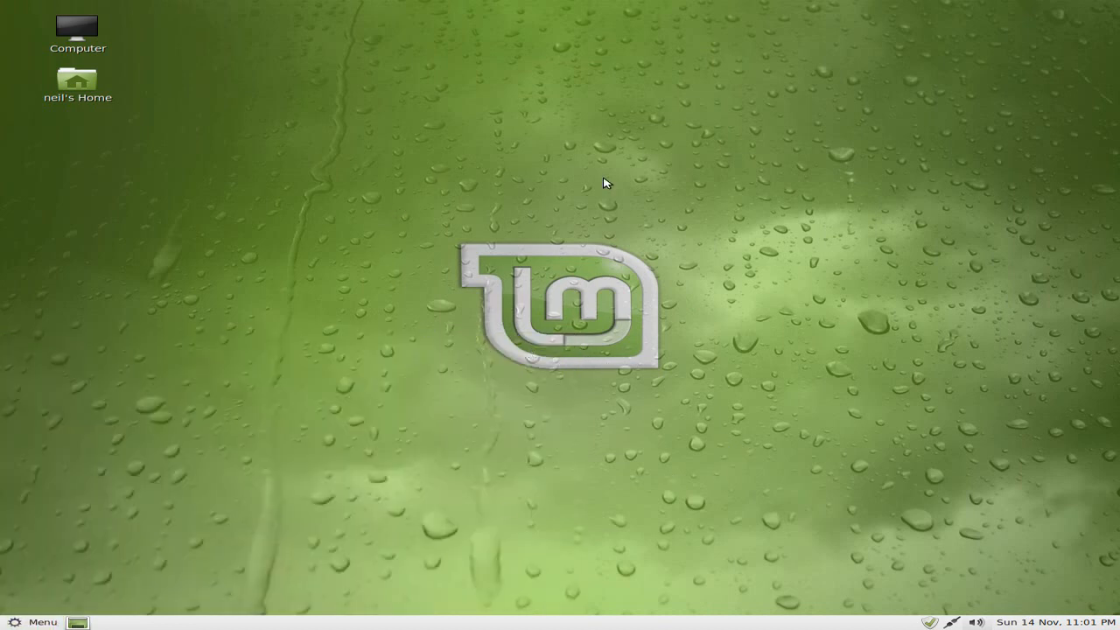
{"action": "mouse_move", "coordinate": [585, 305]}
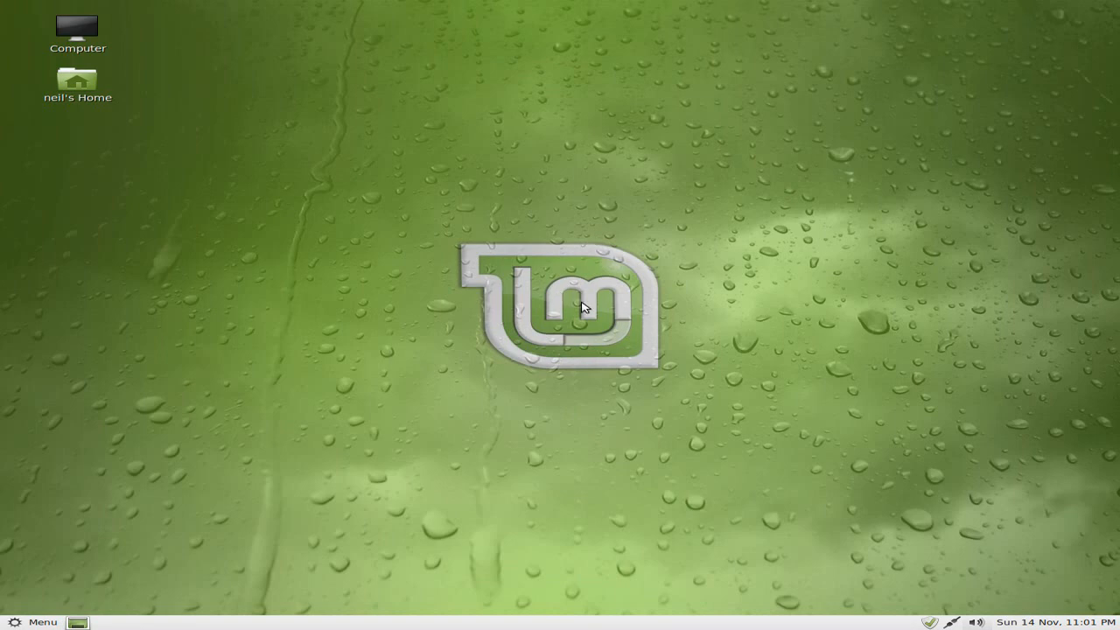